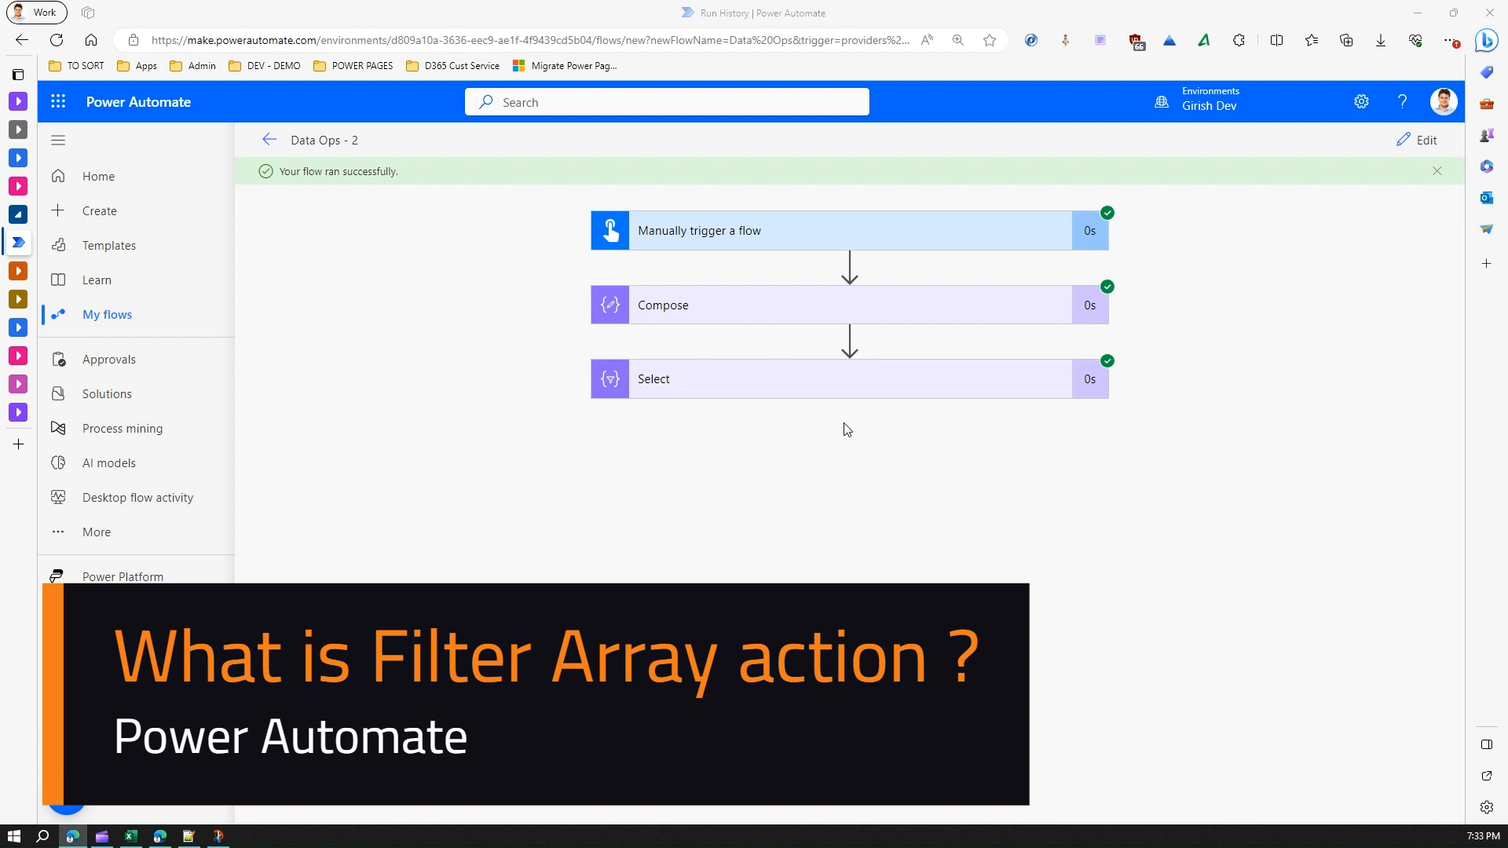
mouse_move(719, 245)
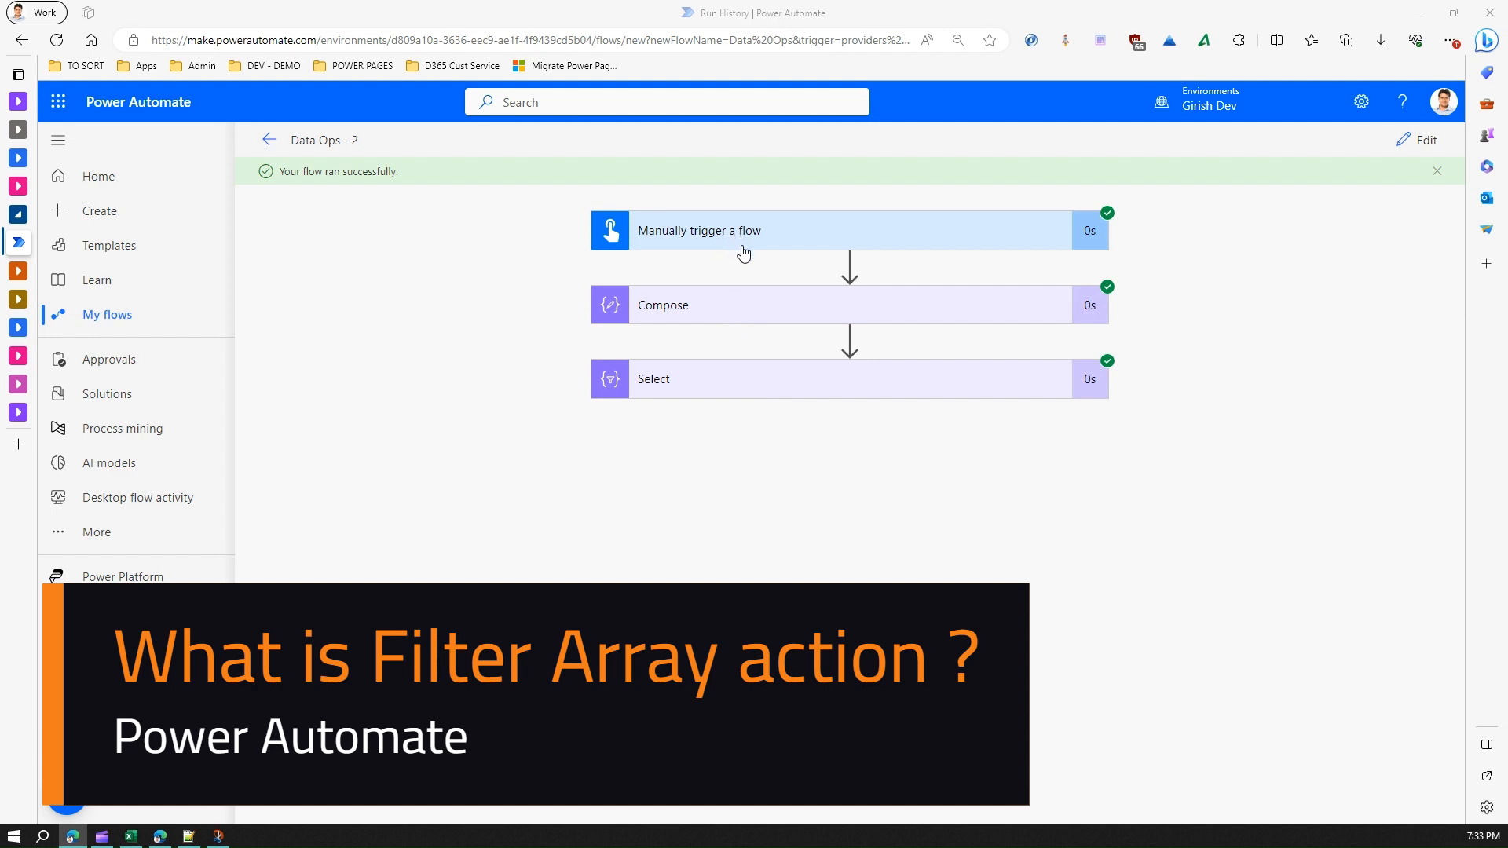
mouse_move(755, 313)
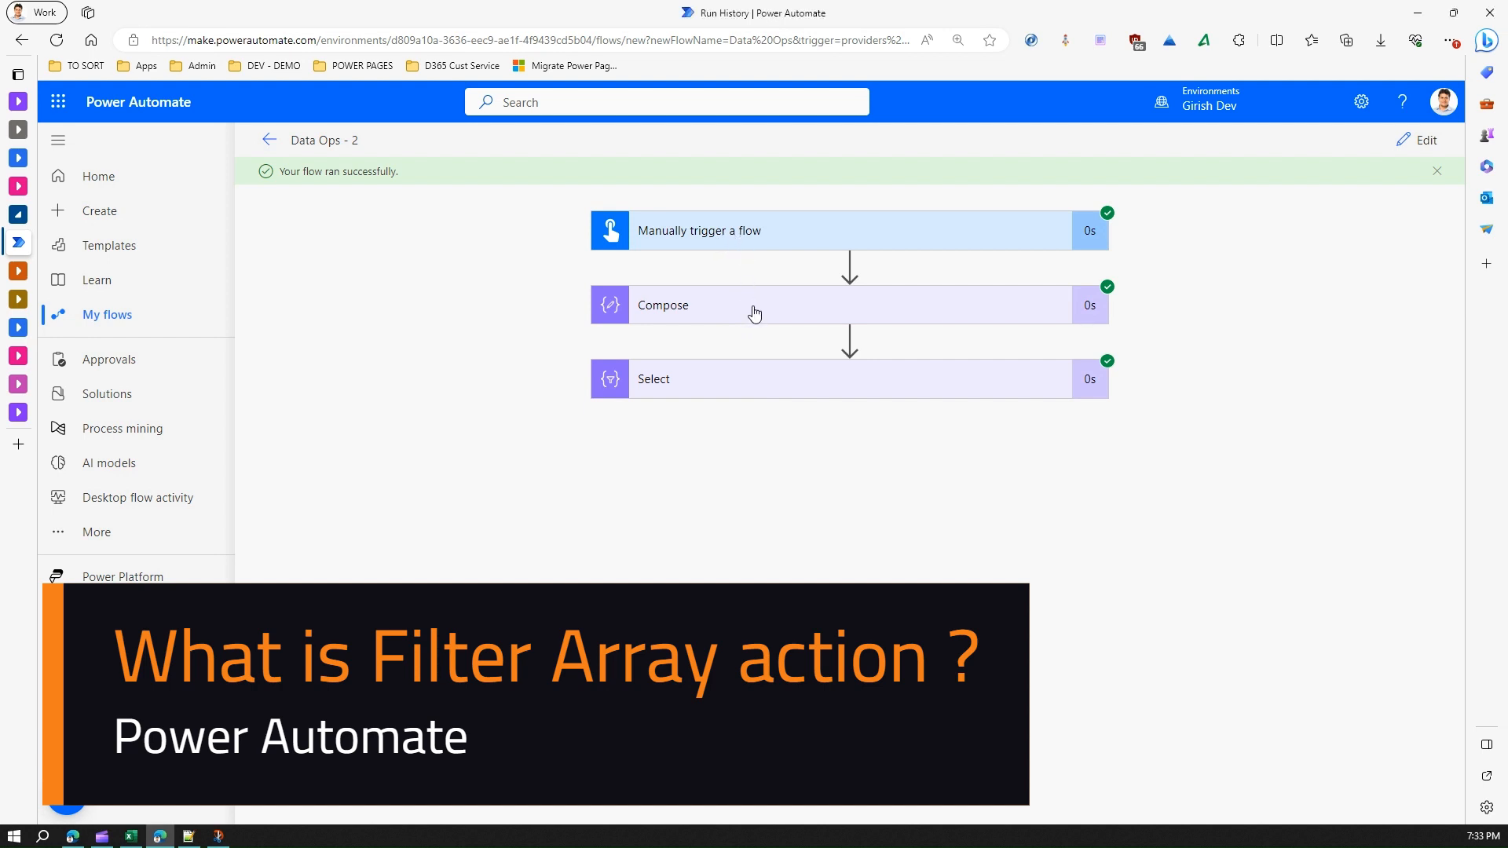
- Expand the Compose run details to show its four input records: Girish, Tim, Tam, John
left_click(755, 304)
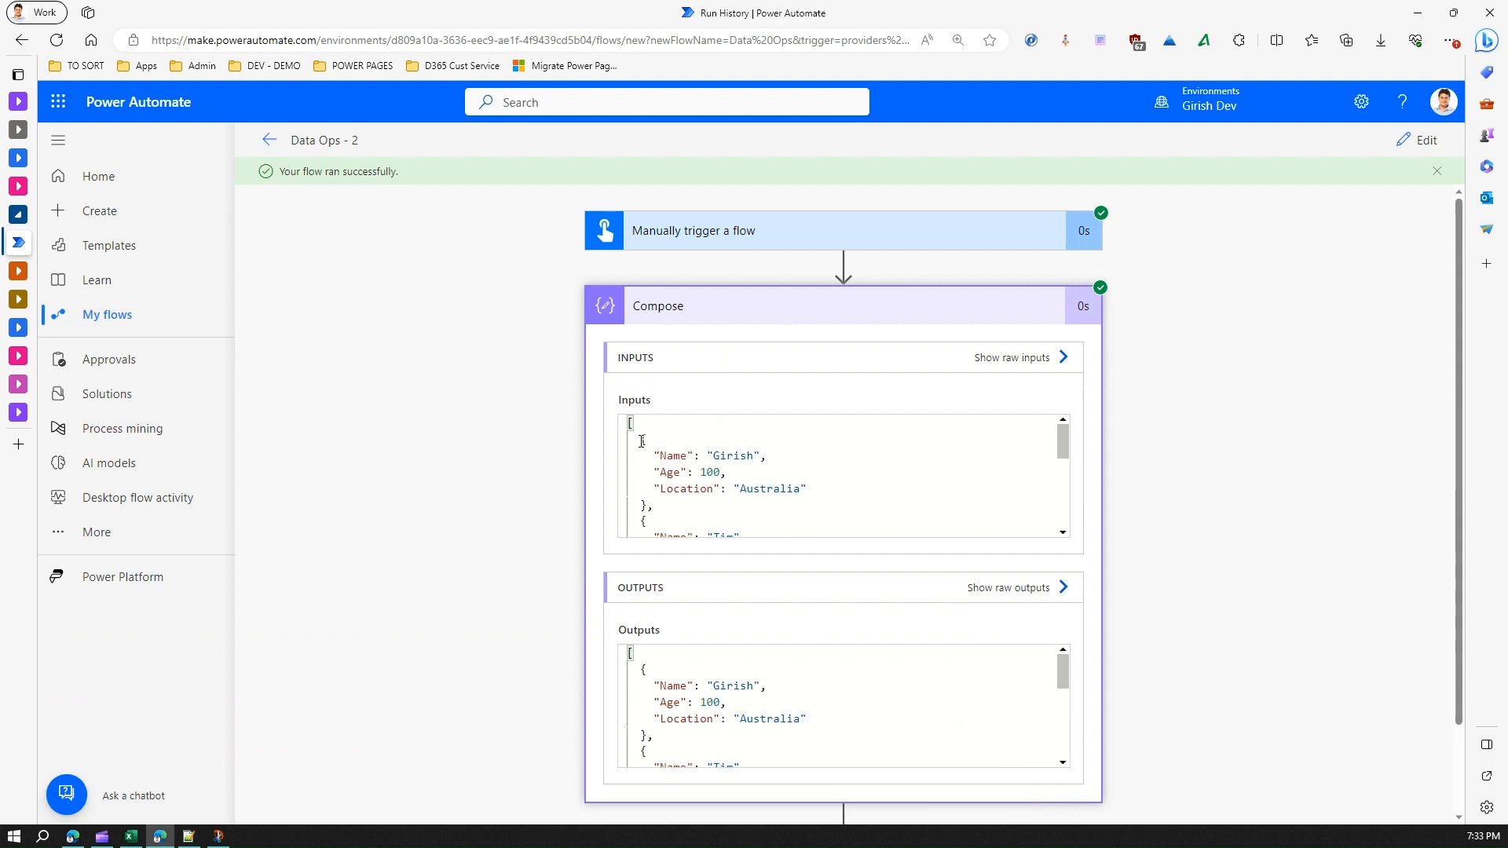
scroll("down", 3)
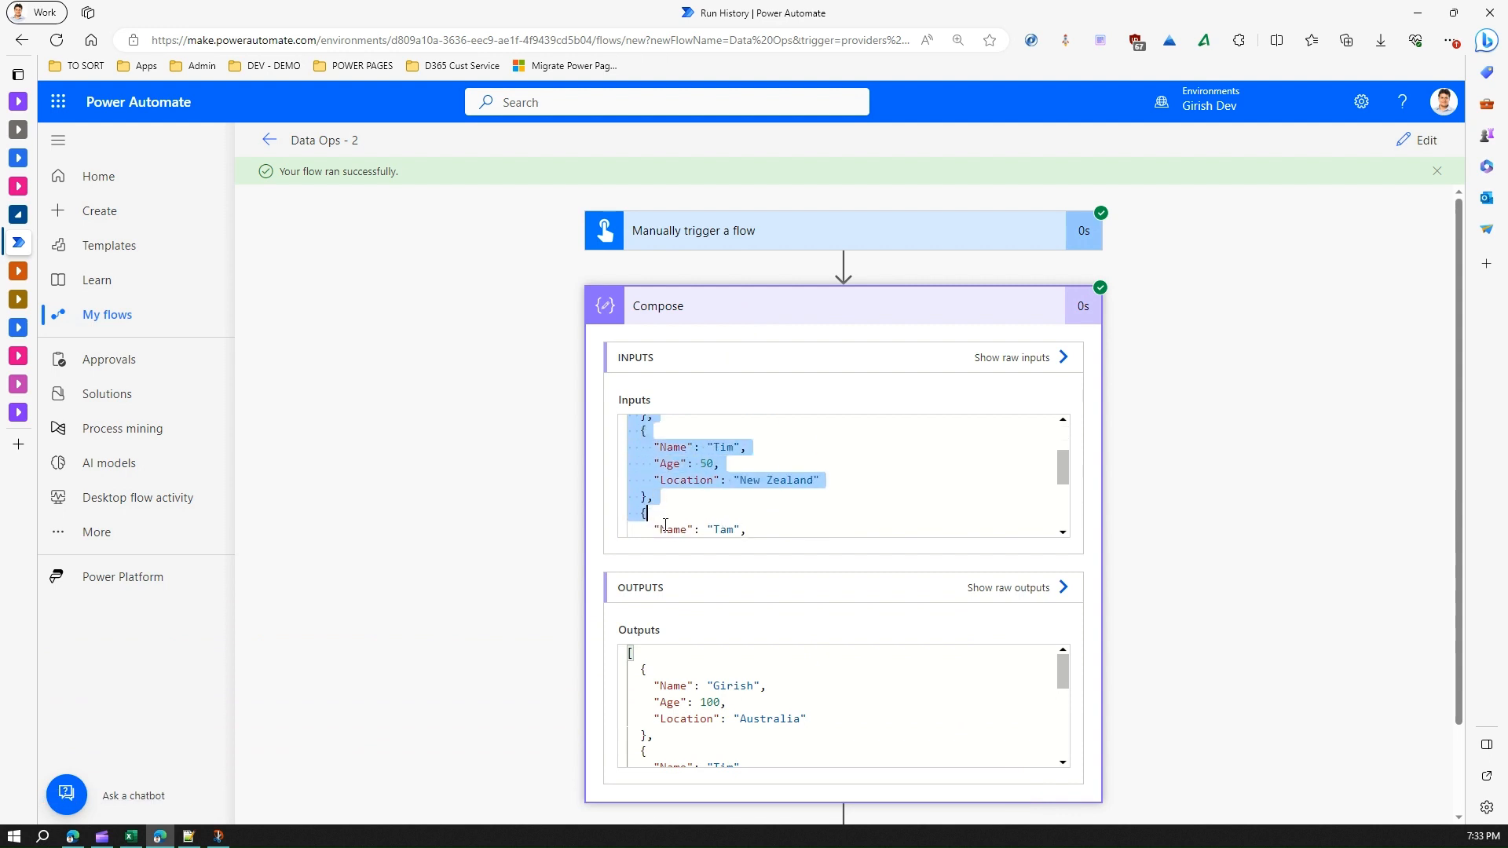
scroll("down", 3)
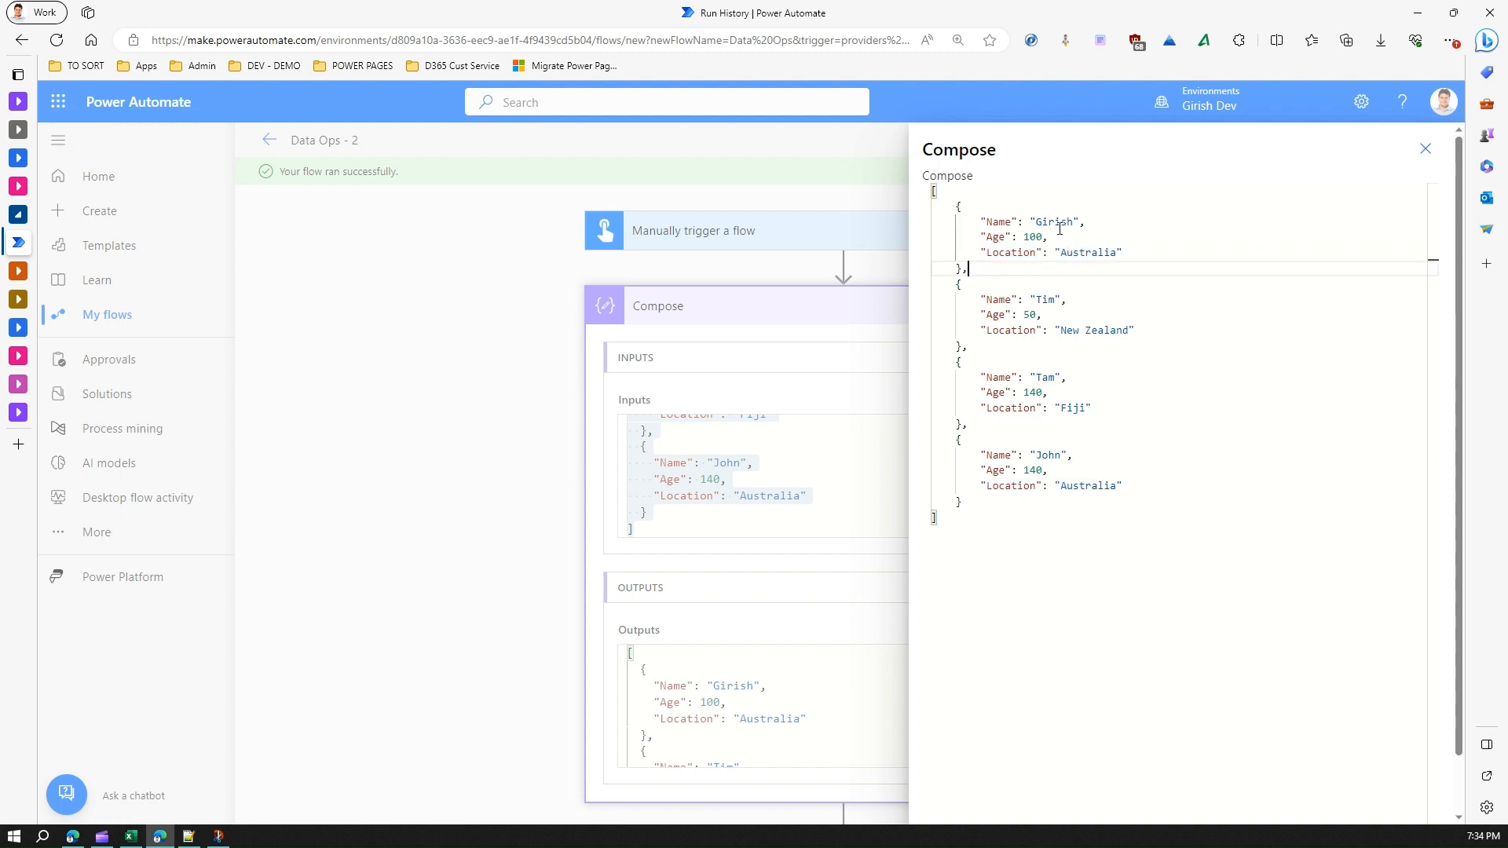
- Close Compose inputs and review Select's output keys: Full Name, Country, Age----Location, Status
left_click(1424, 149)
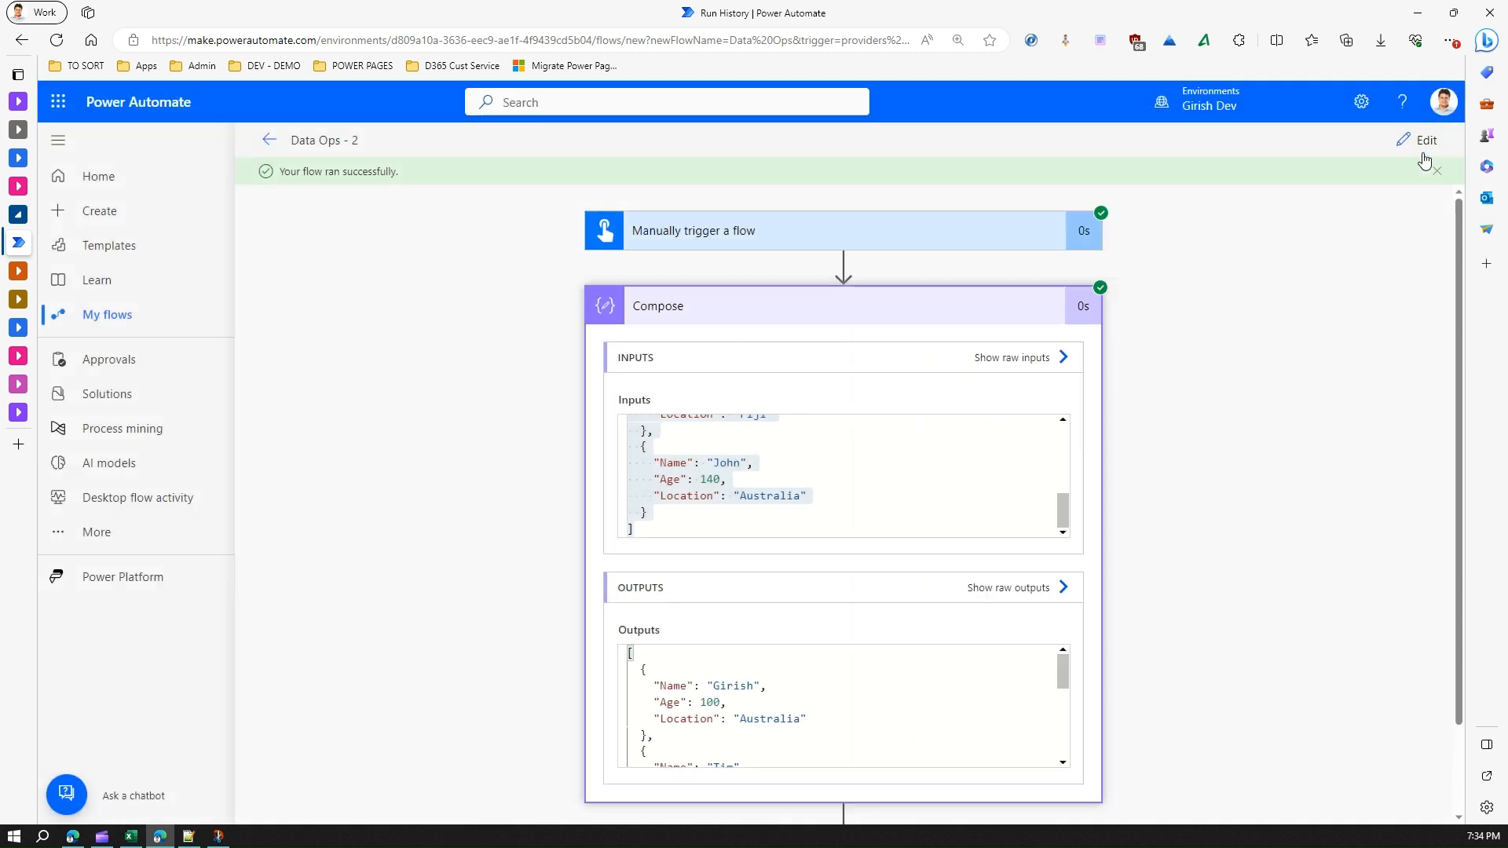
scroll("down", 3)
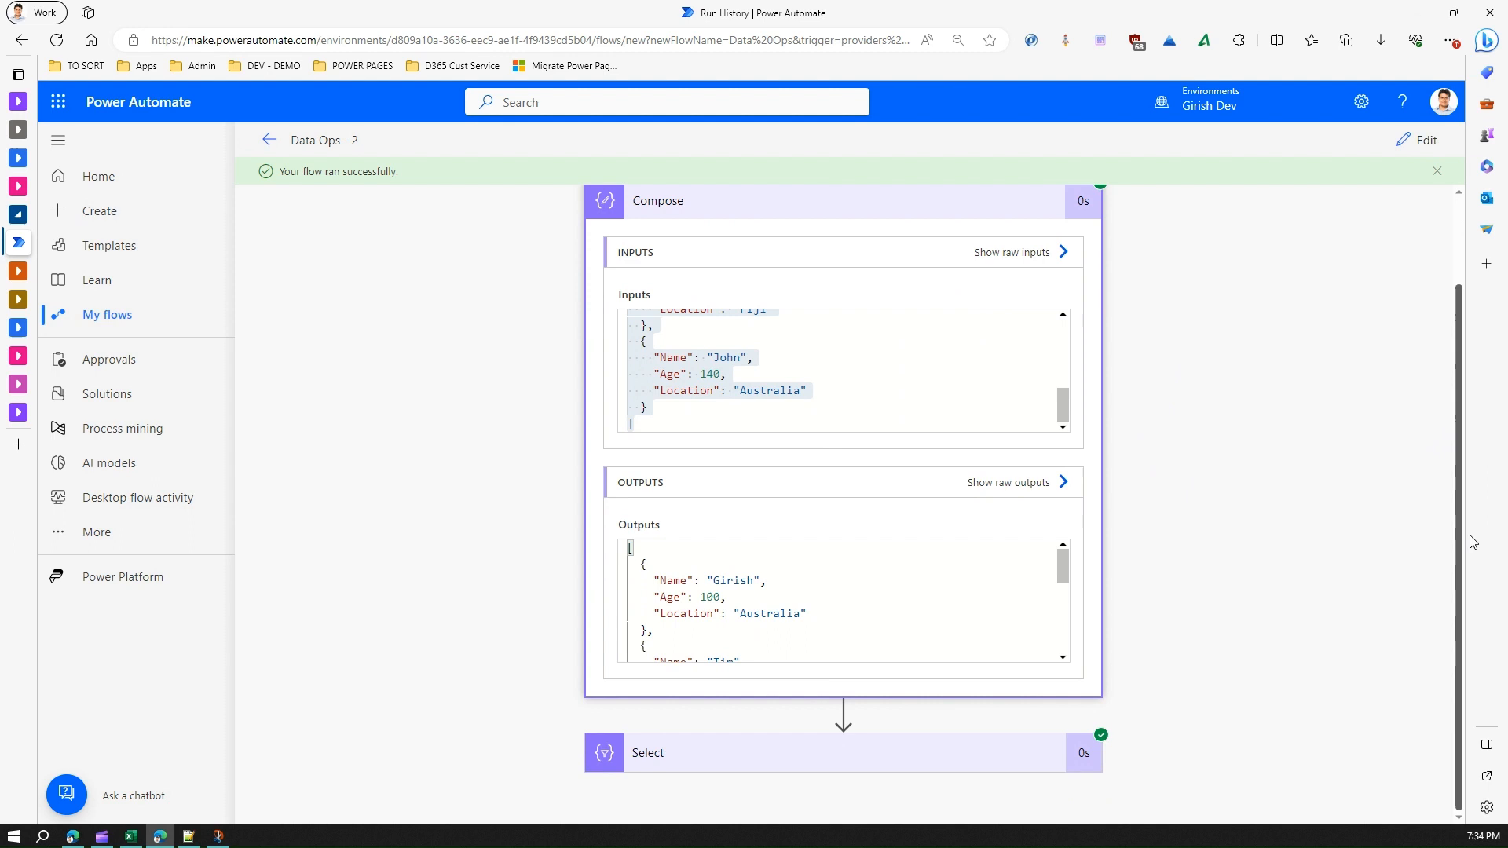
scroll("down", 3)
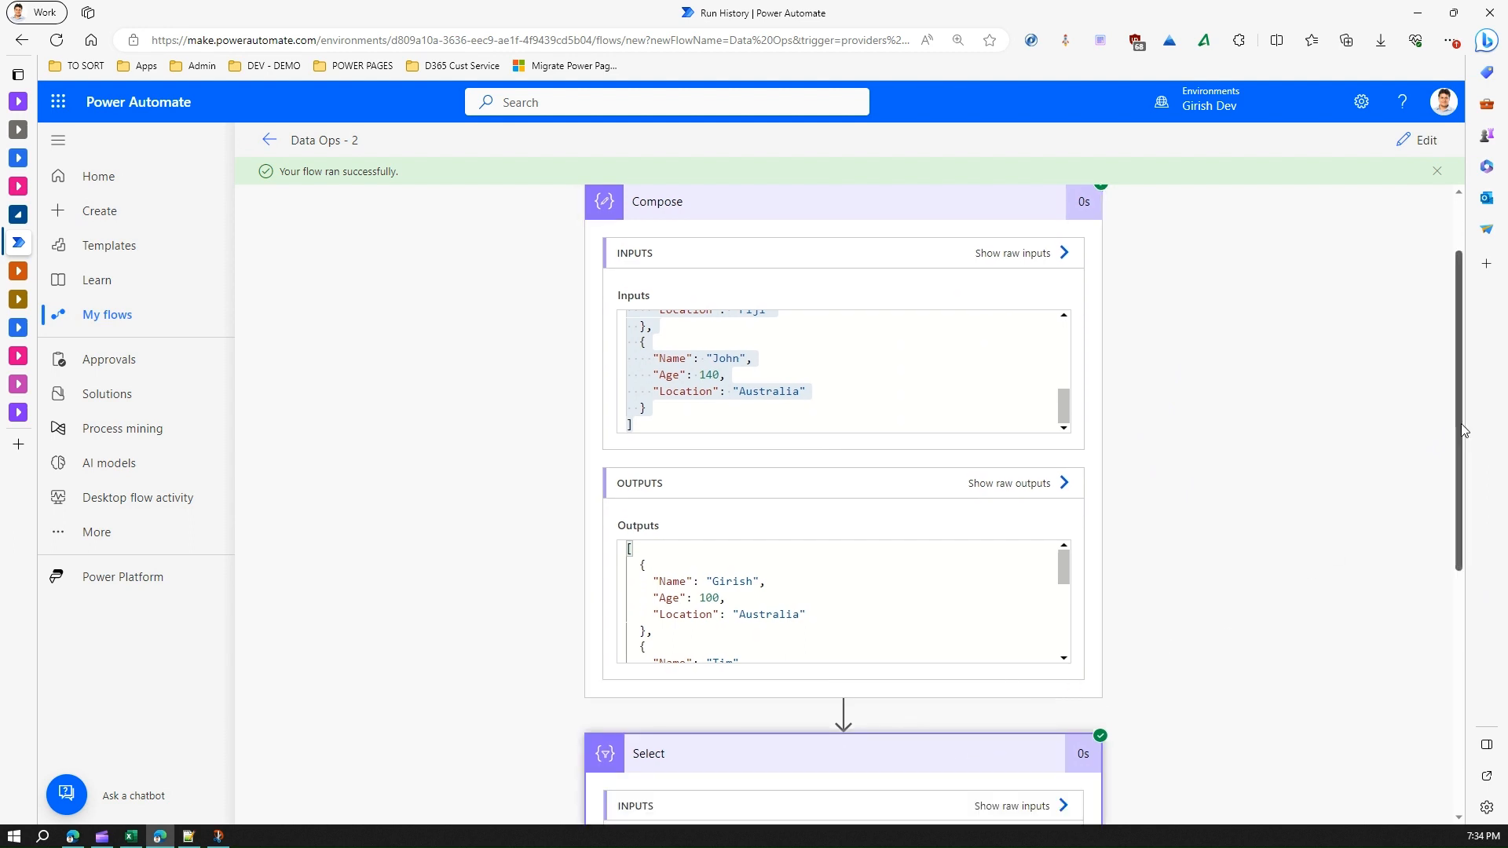
scroll("down", 3)
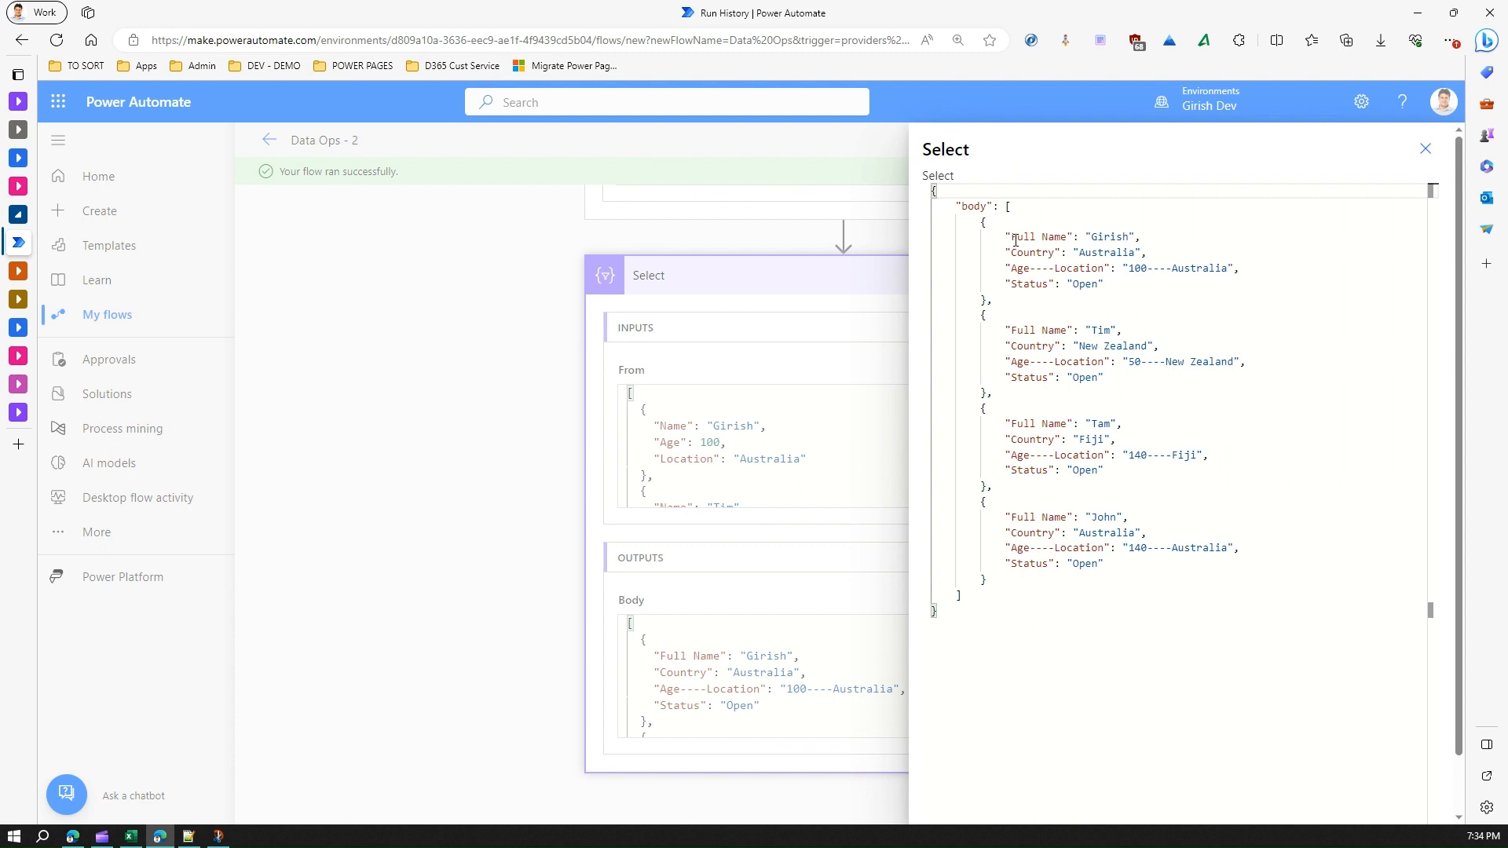
double_click(1037, 237)
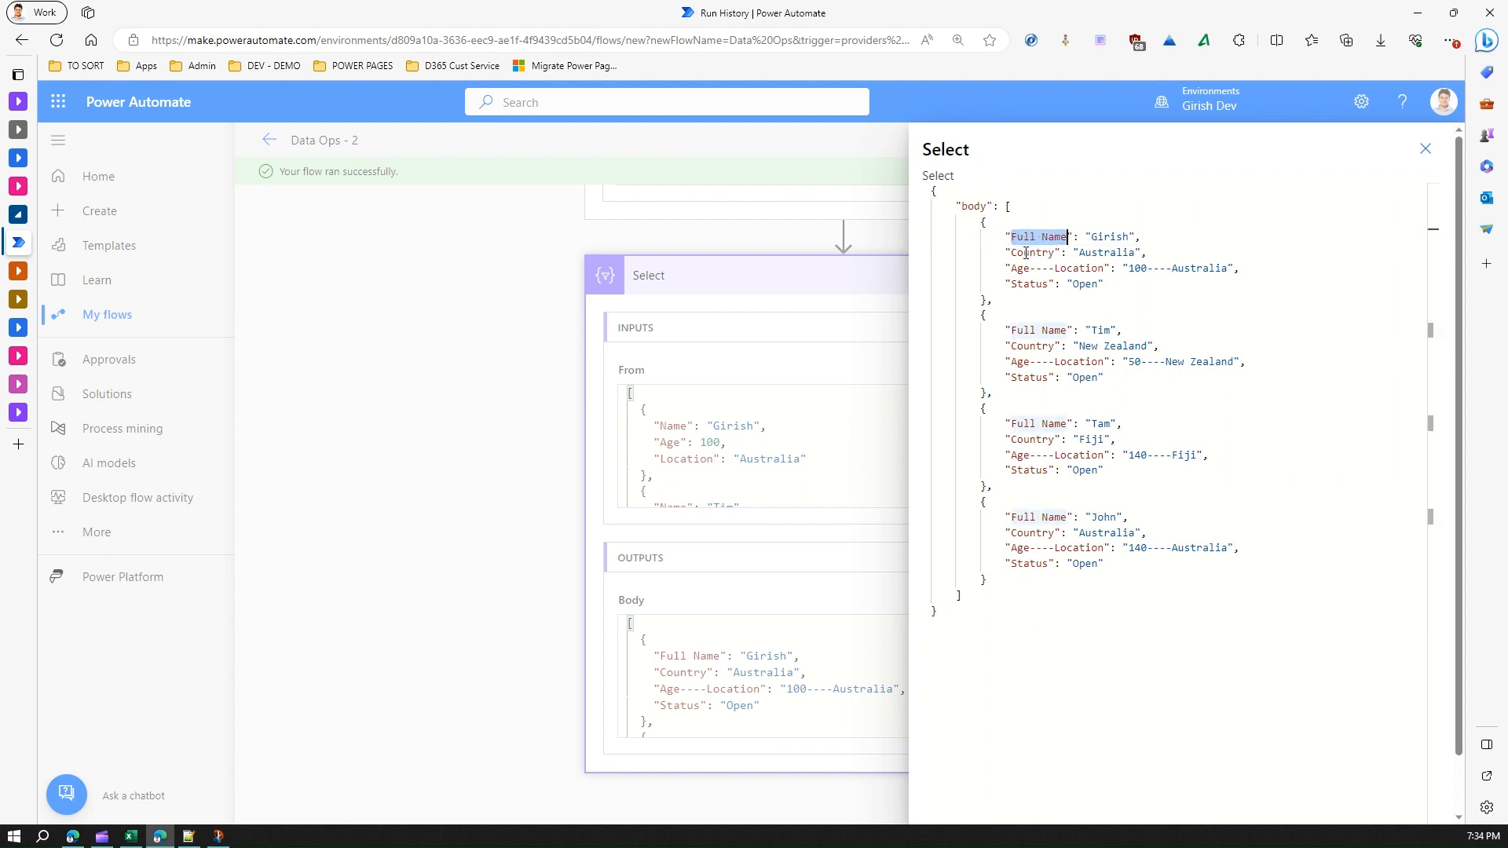
double_click(1046, 268)
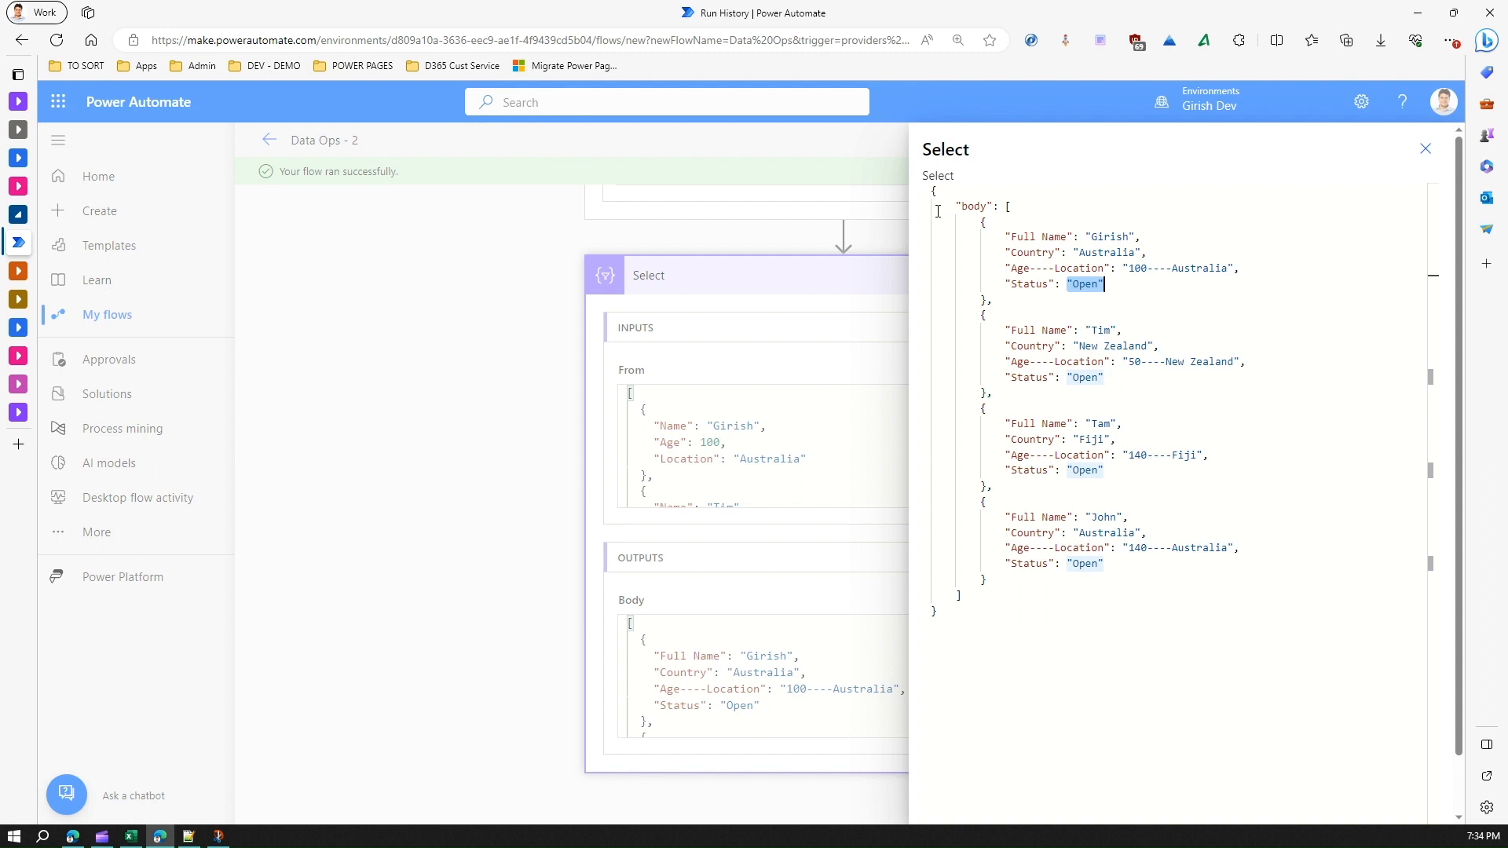
mouse_move(949, 249)
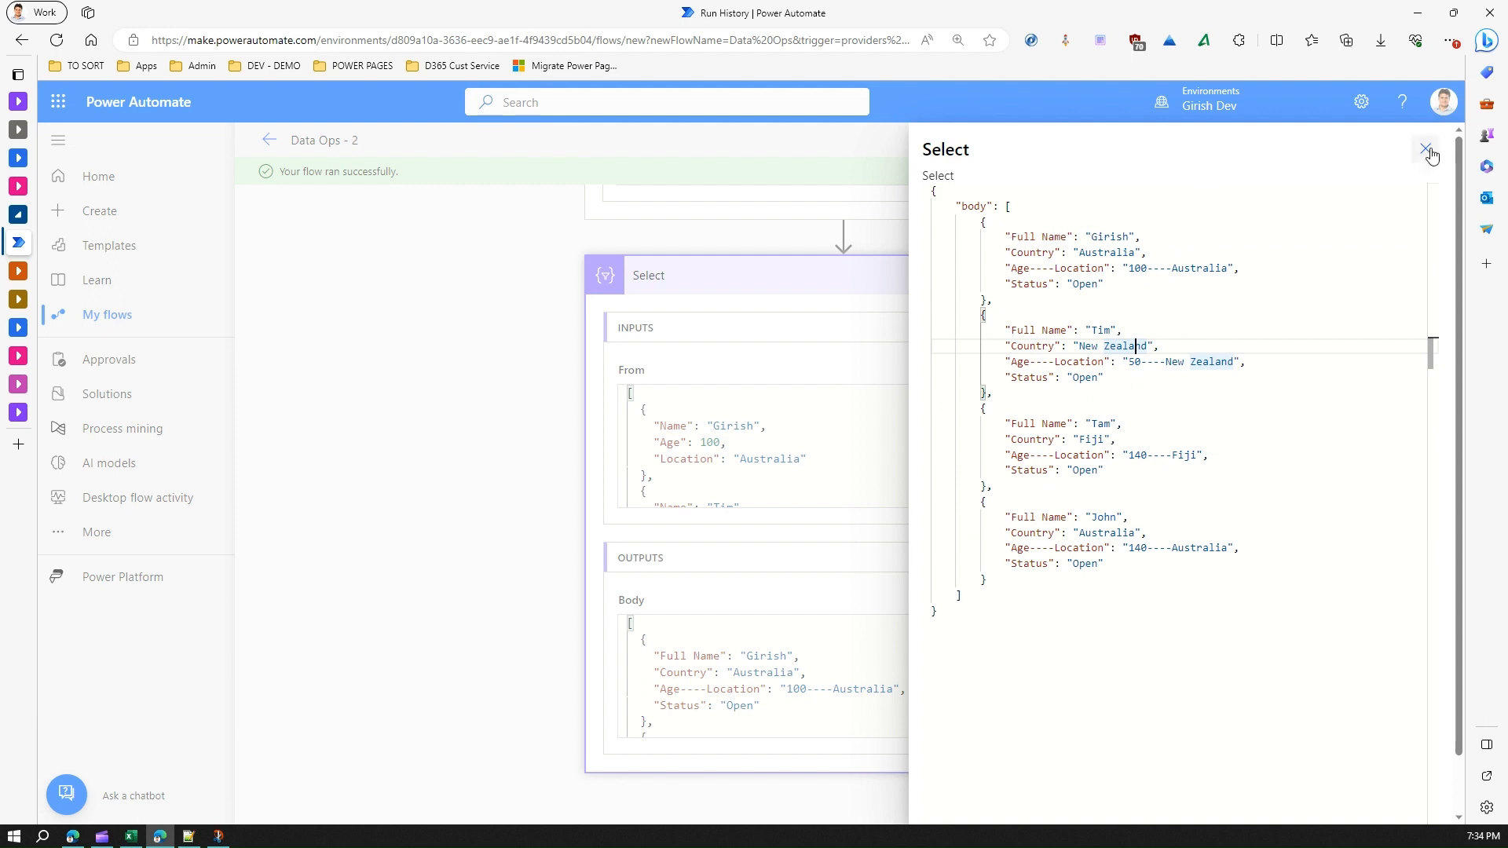
- Close the Select output view and open Data Ops - 2 for editing
left_click(1430, 152)
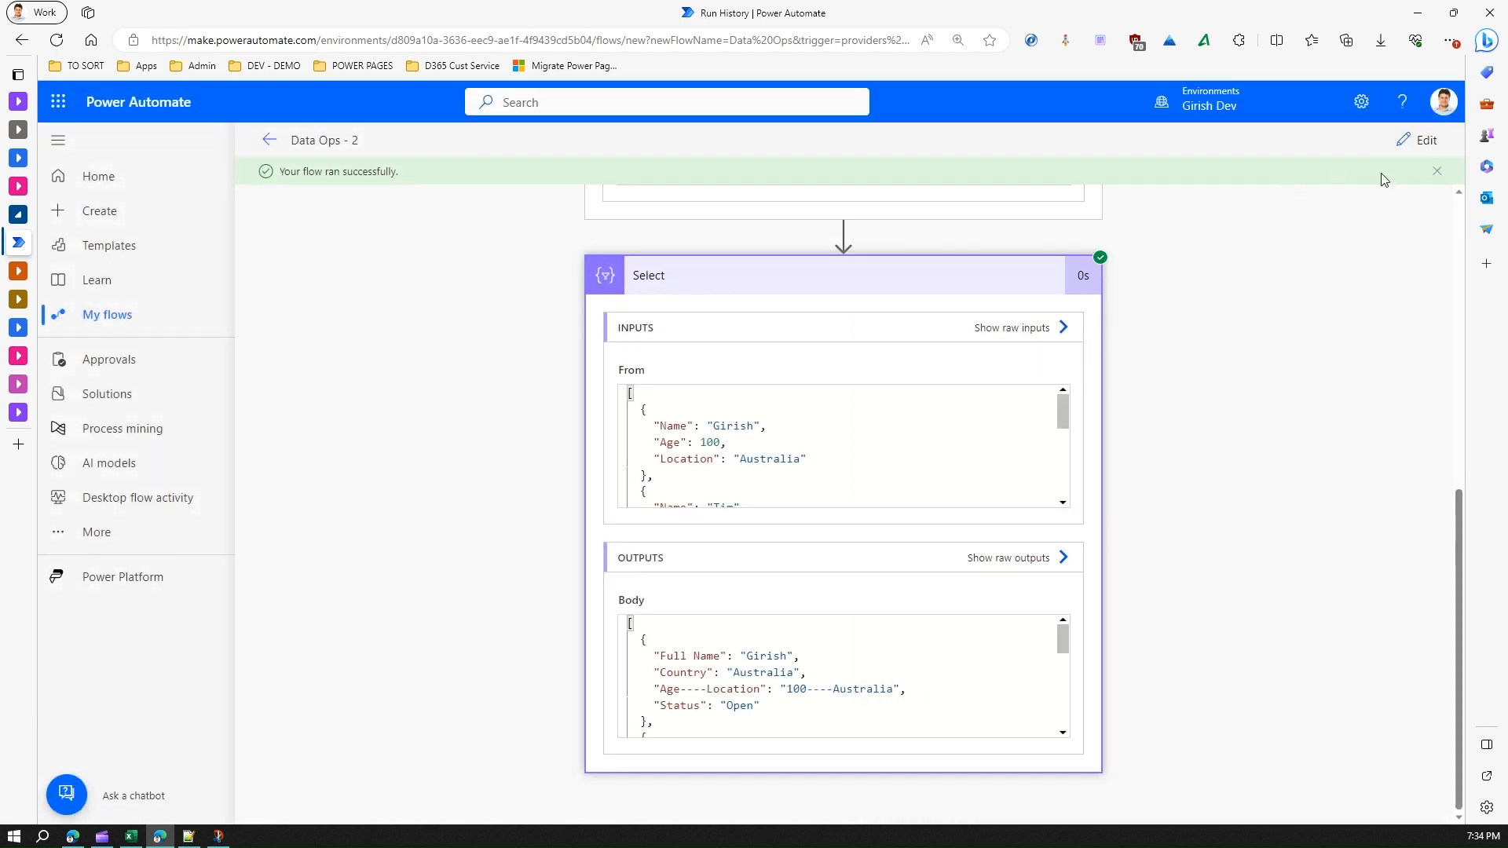
left_click(1424, 139)
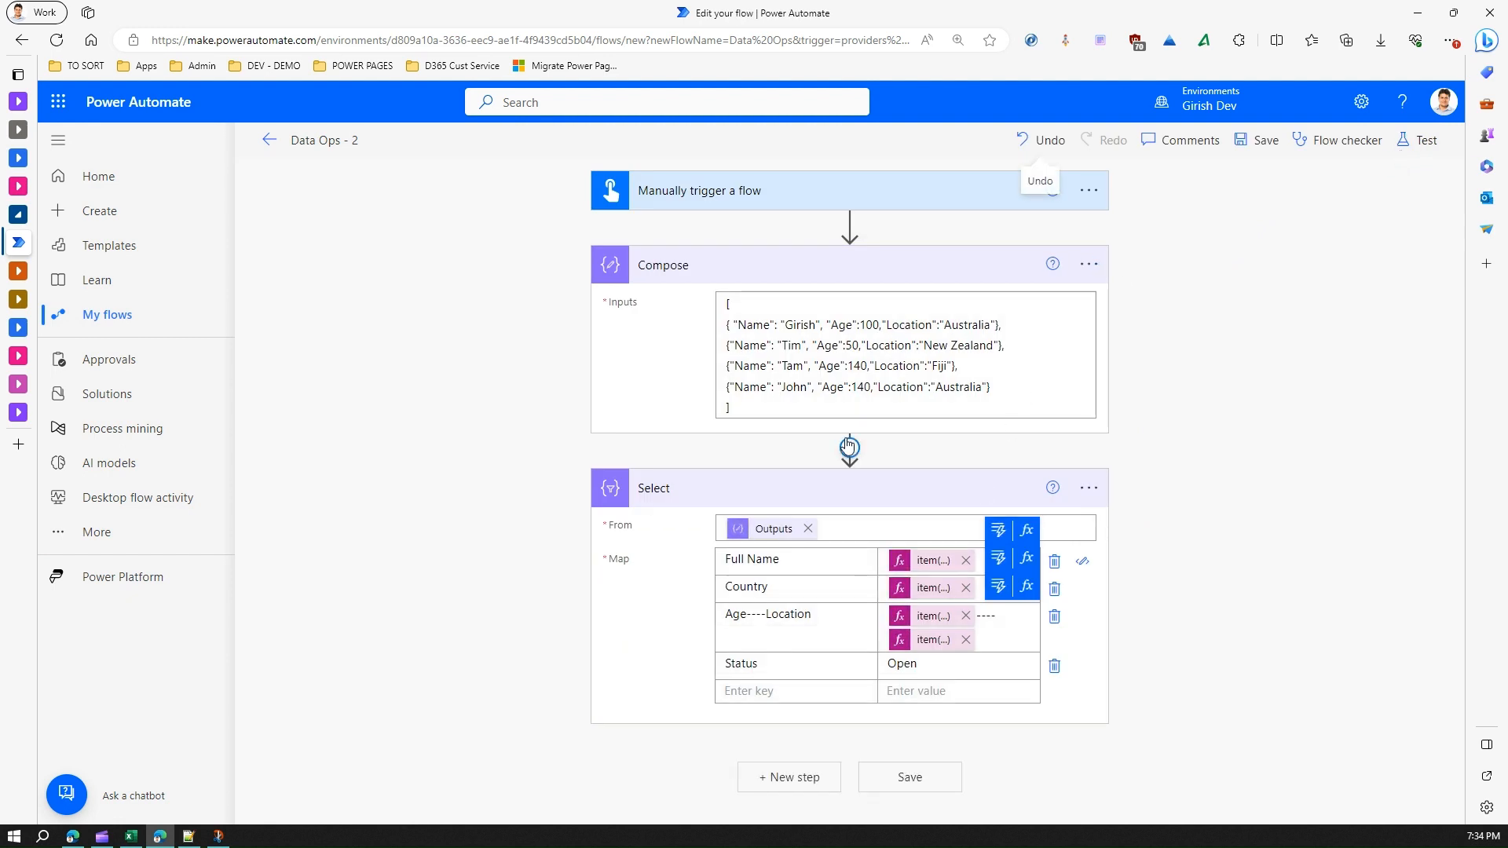
mouse_move(831, 295)
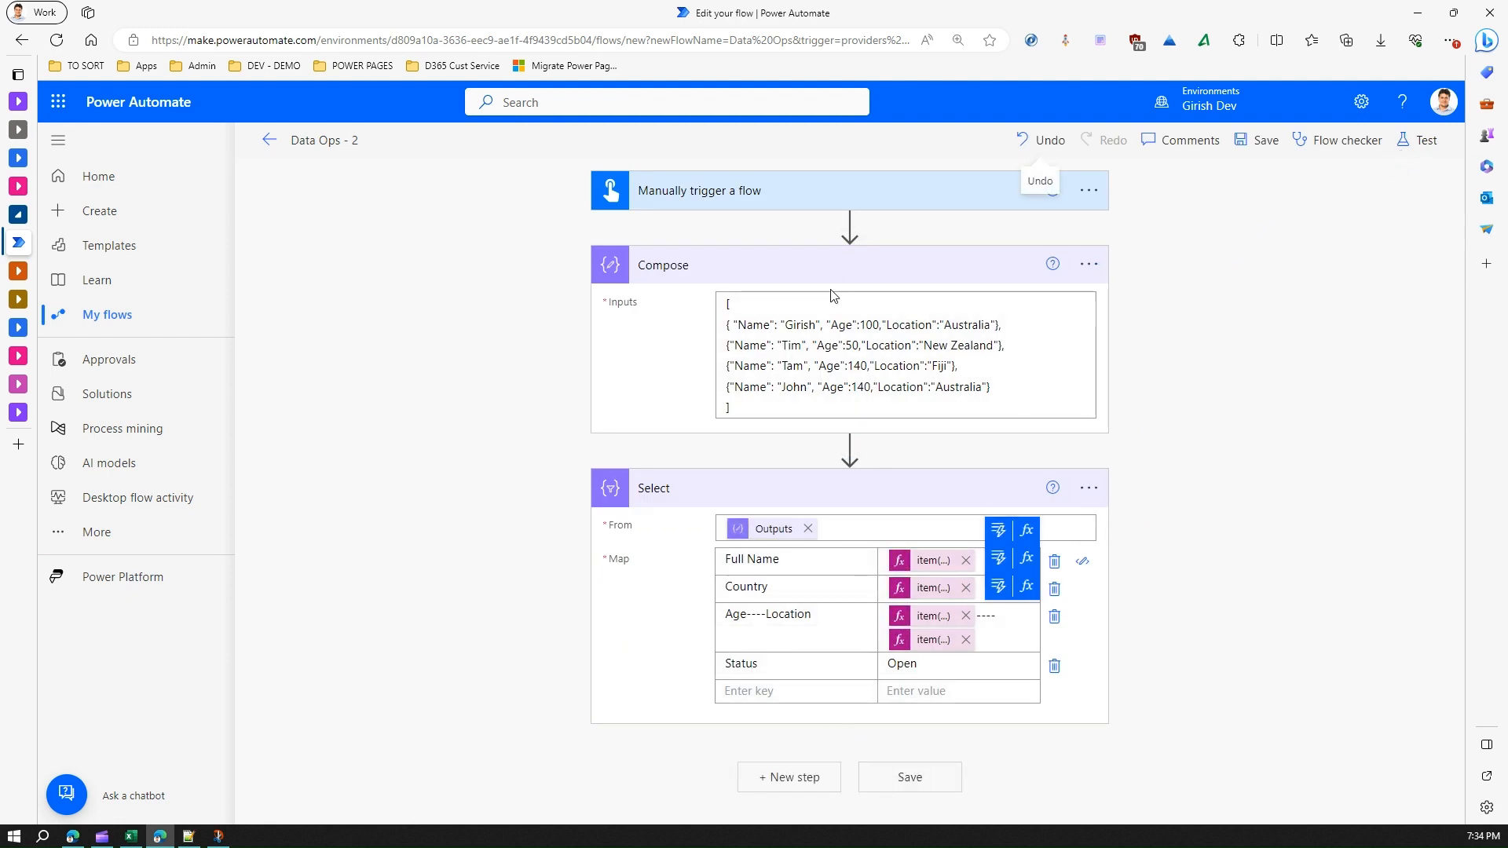
mouse_move(959, 721)
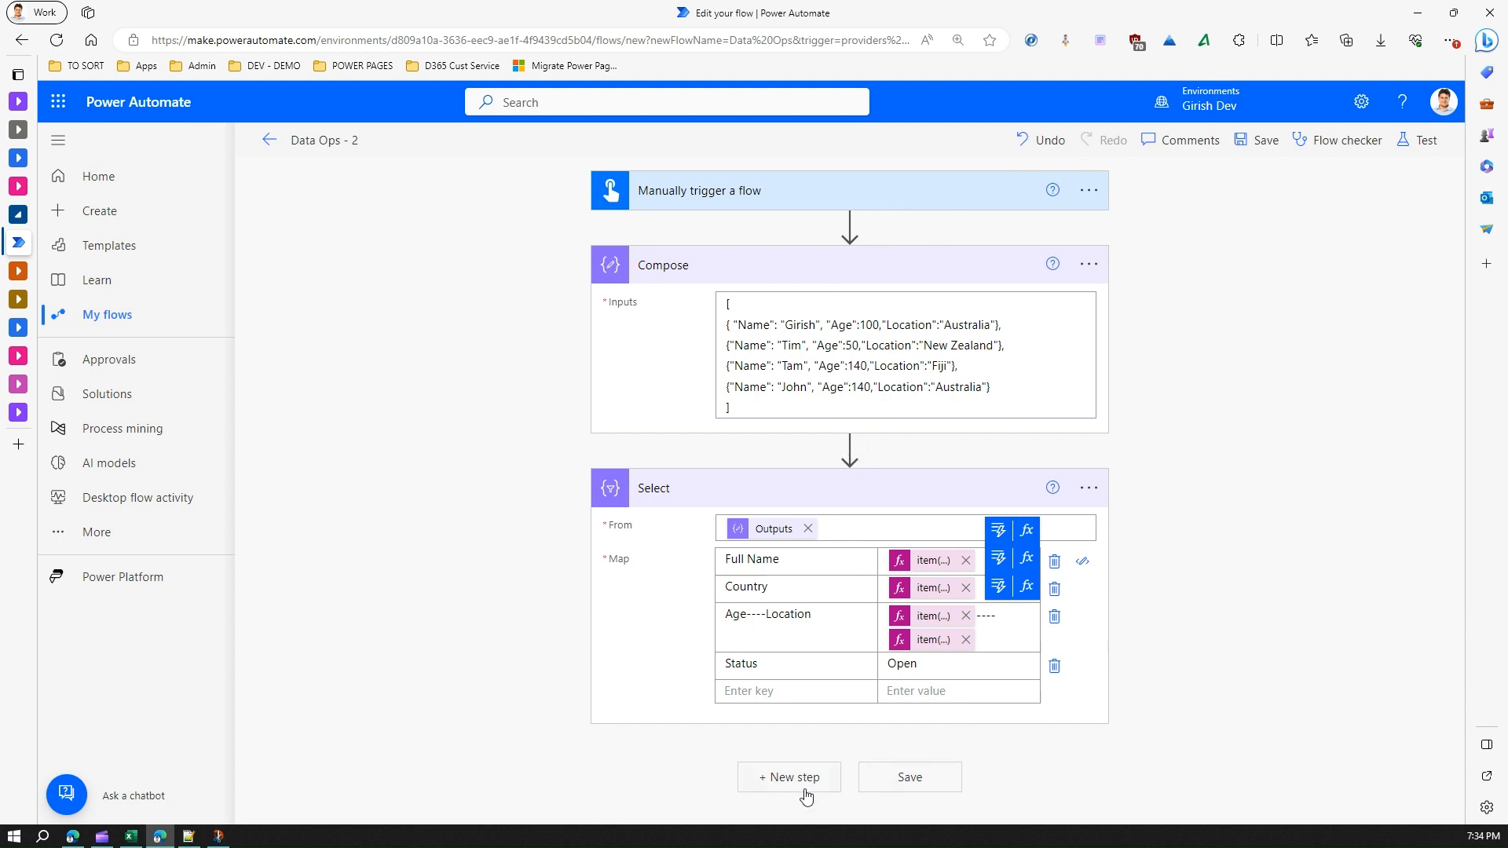
- Add a Filter array data operation step after the Select step
left_click(788, 777)
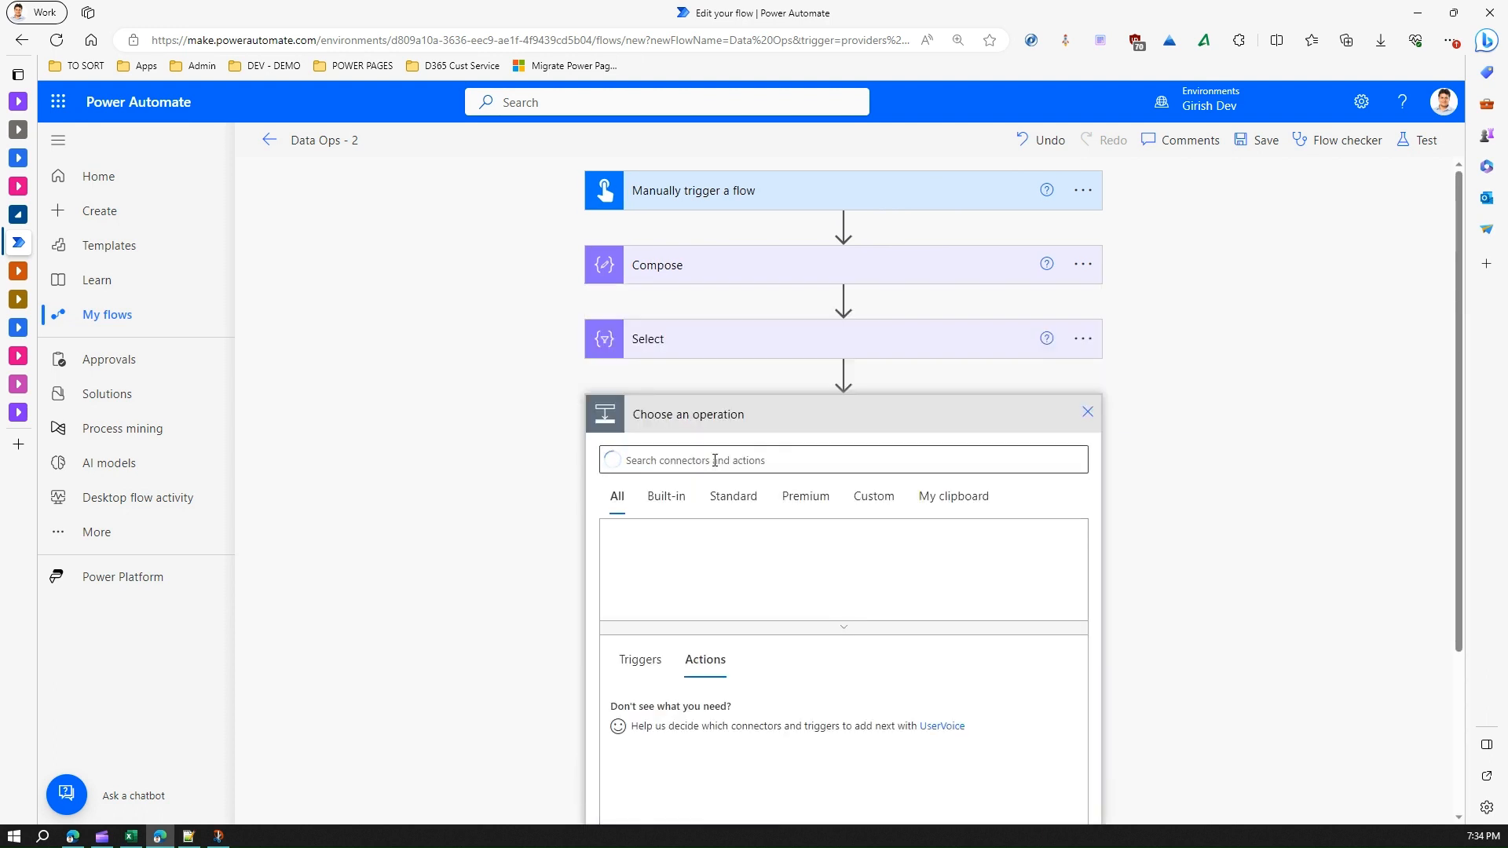
type("filter")
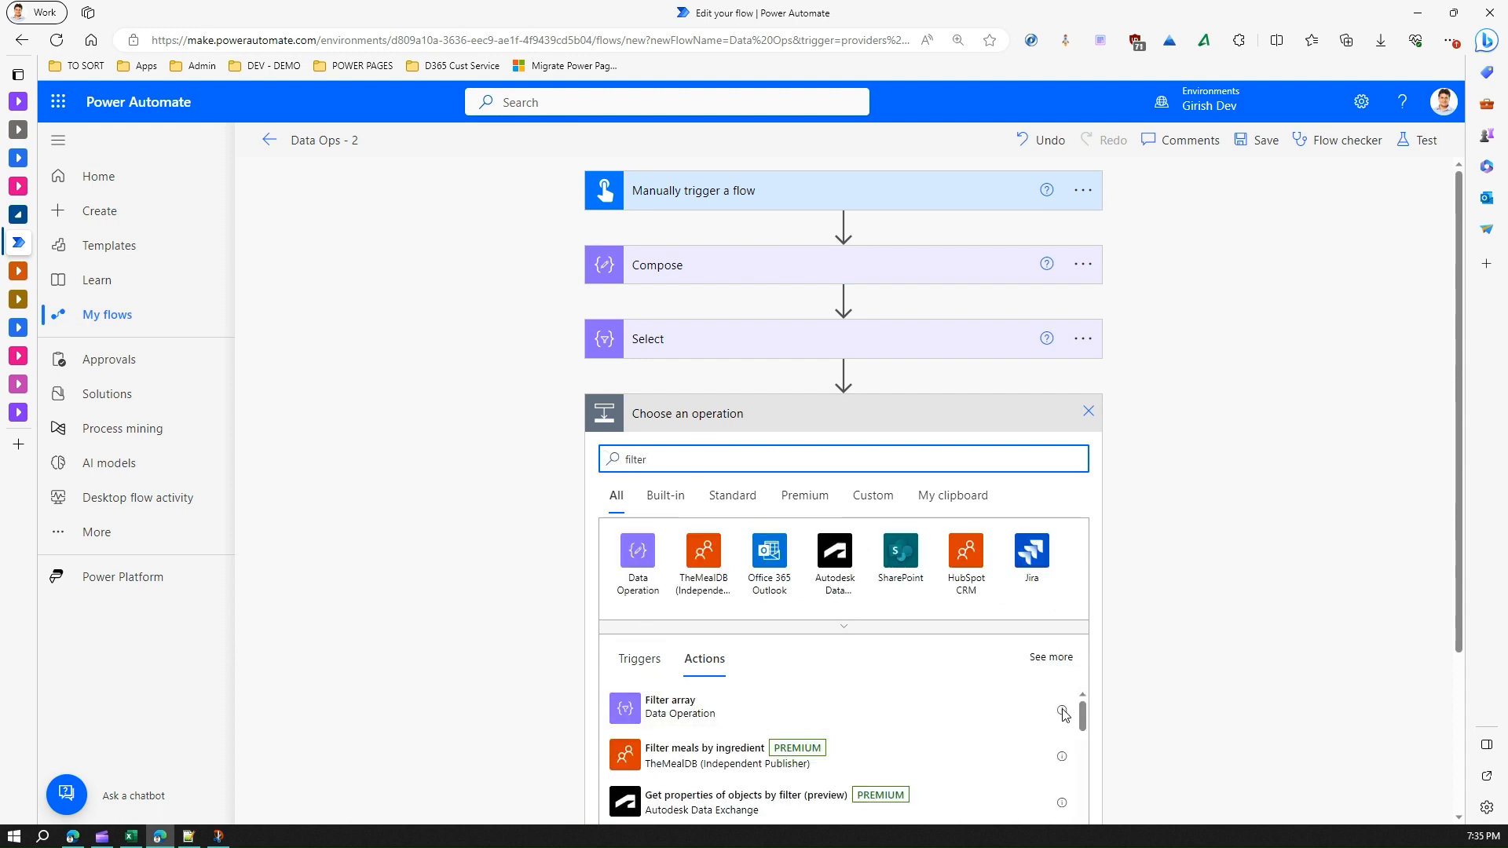
mouse_move(1062, 710)
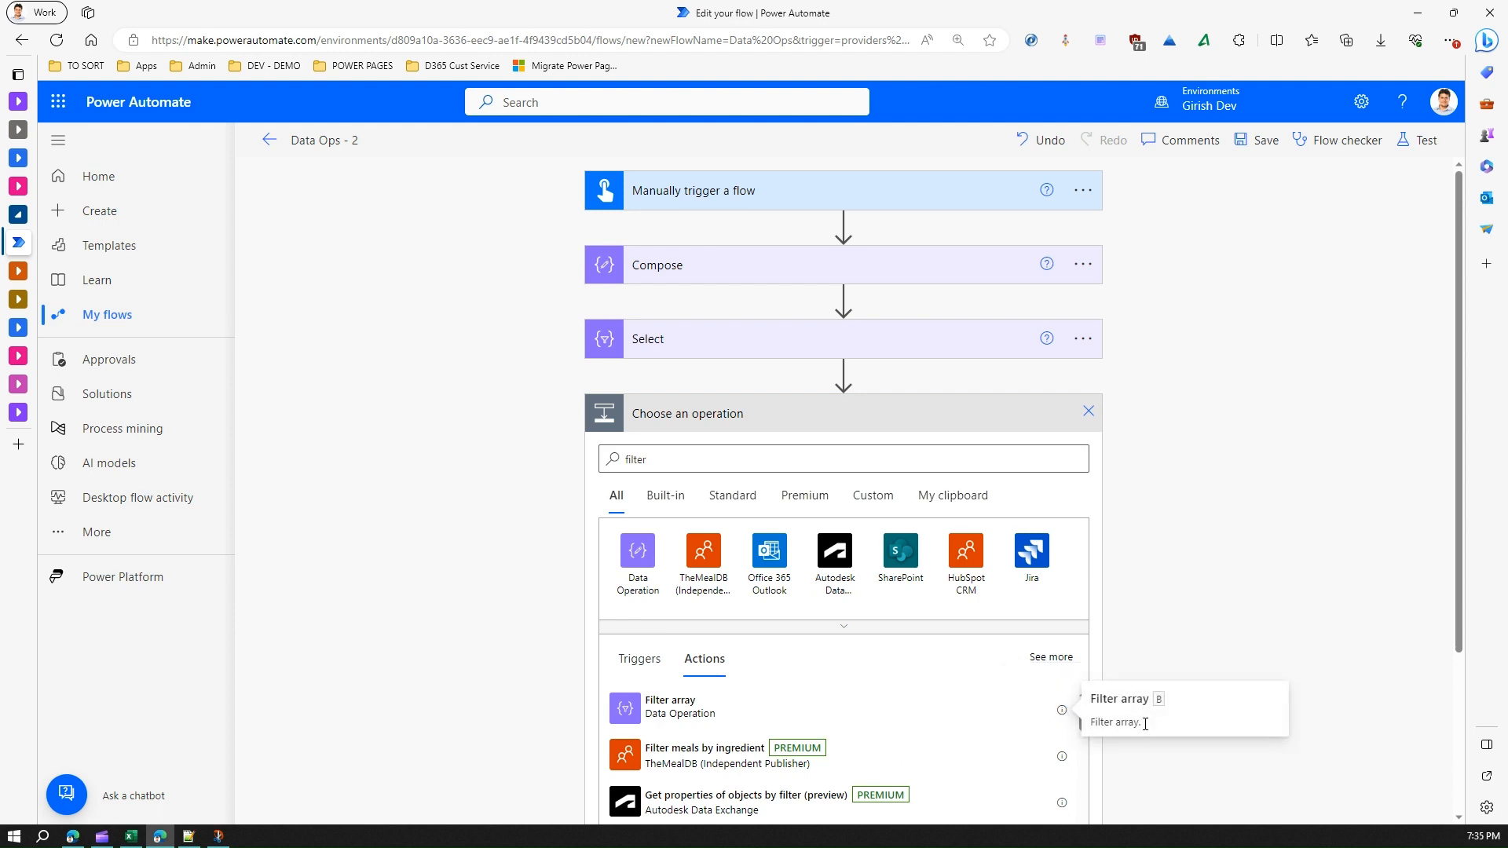
mouse_move(667, 710)
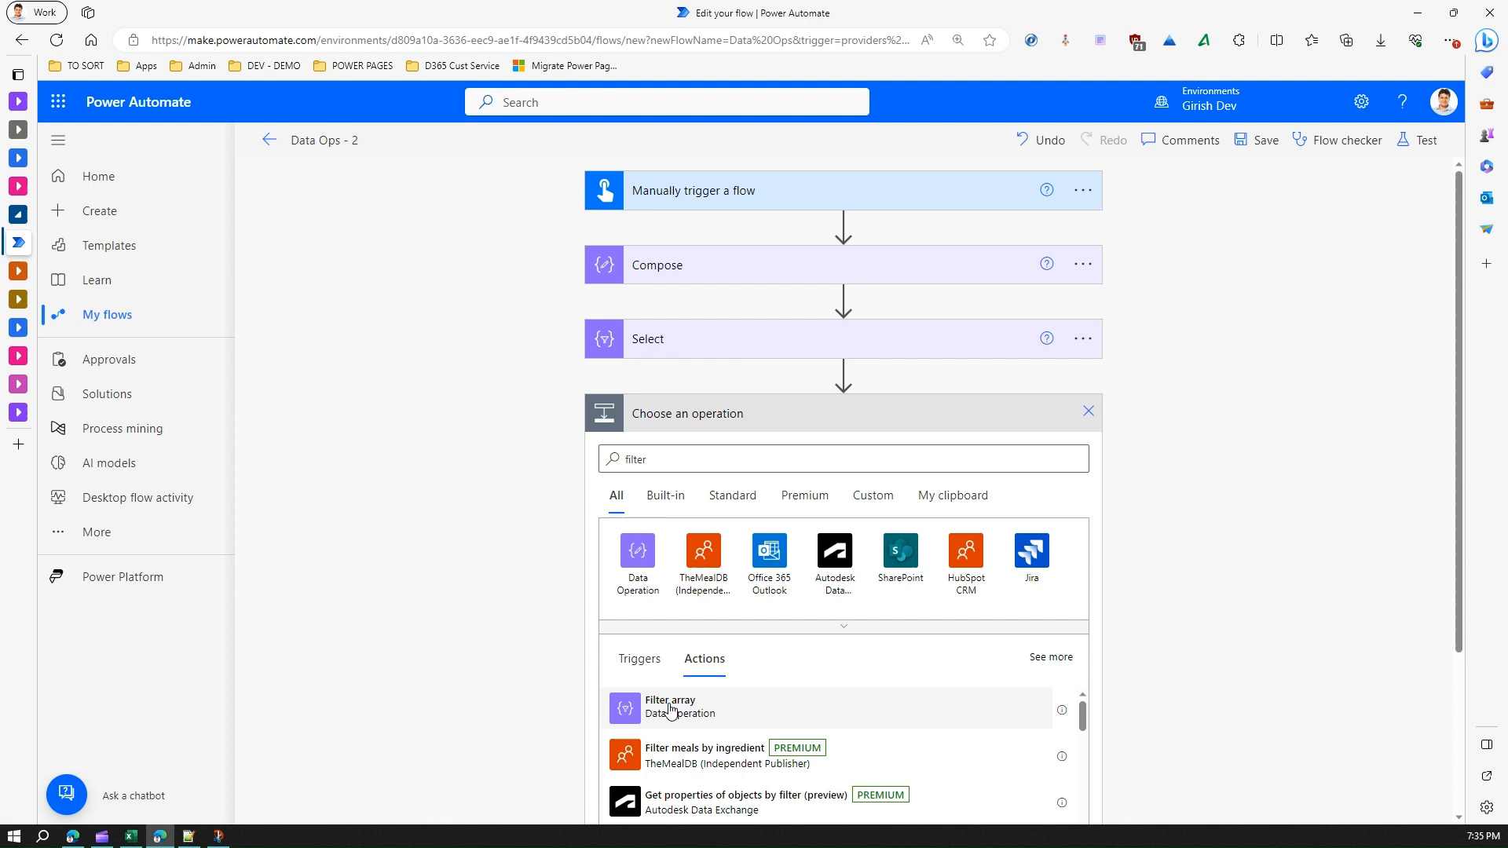
left_click(670, 706)
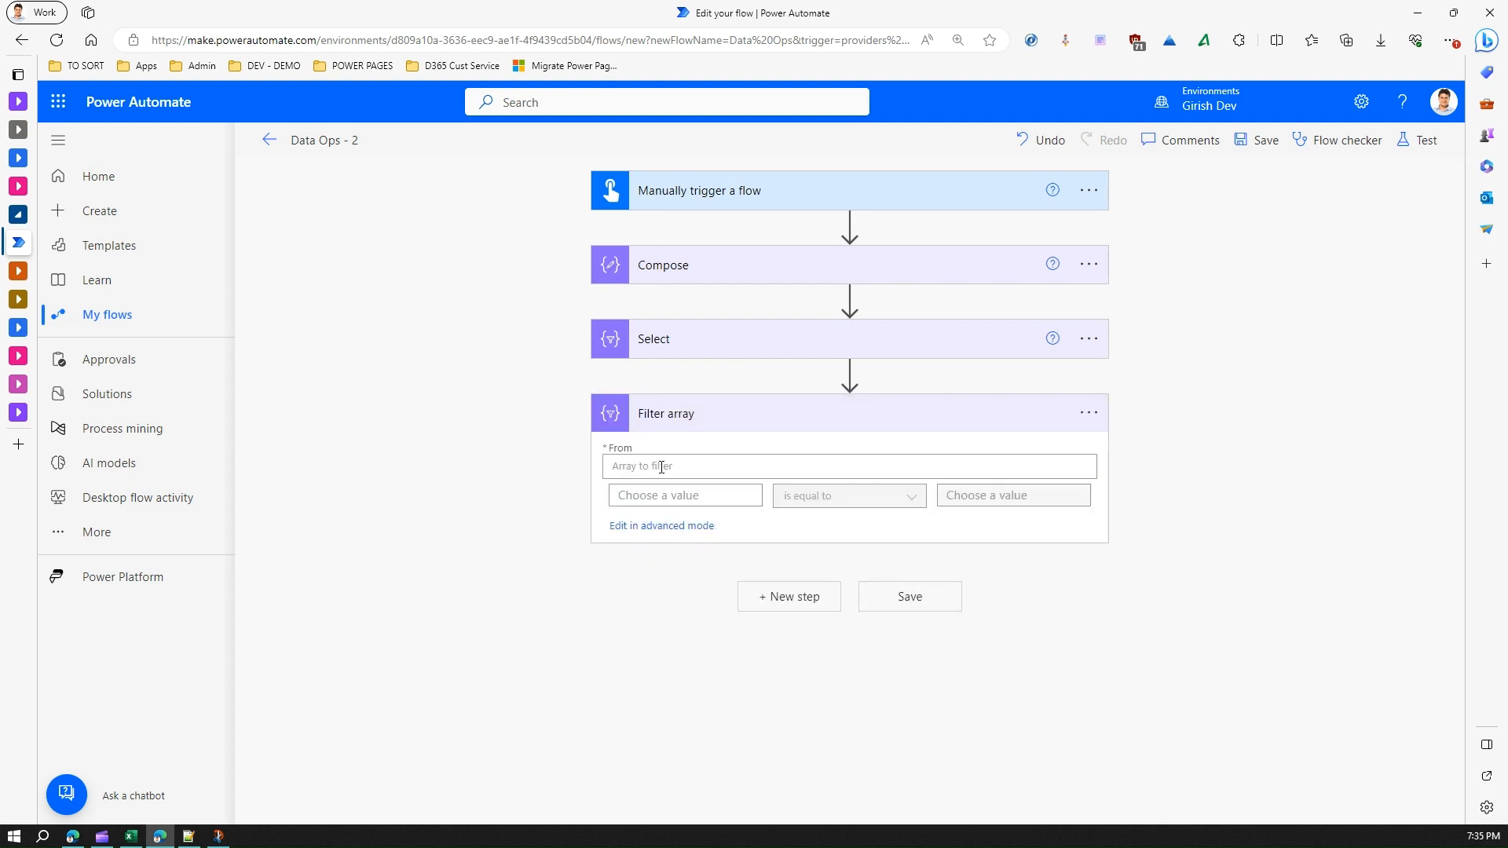
- Set the Filter array source array to the Select step's Output
left_click(848, 467)
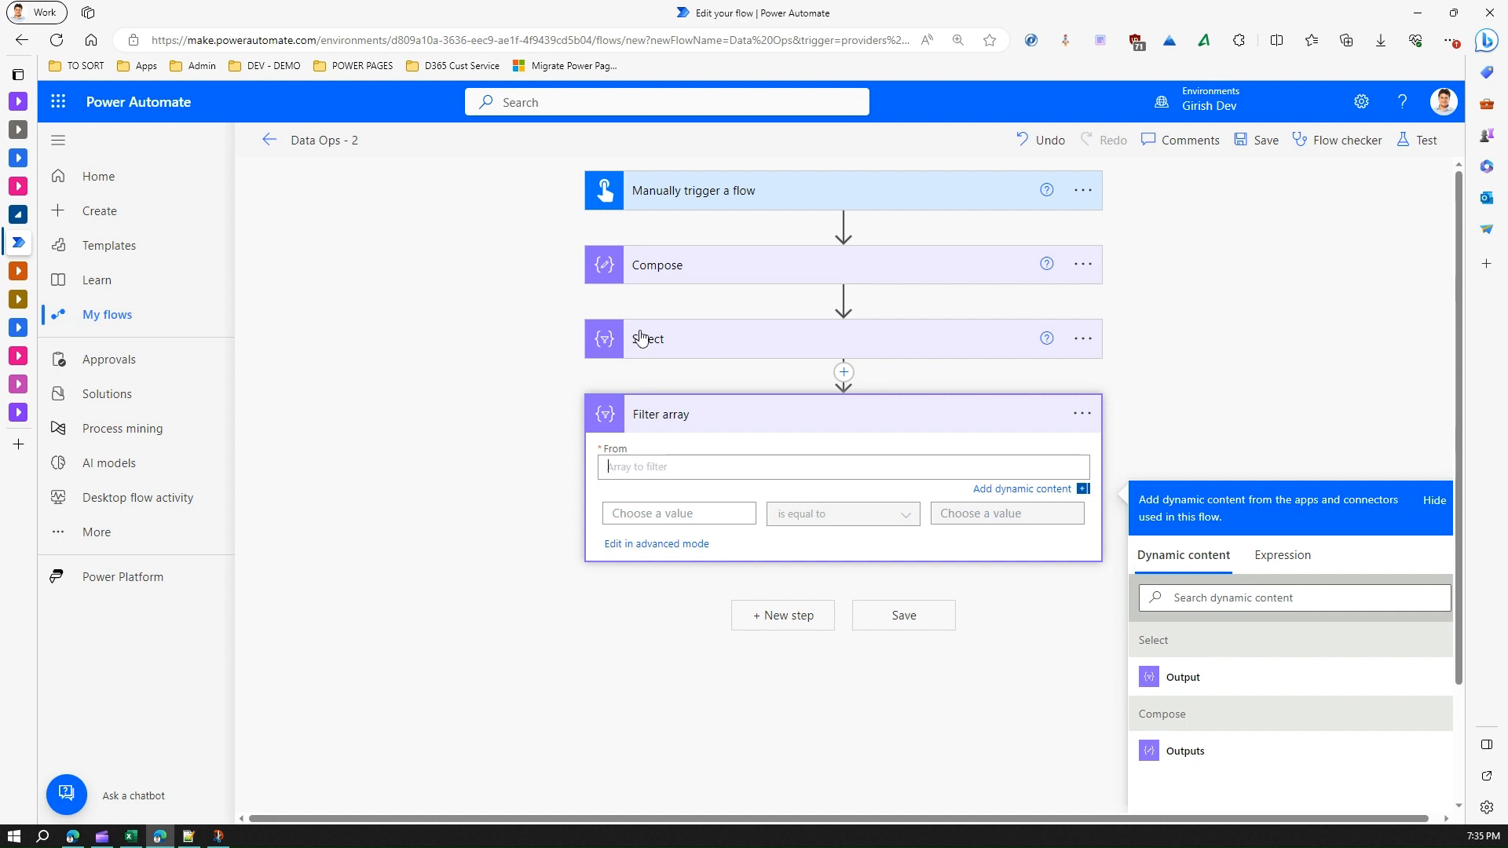
mouse_move(1346, 689)
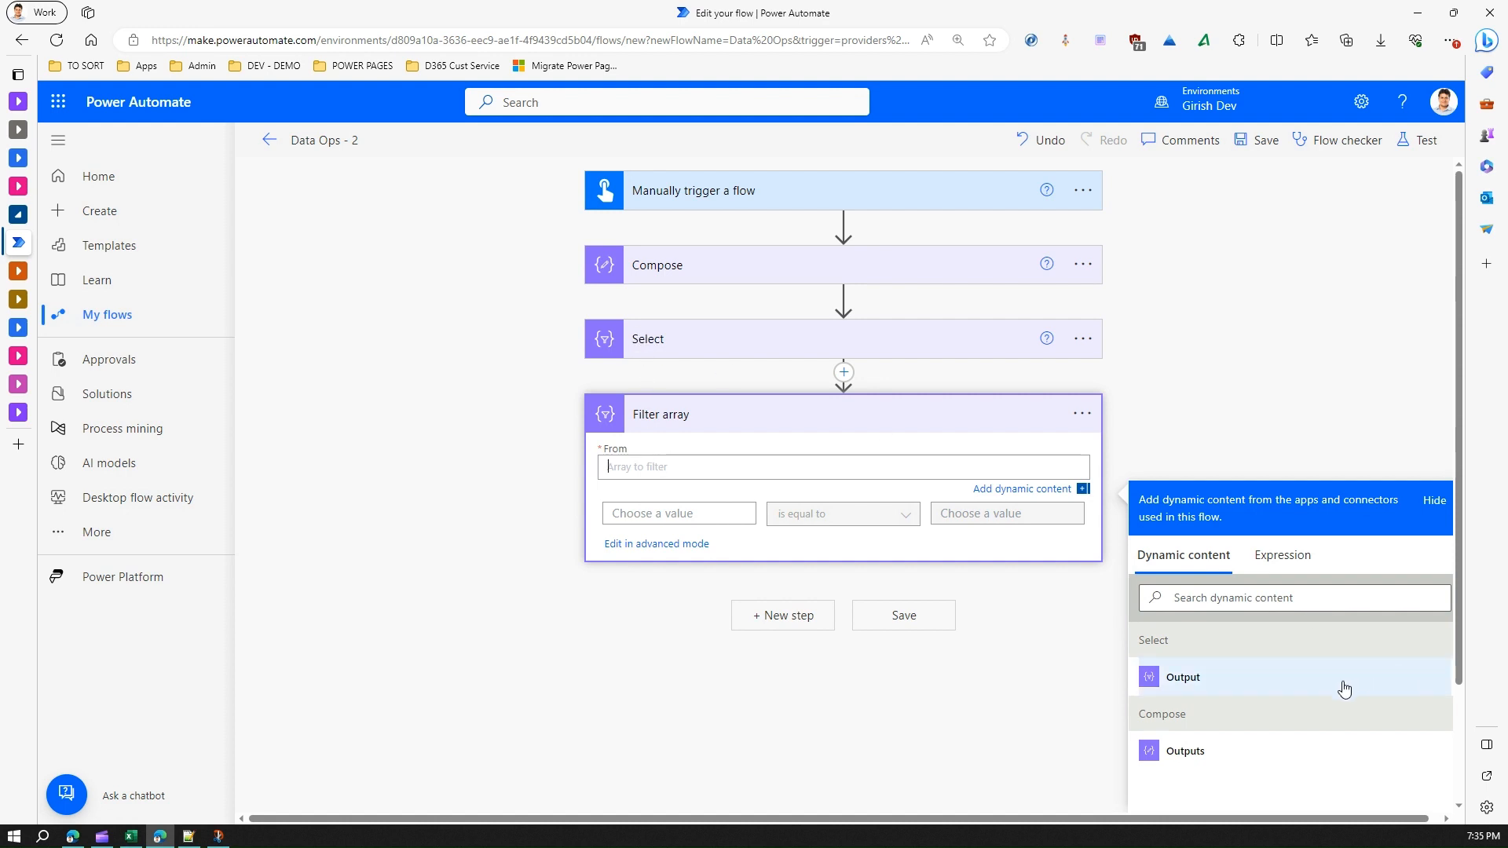
left_click(1182, 677)
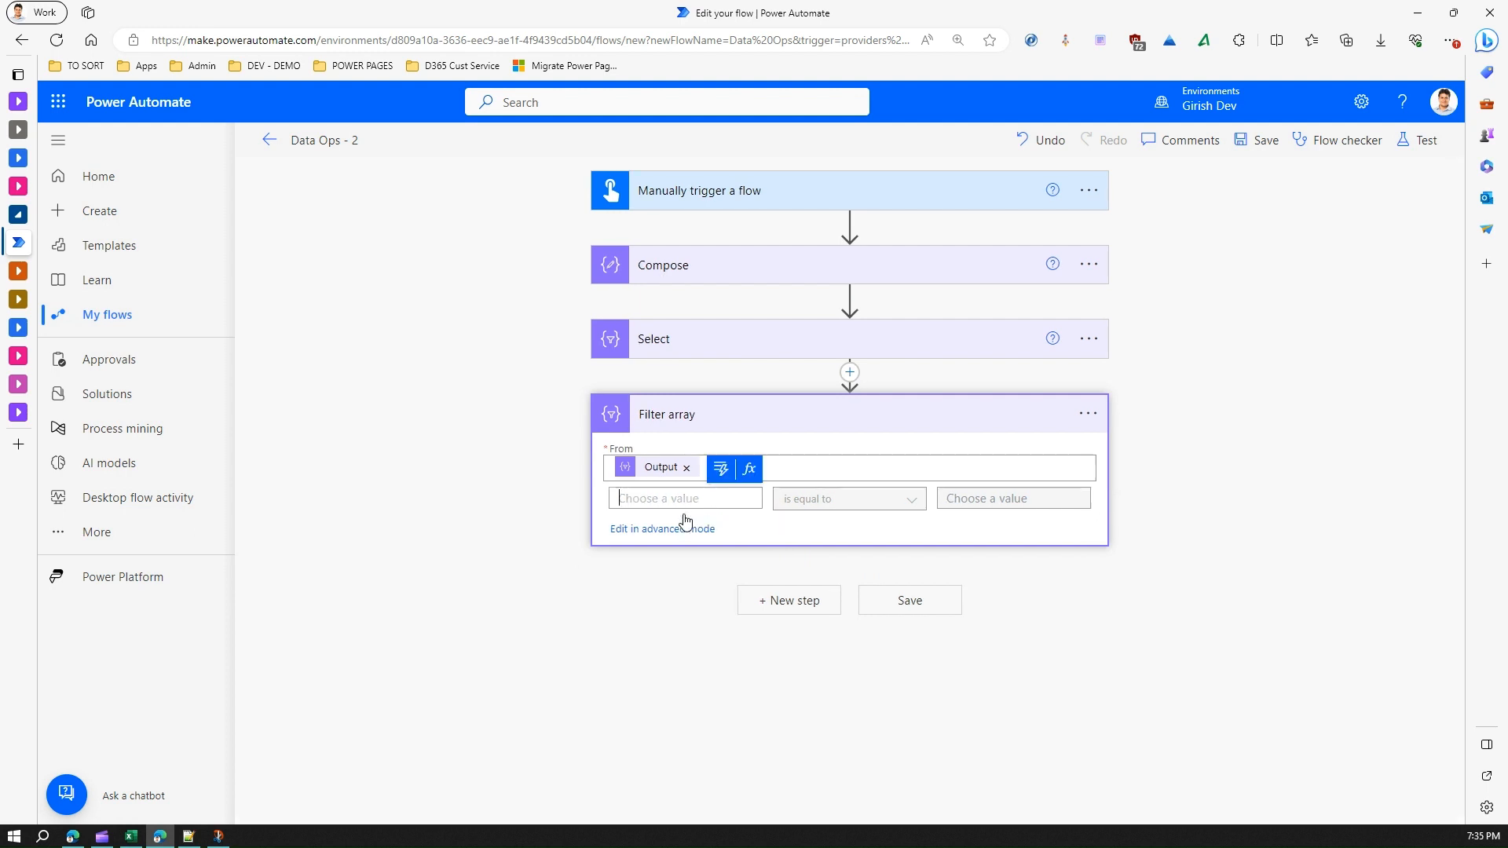
mouse_move(720, 468)
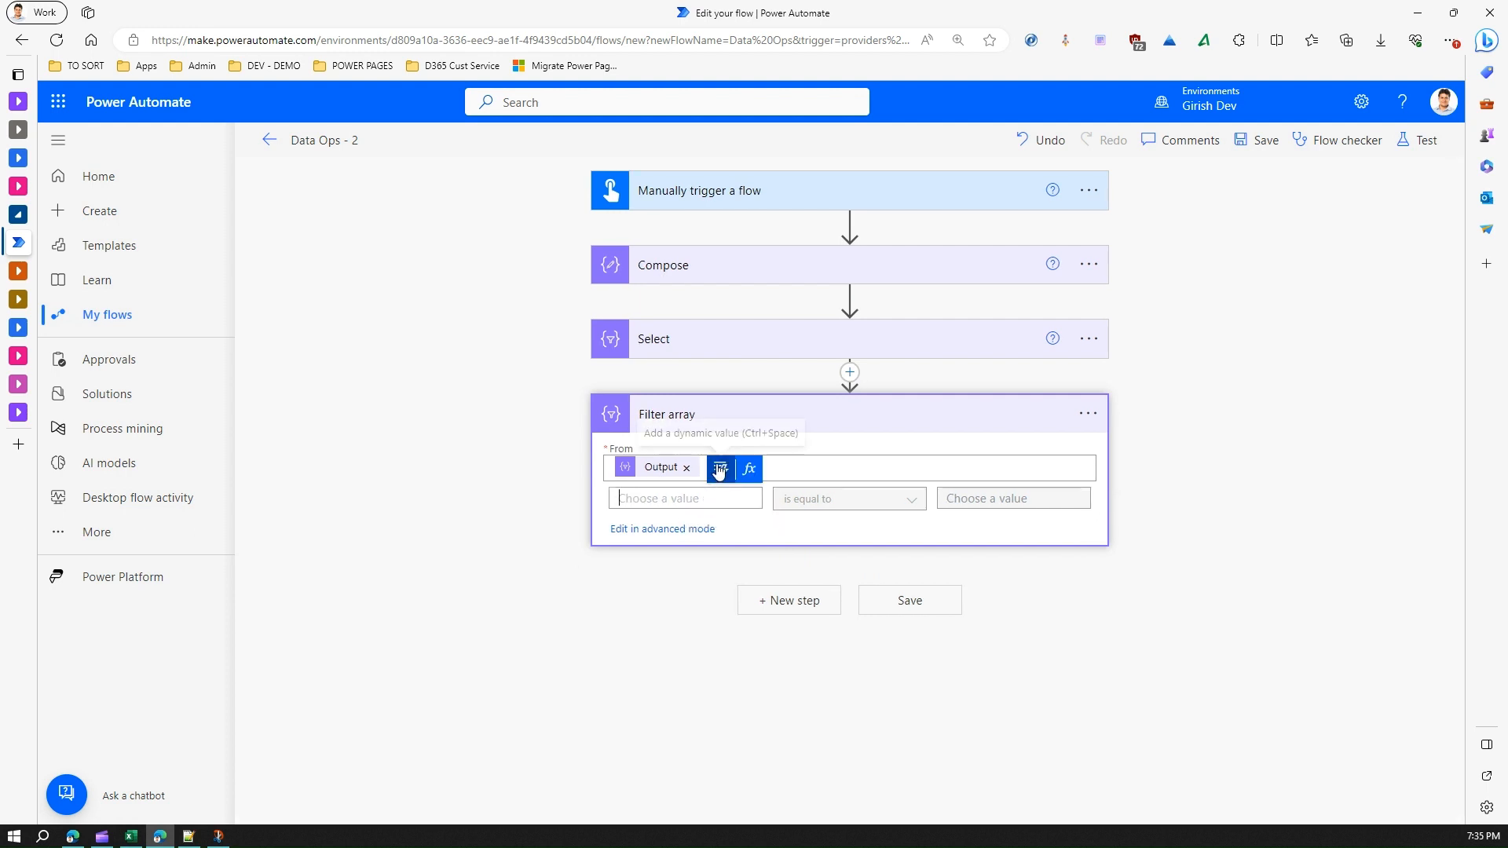
left_click(720, 468)
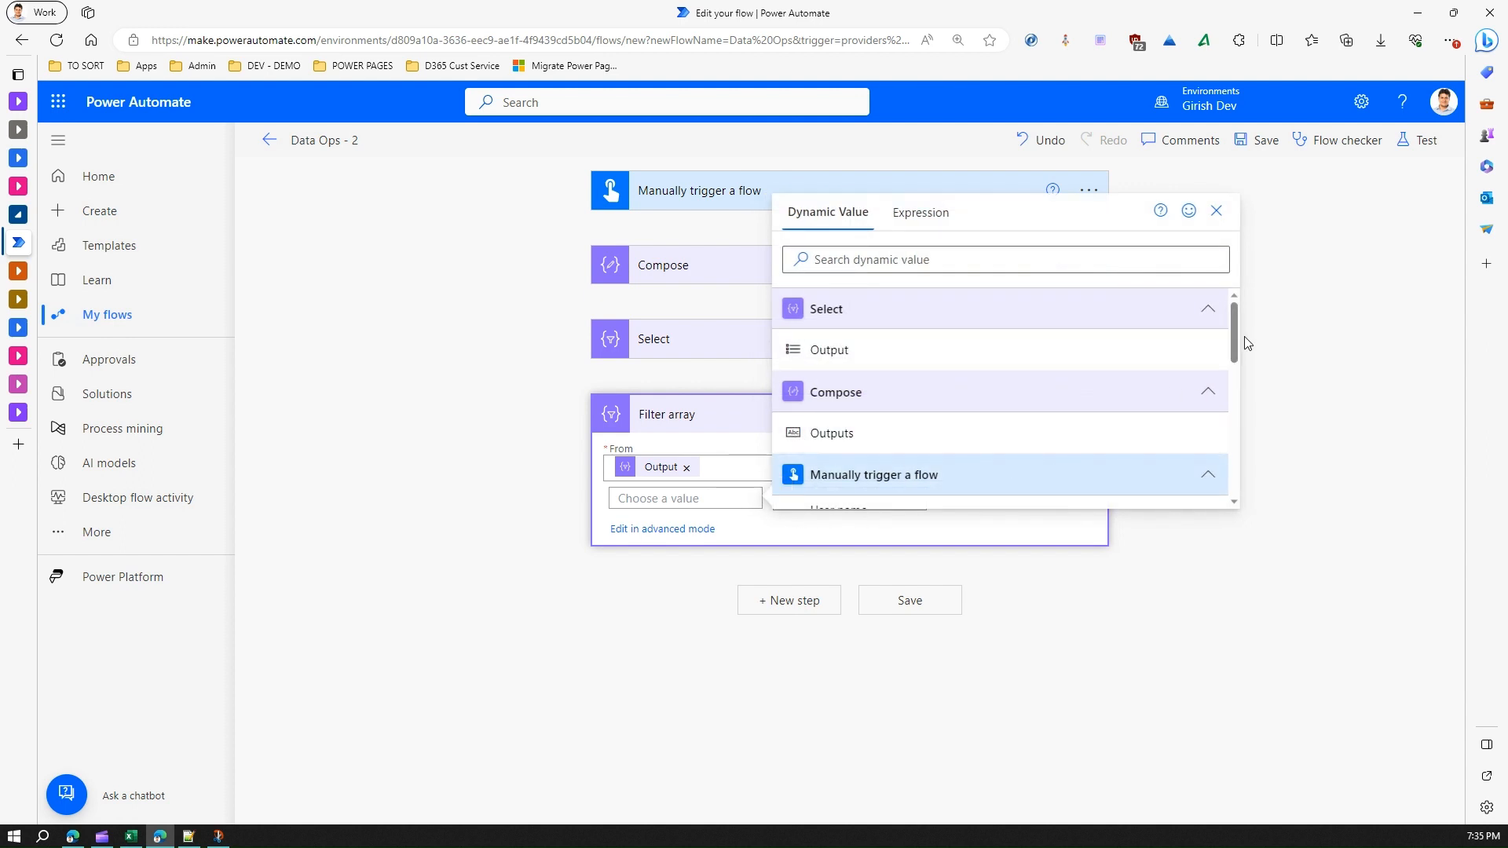
scroll("down", 3)
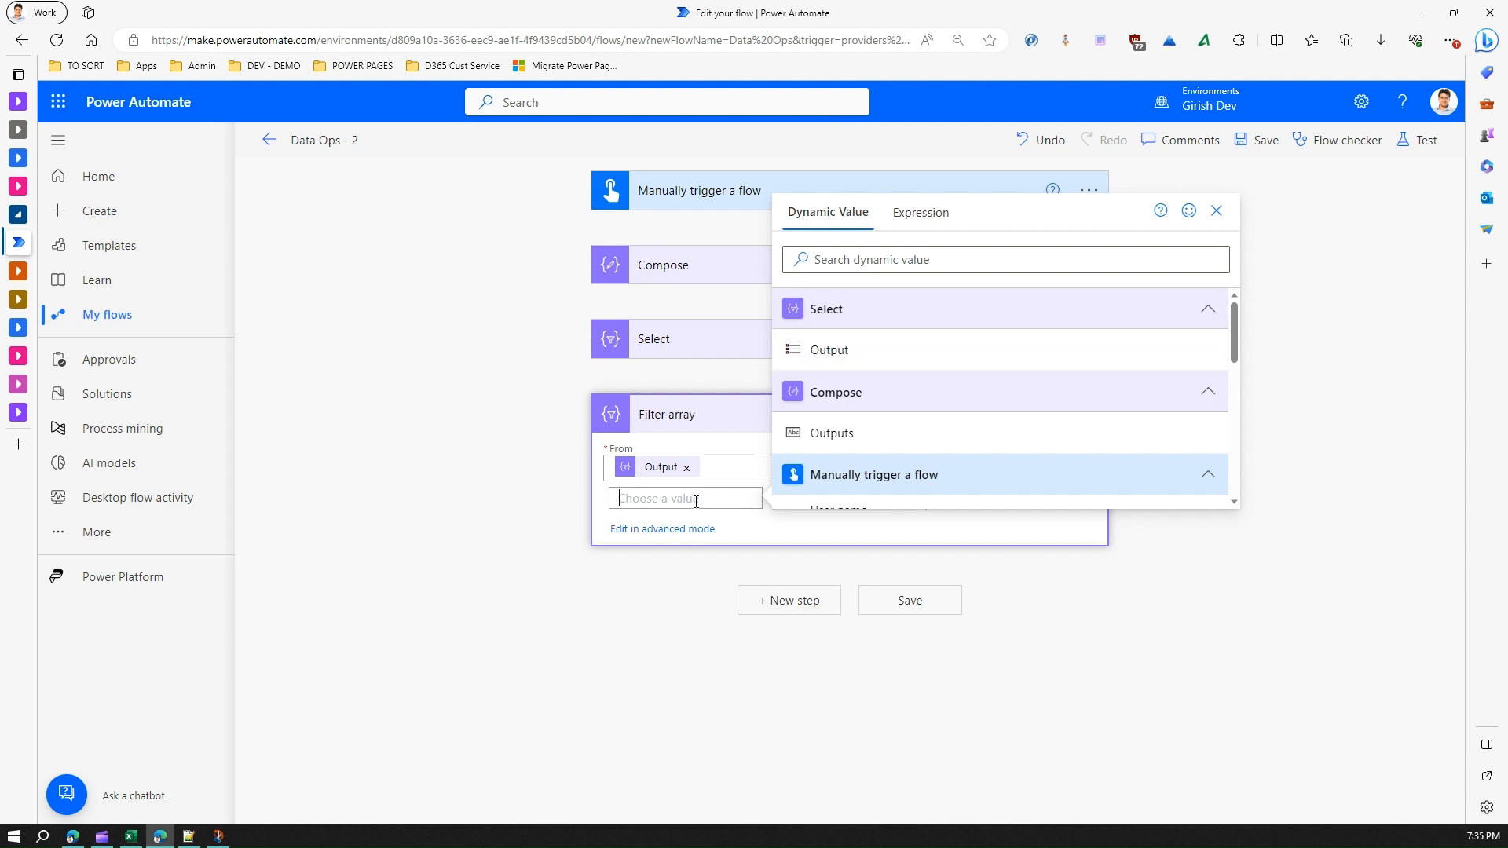
type("item(")
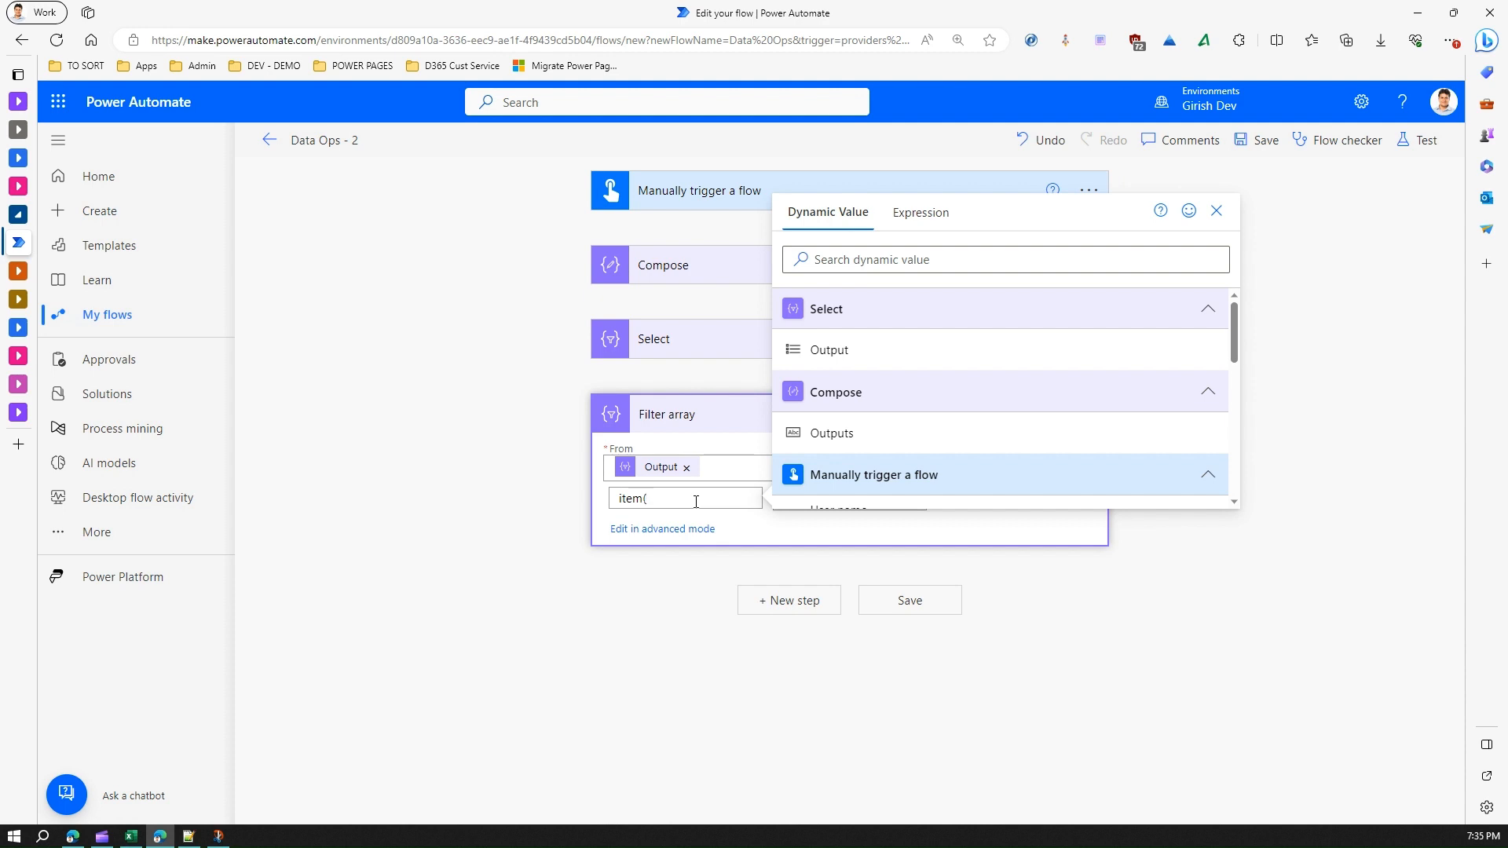
type(")?")
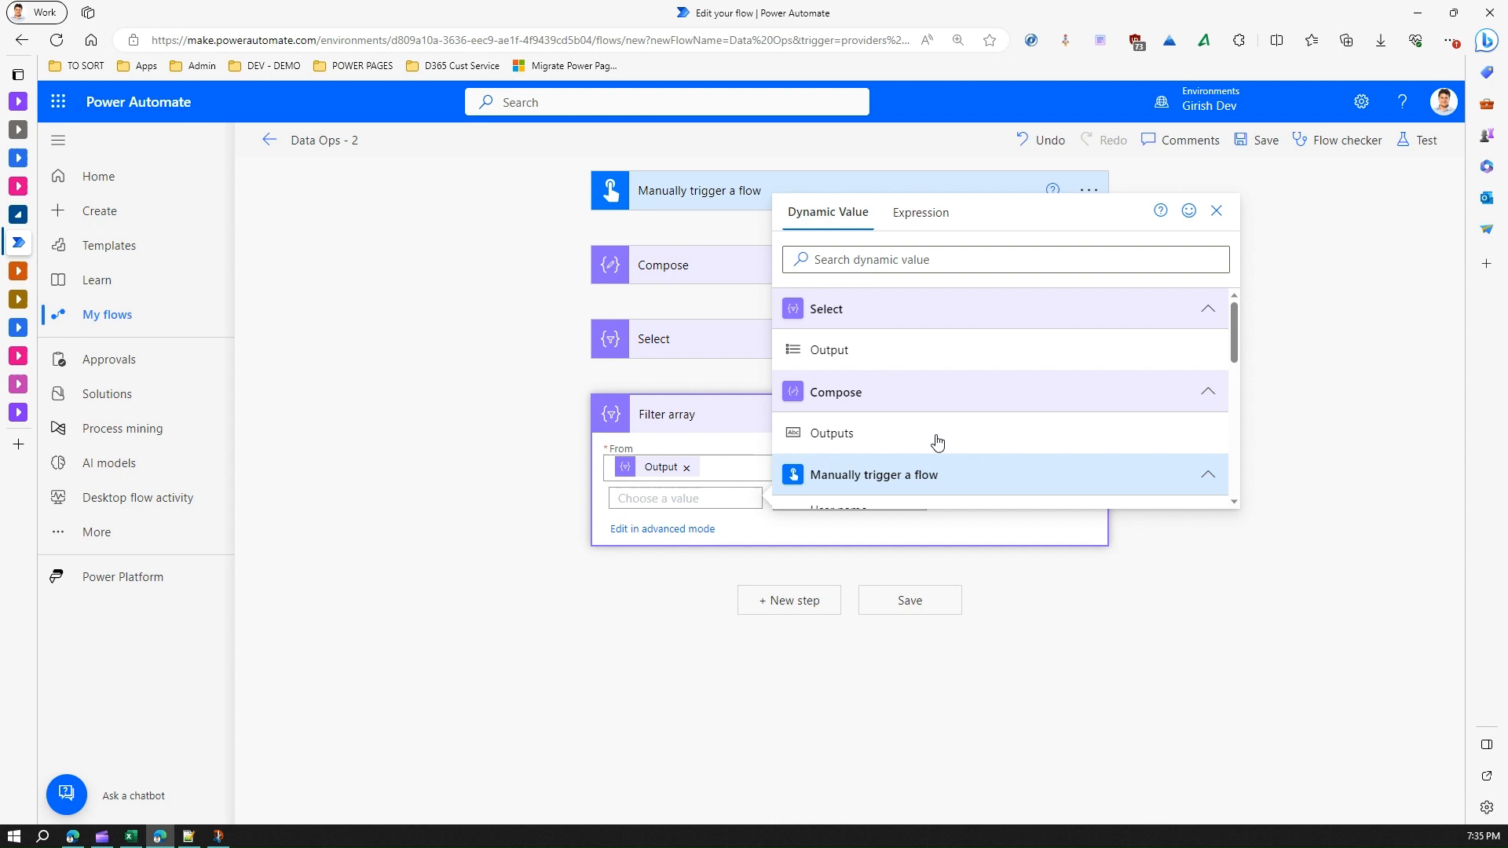
left_click(1216, 210)
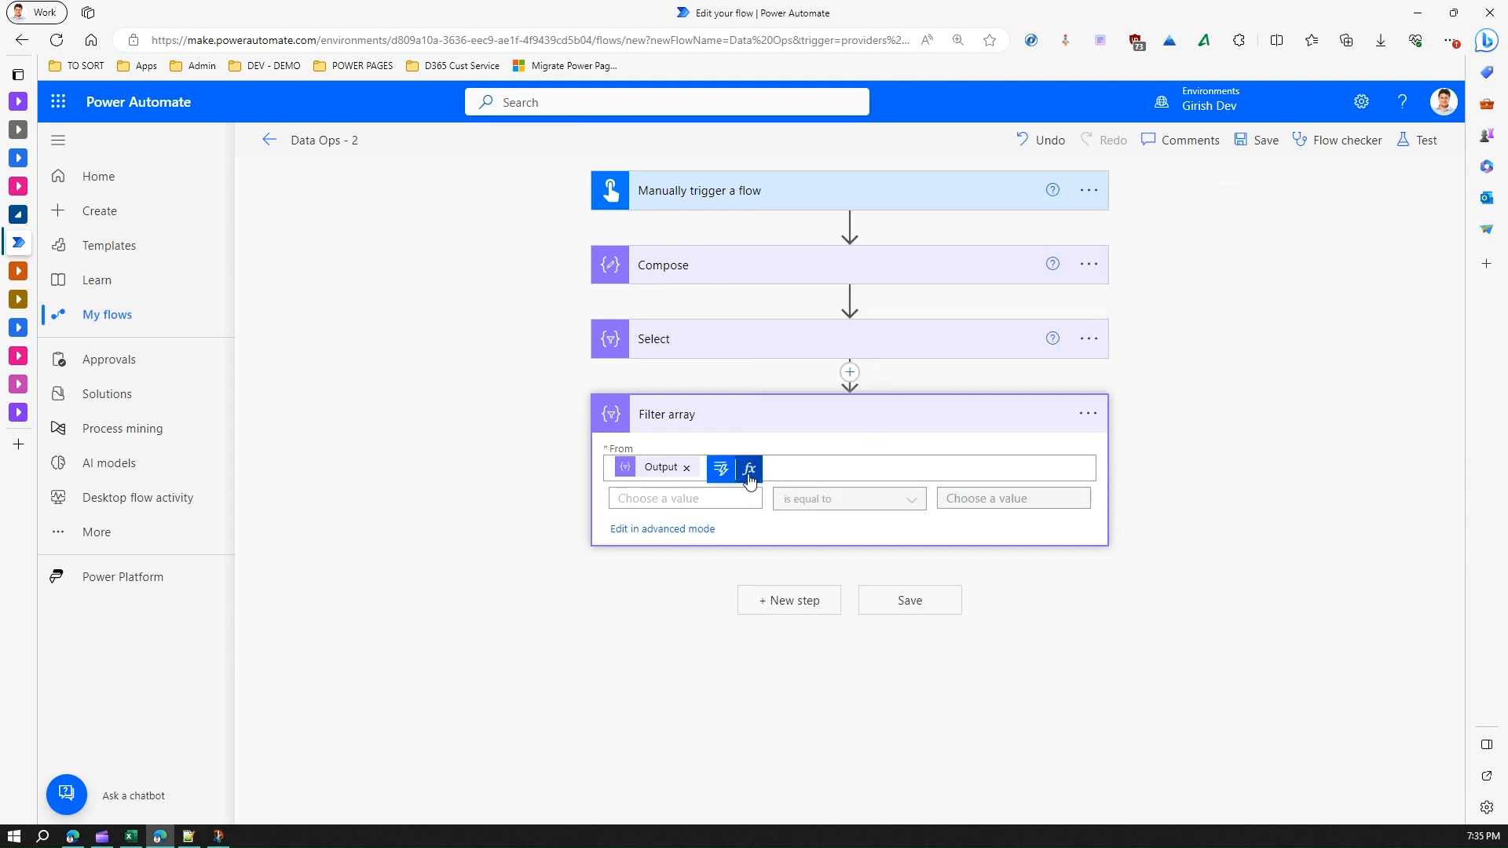
- Make the Filter array condition item()?['Country'] is equal to 'Australia'
left_click(750, 468)
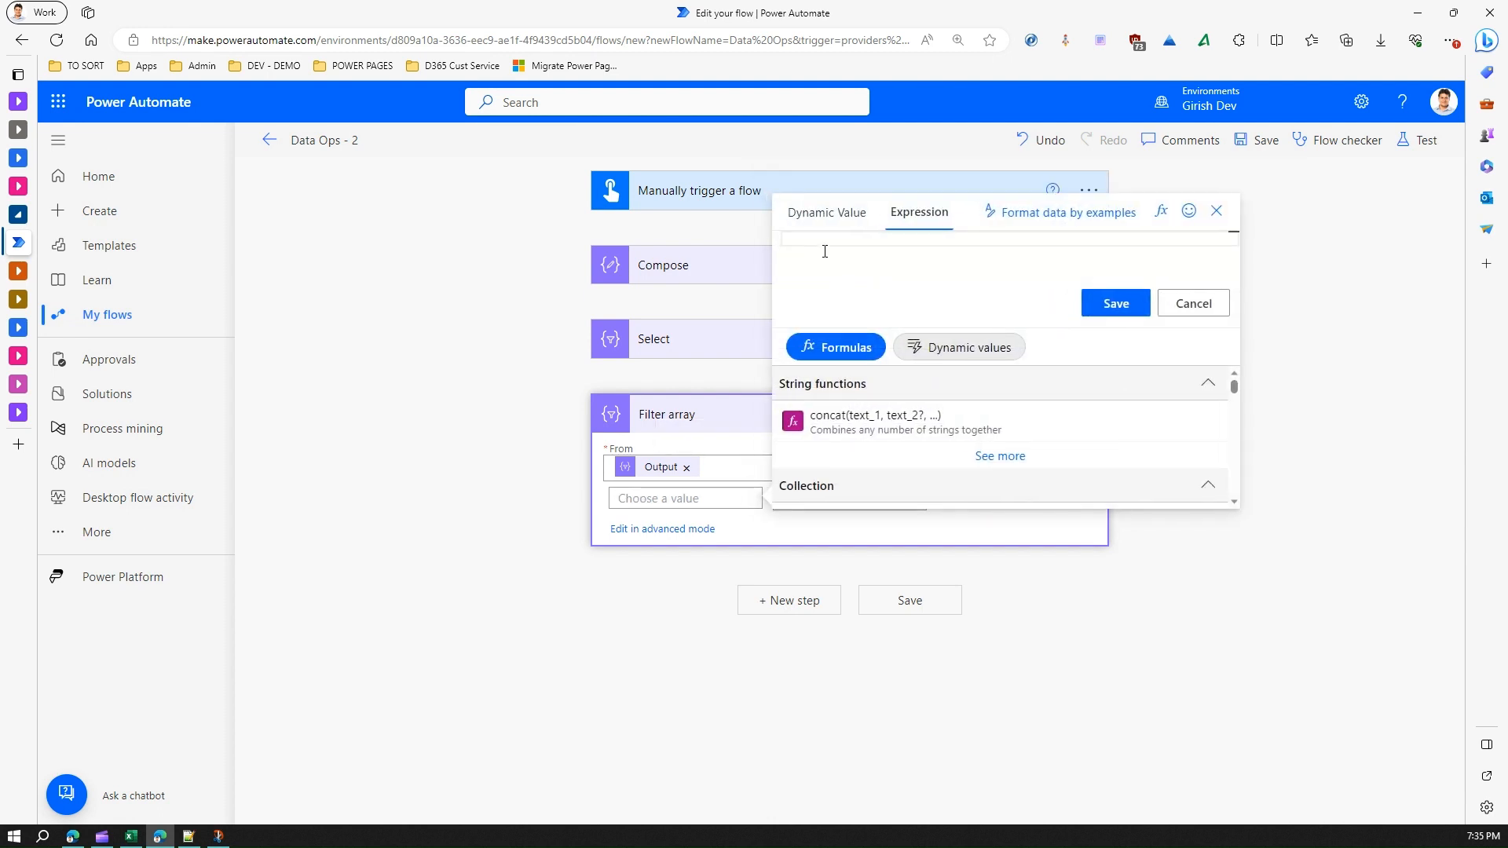
type("ite")
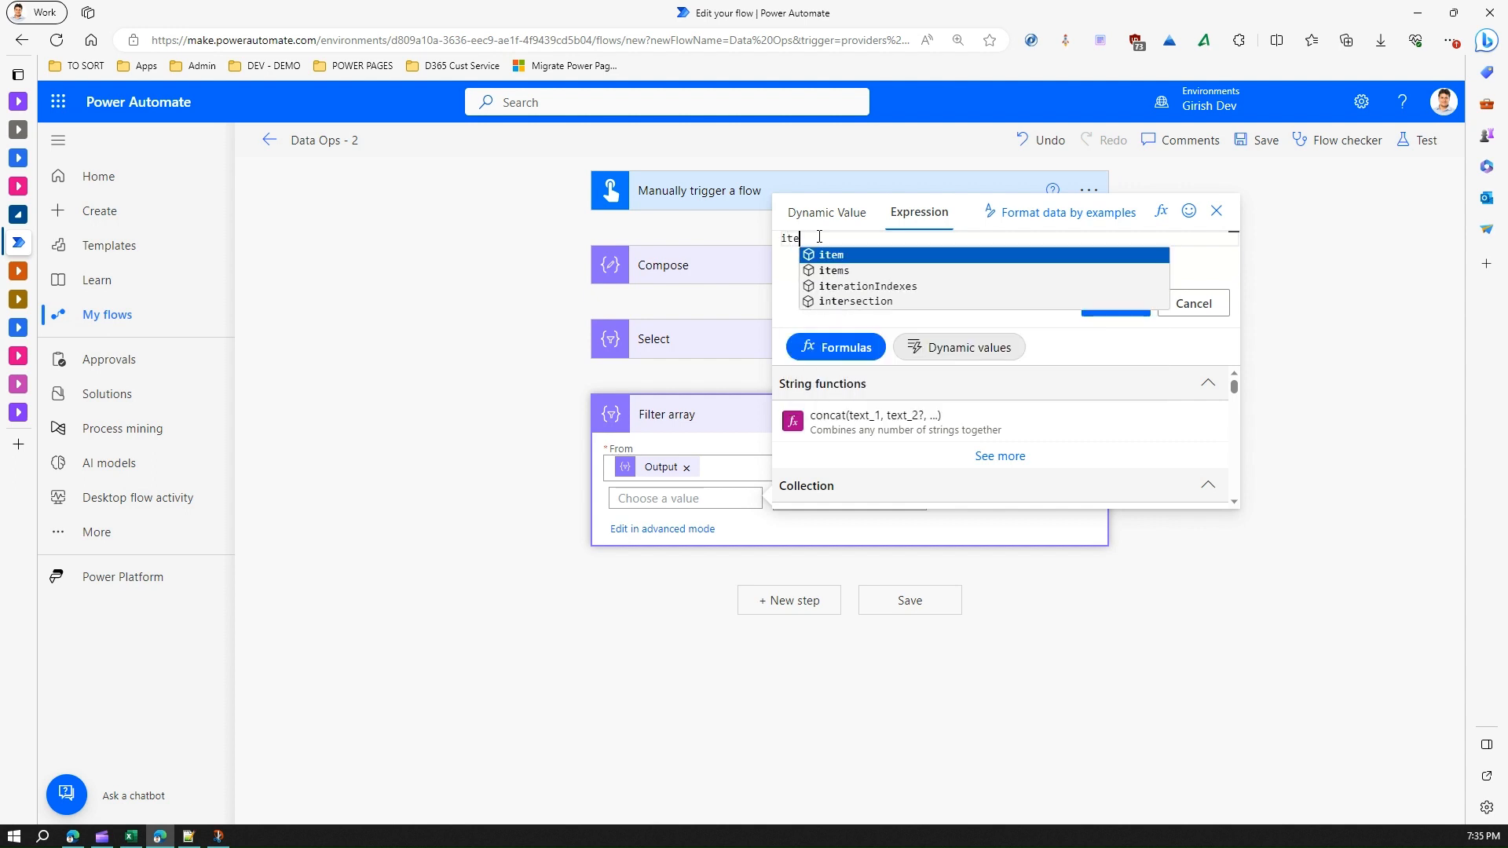
left_click(830, 254)
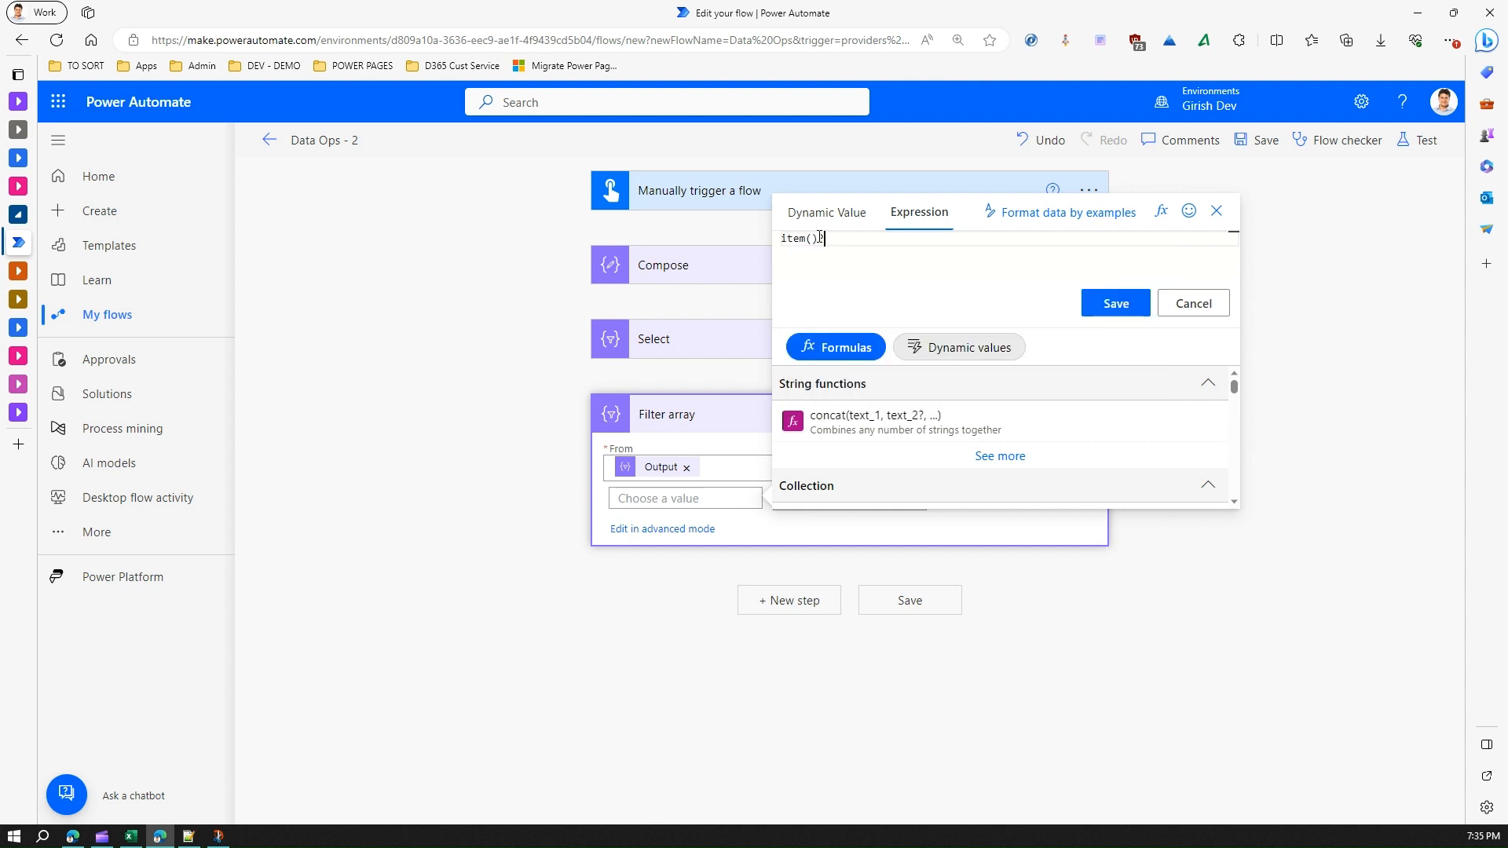
type("['']")
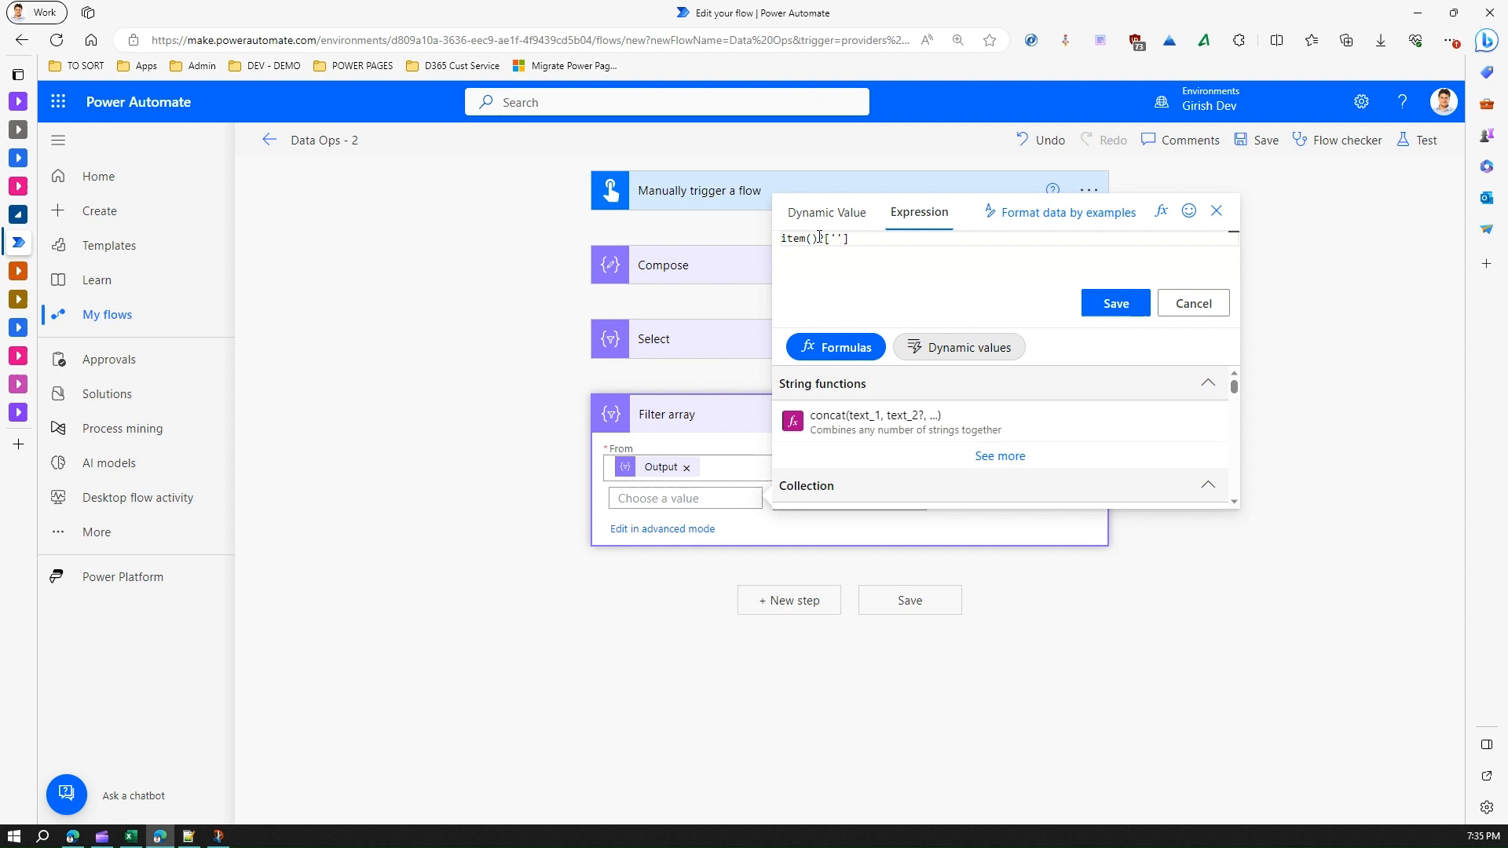
type("Country")
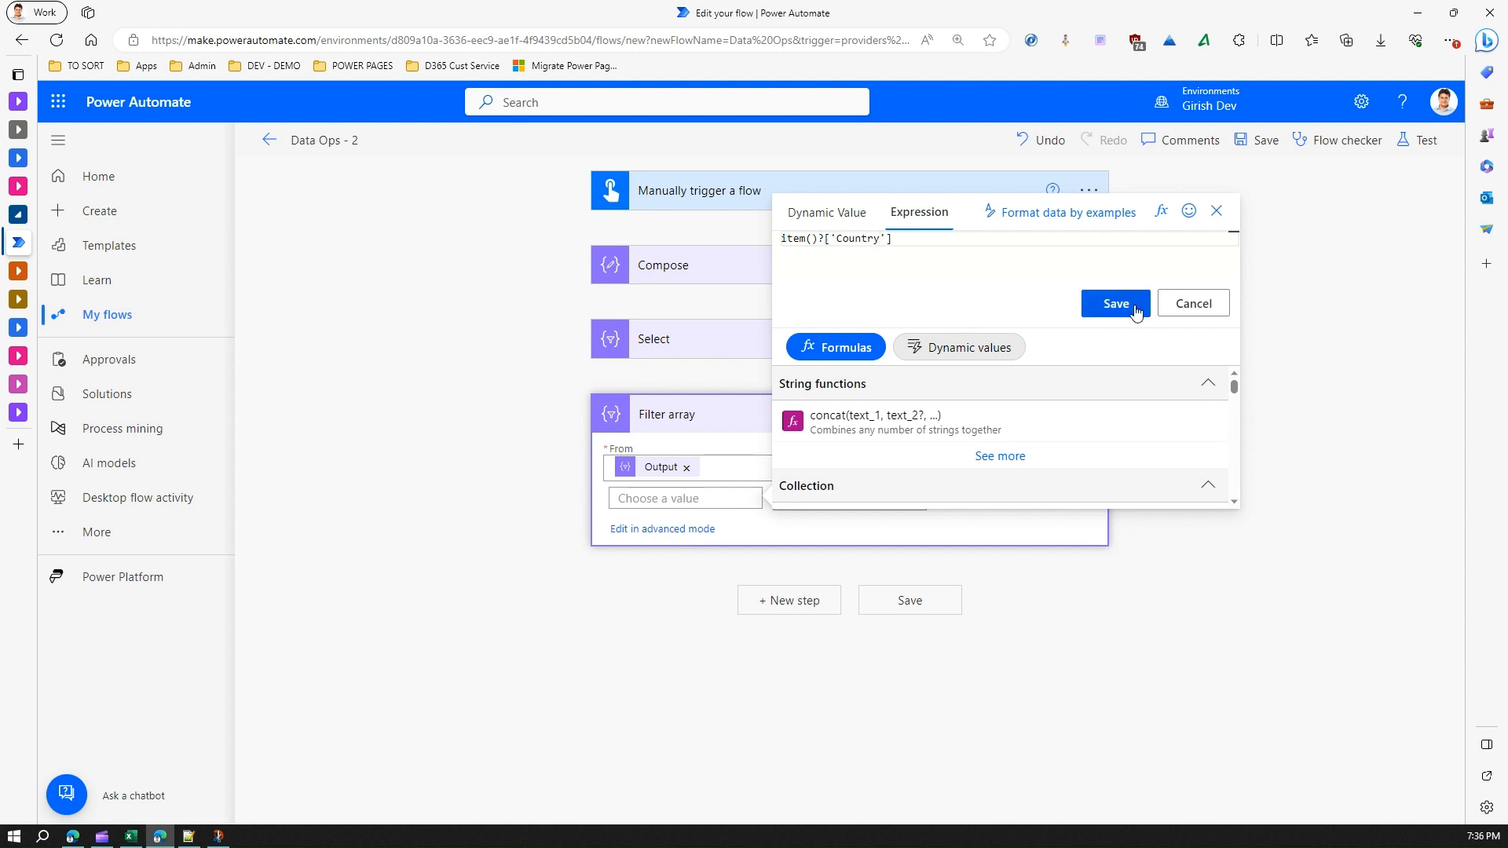
left_click(1113, 303)
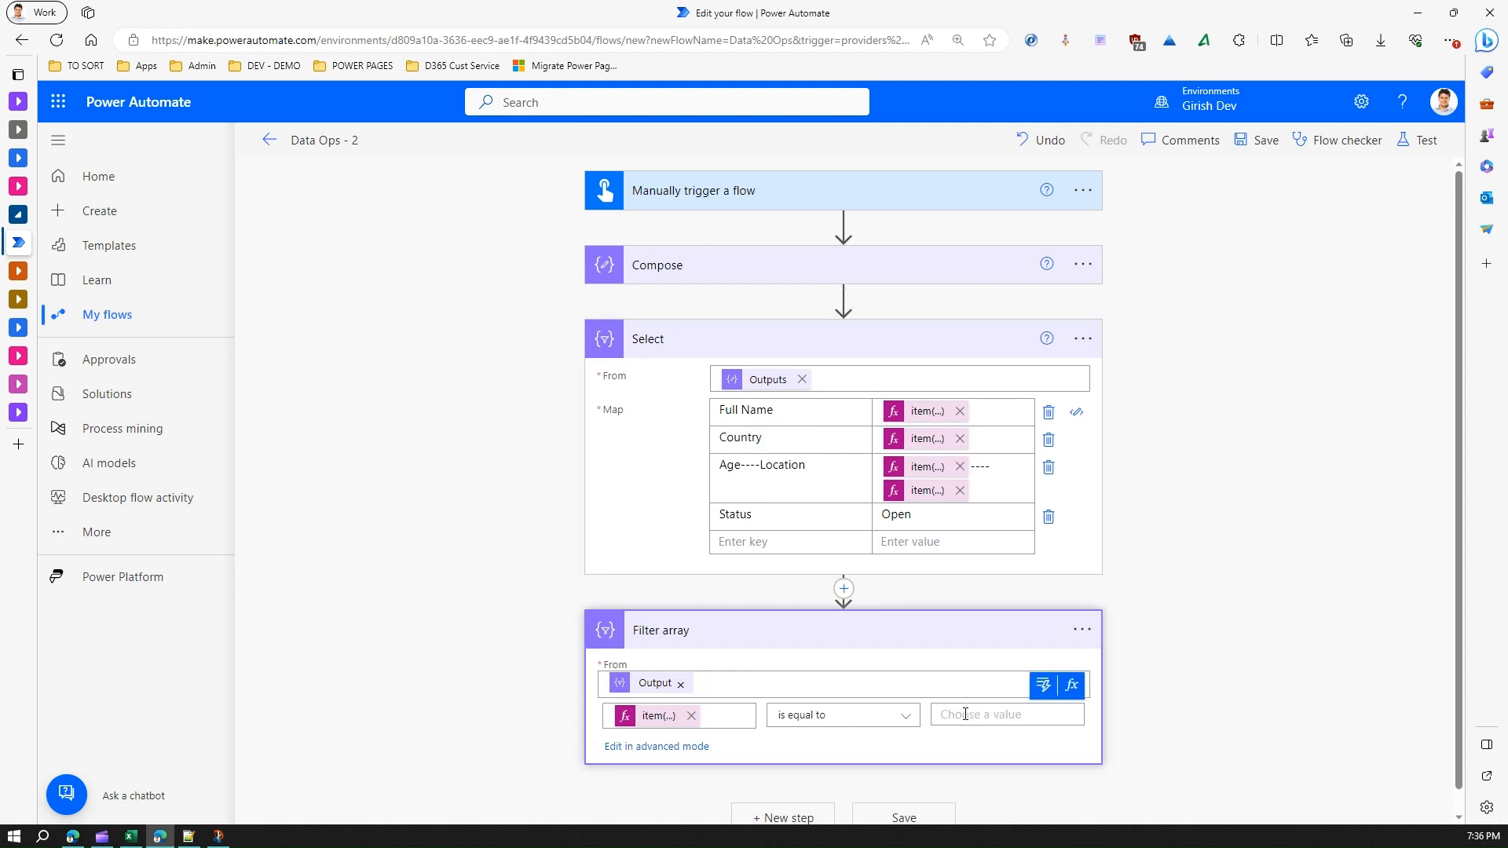
type("Austral")
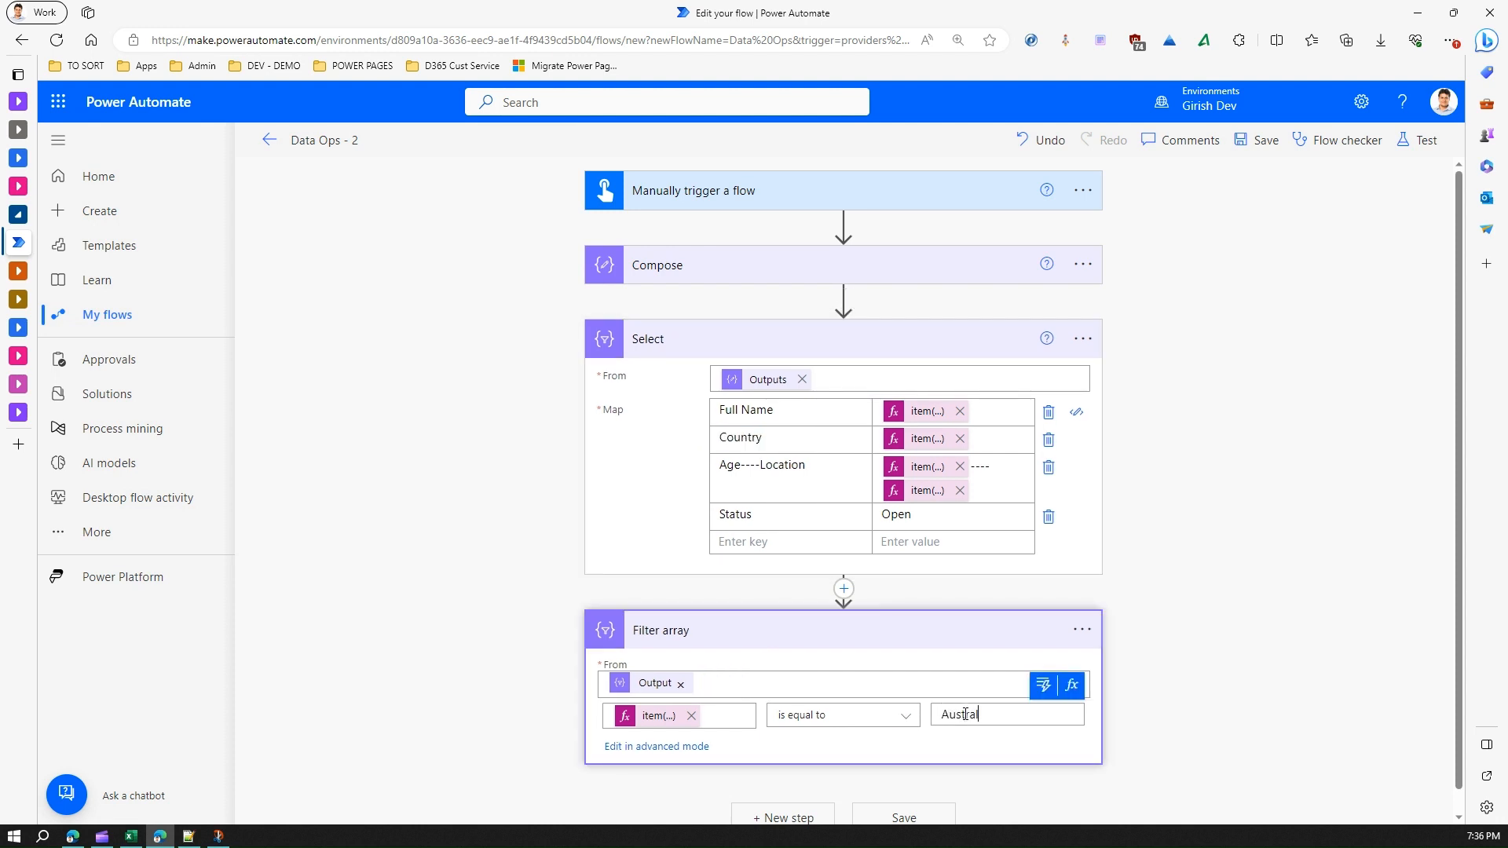
type("ia")
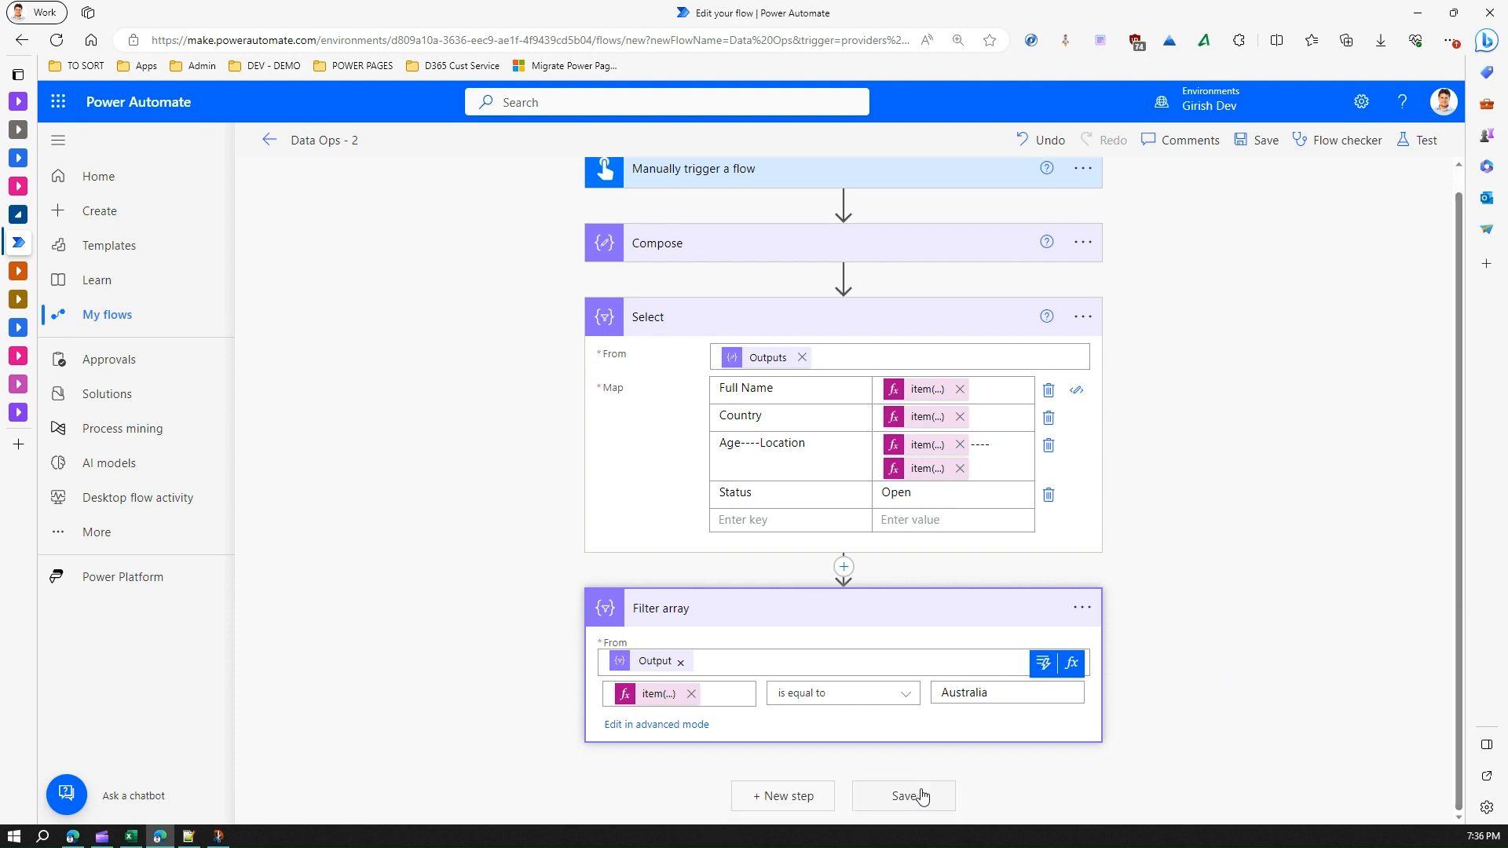
- Save Data Ops - 2 and run a manual test, with all four steps succeeding
left_click(902, 795)
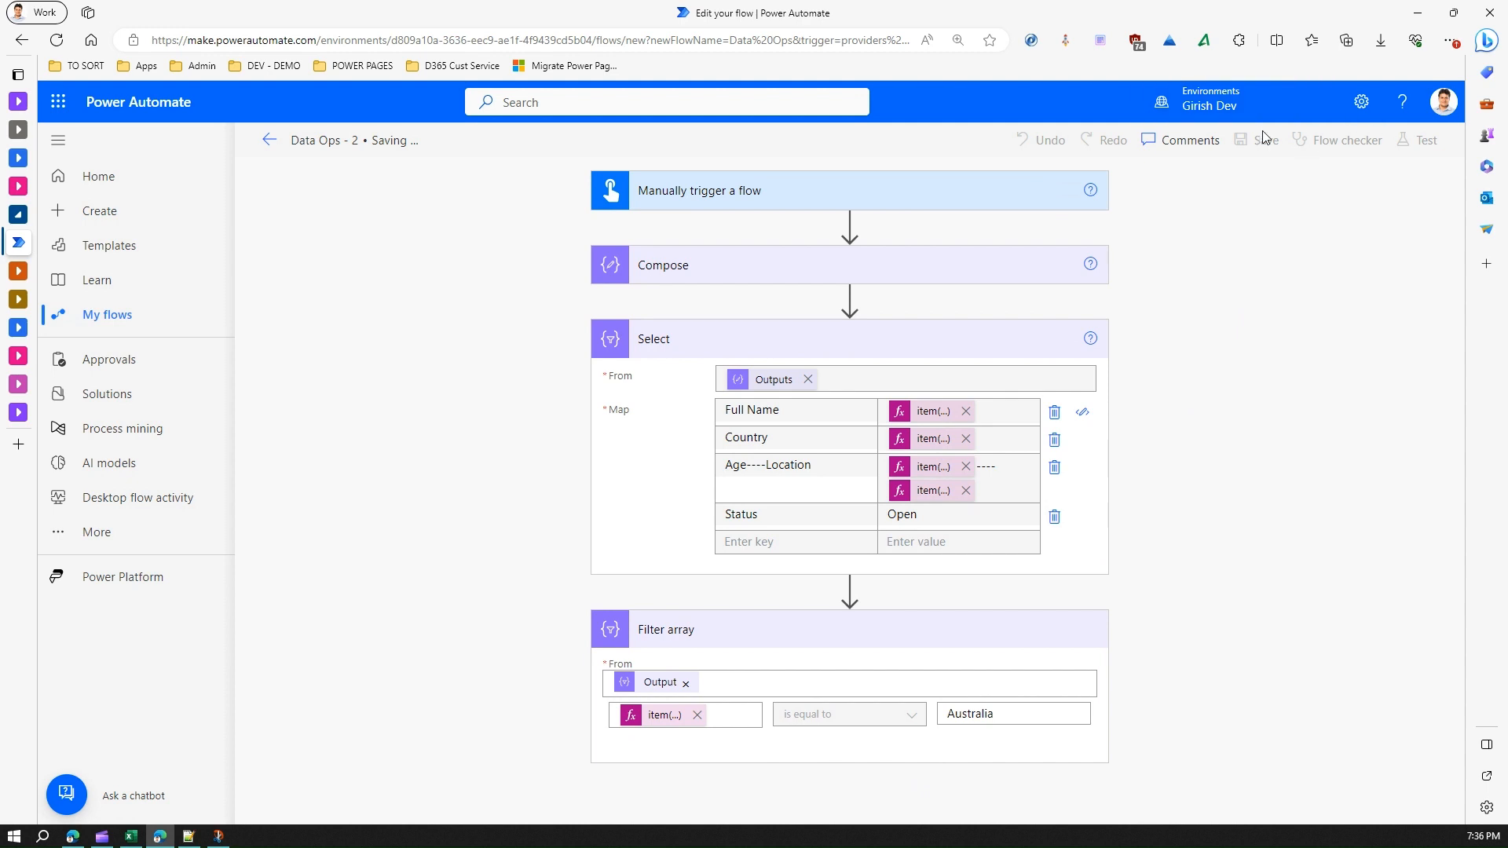
mouse_move(1421, 140)
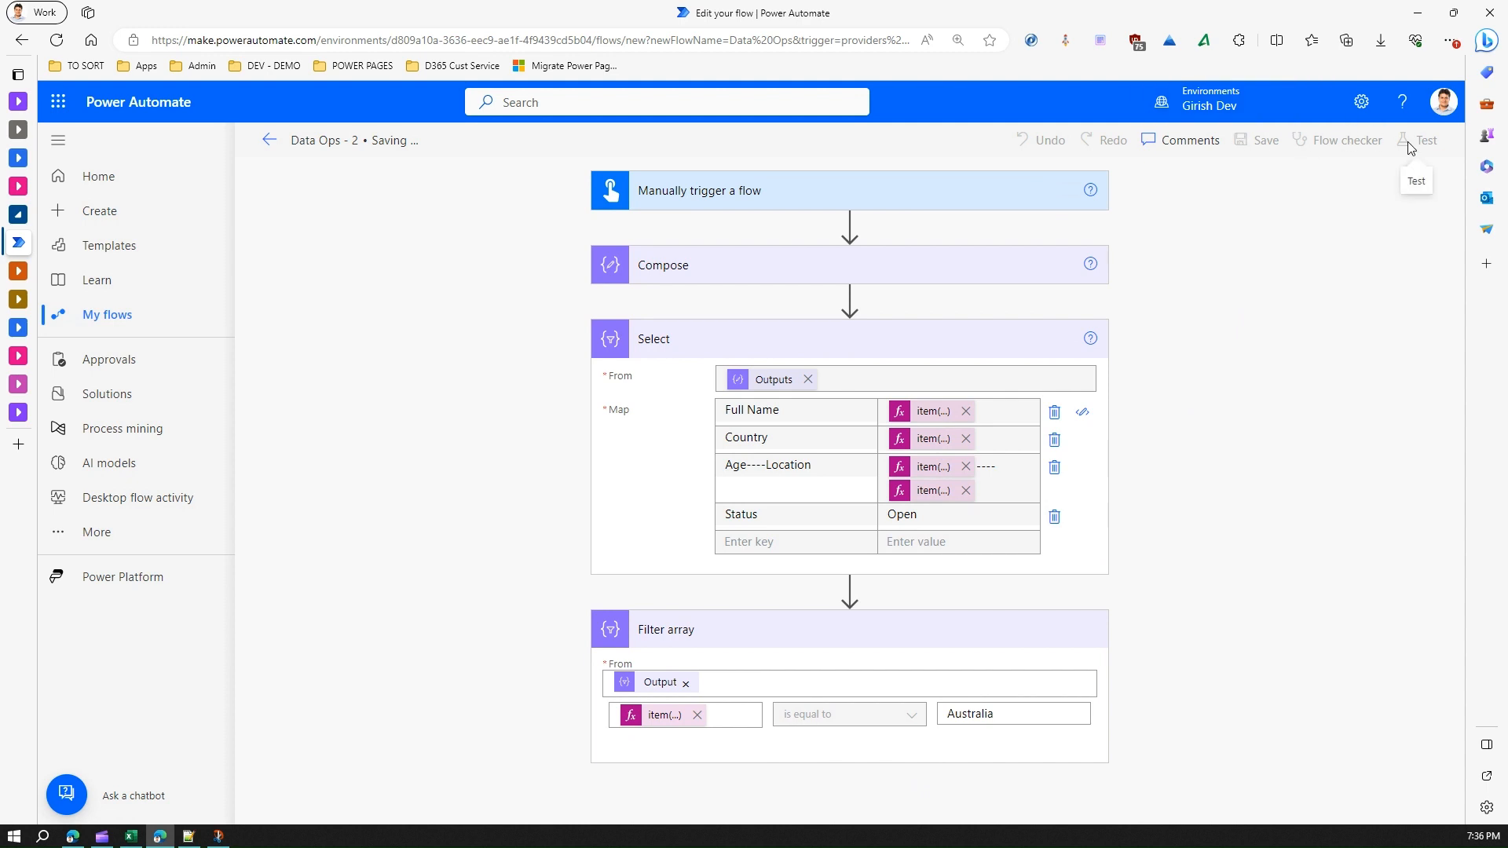
left_click(1422, 140)
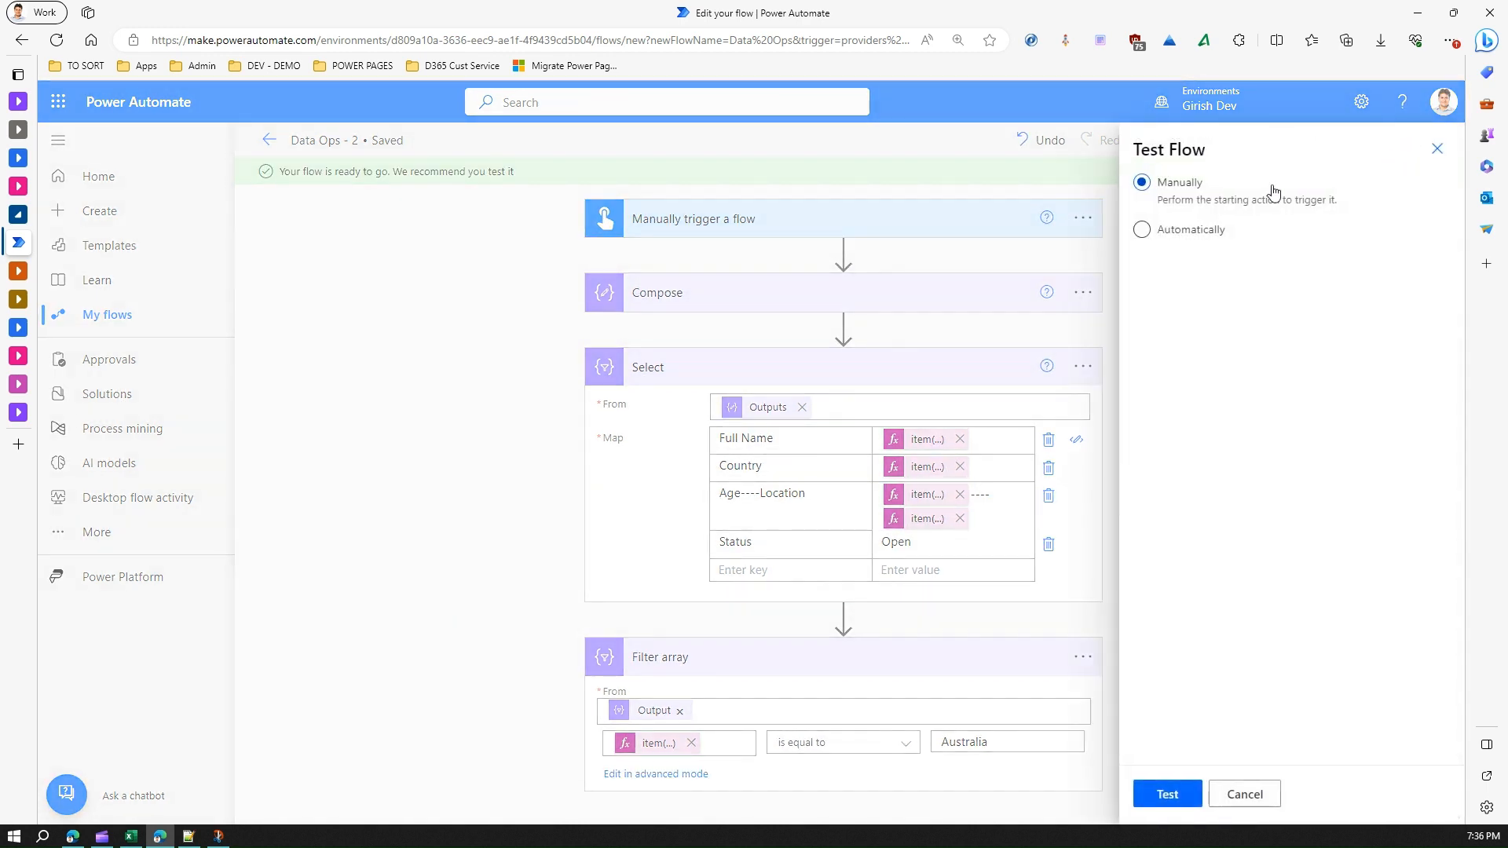
left_click(1167, 794)
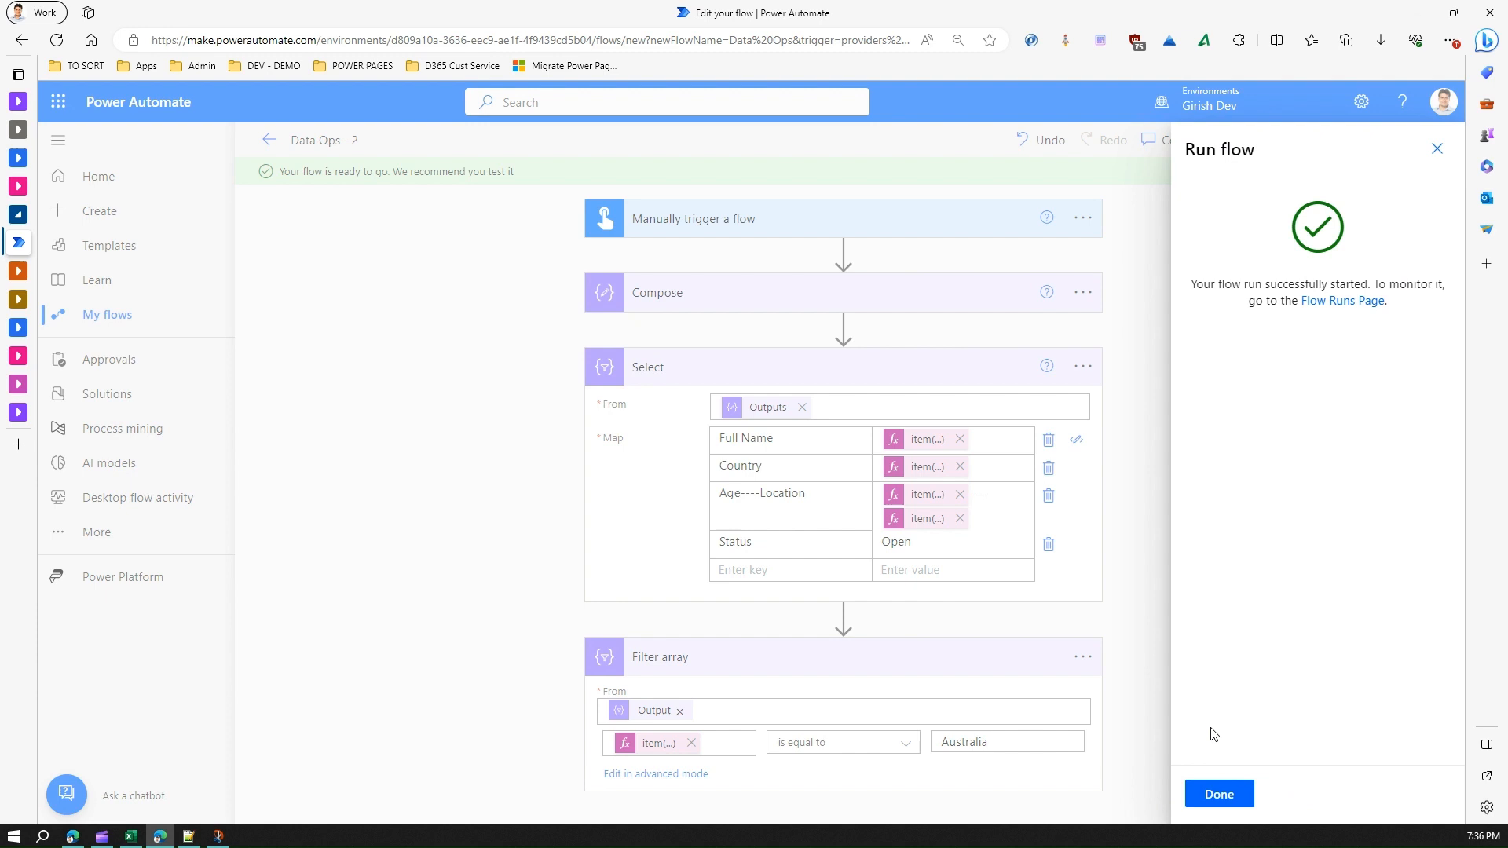
left_click(1218, 793)
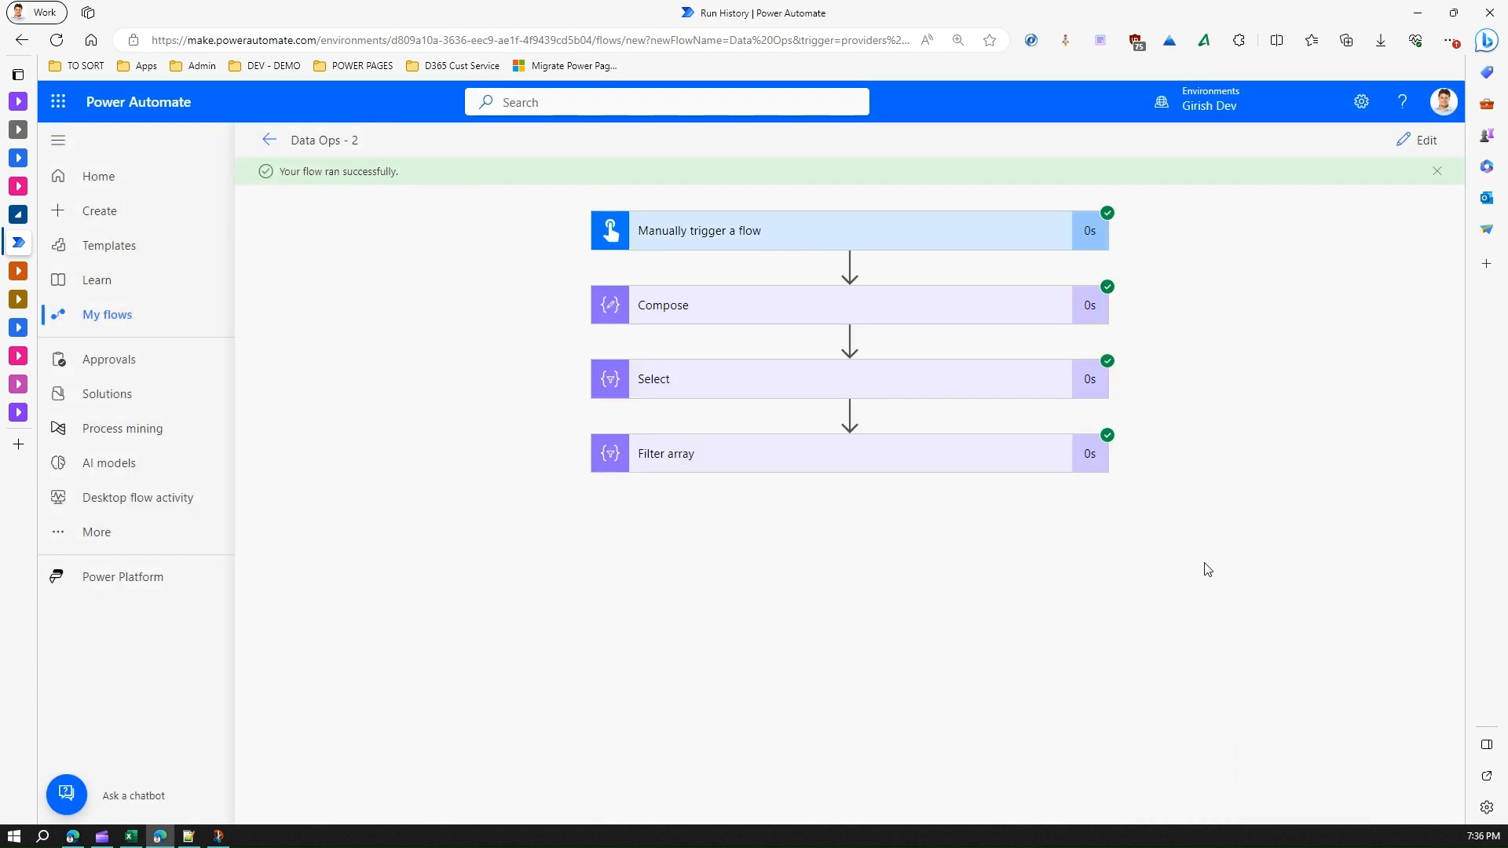
mouse_move(810, 454)
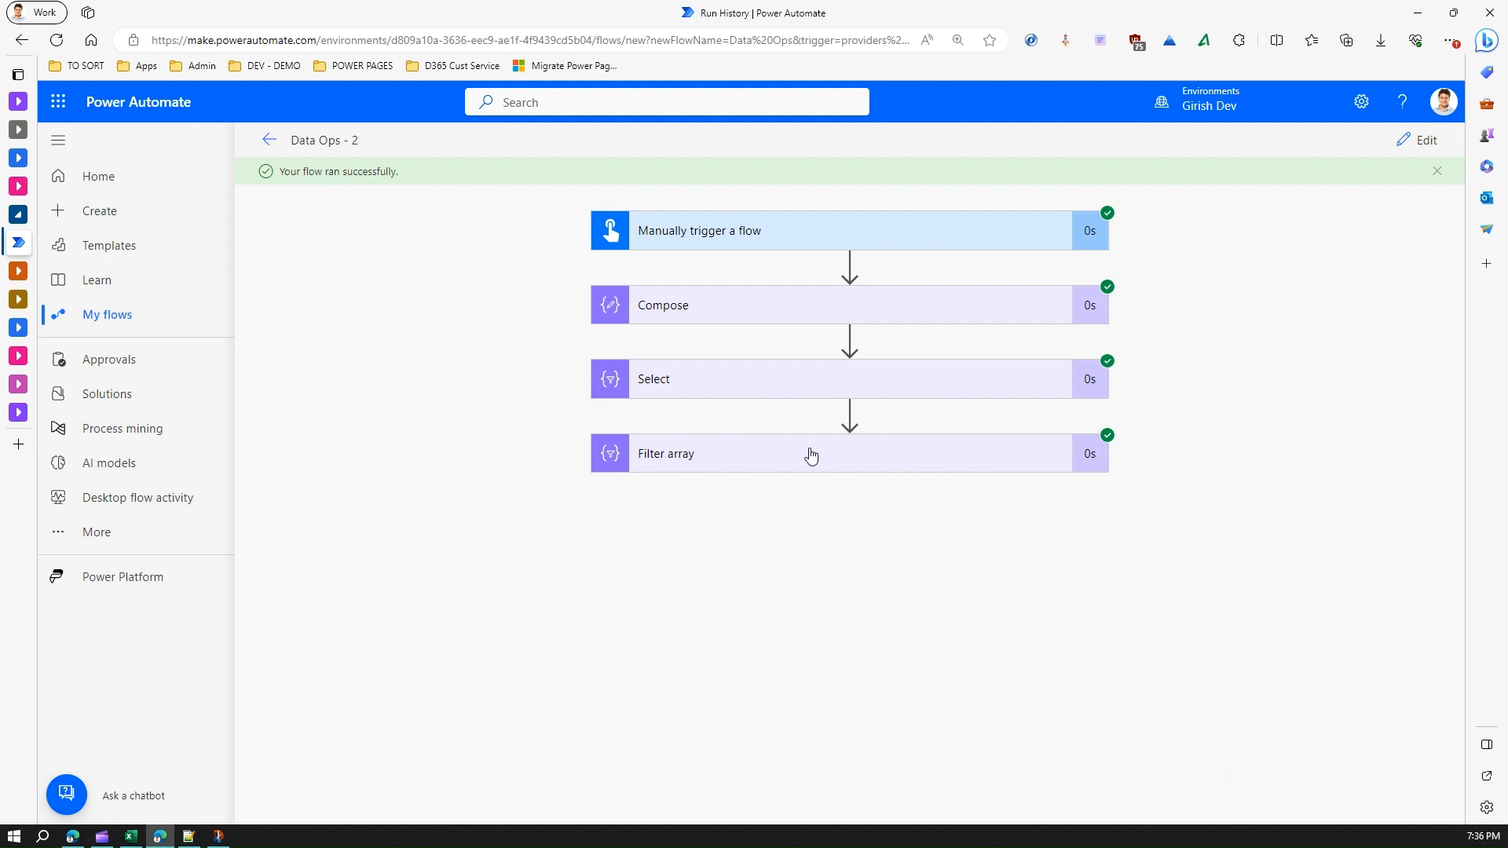
- Inspect Filter array's raw output, which lists only the Australian records Girish and John
left_click(806, 454)
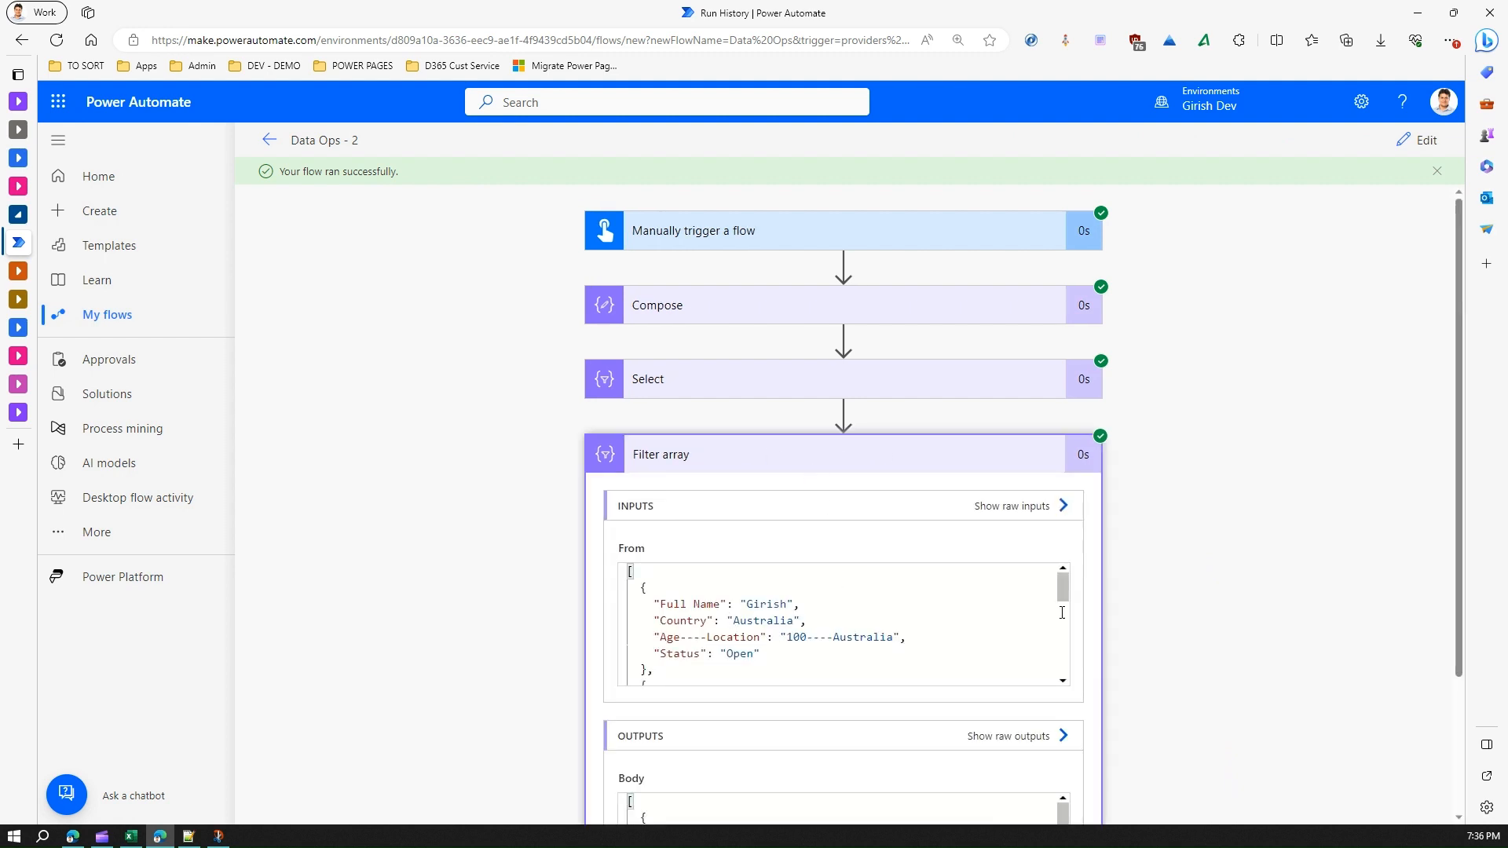
scroll("down", 3)
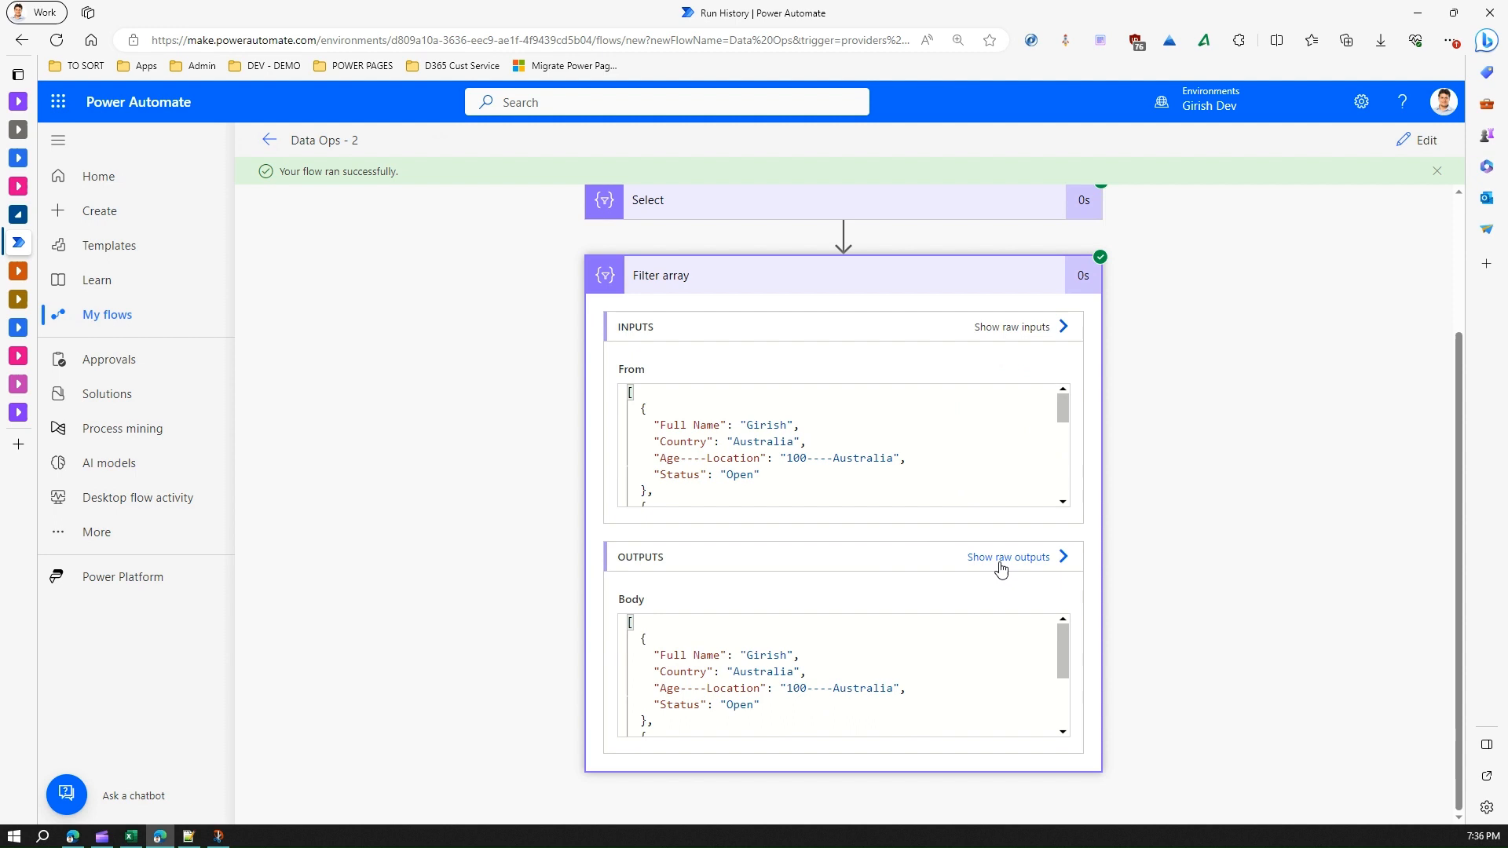
left_click(1007, 556)
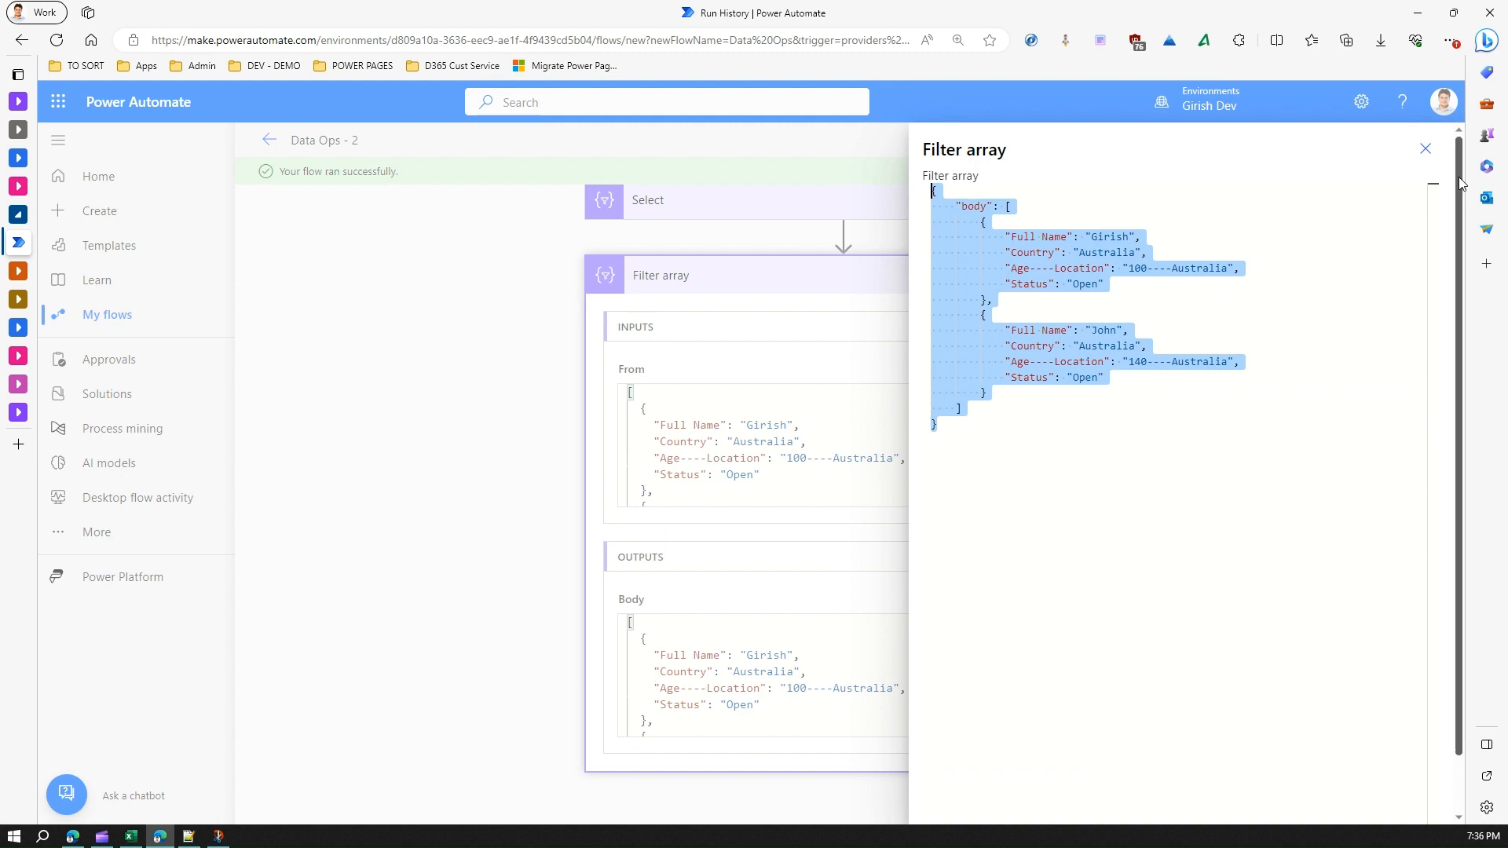
left_click(1424, 149)
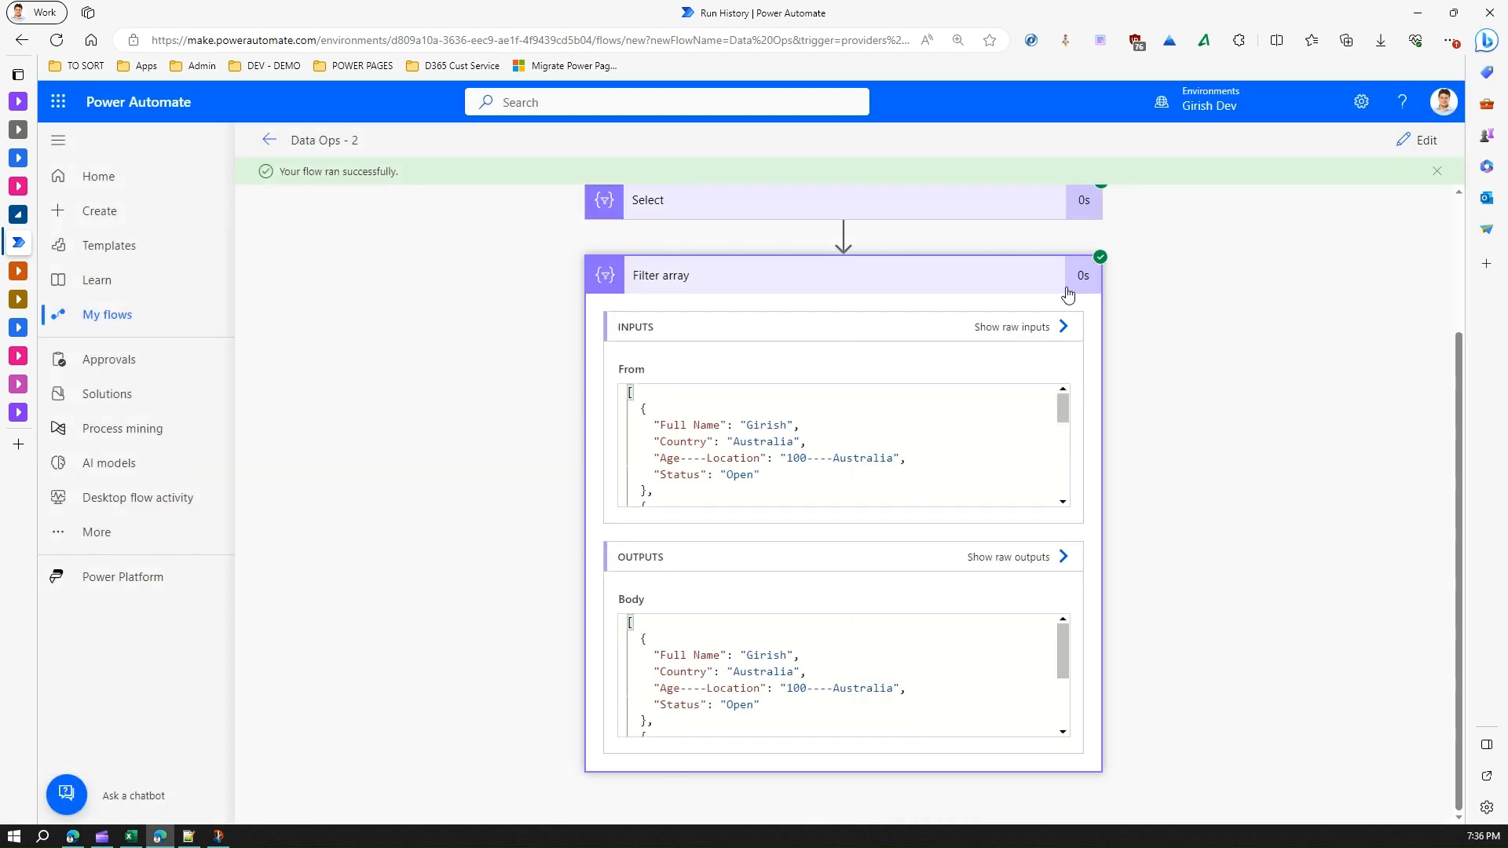
mouse_move(1195, 299)
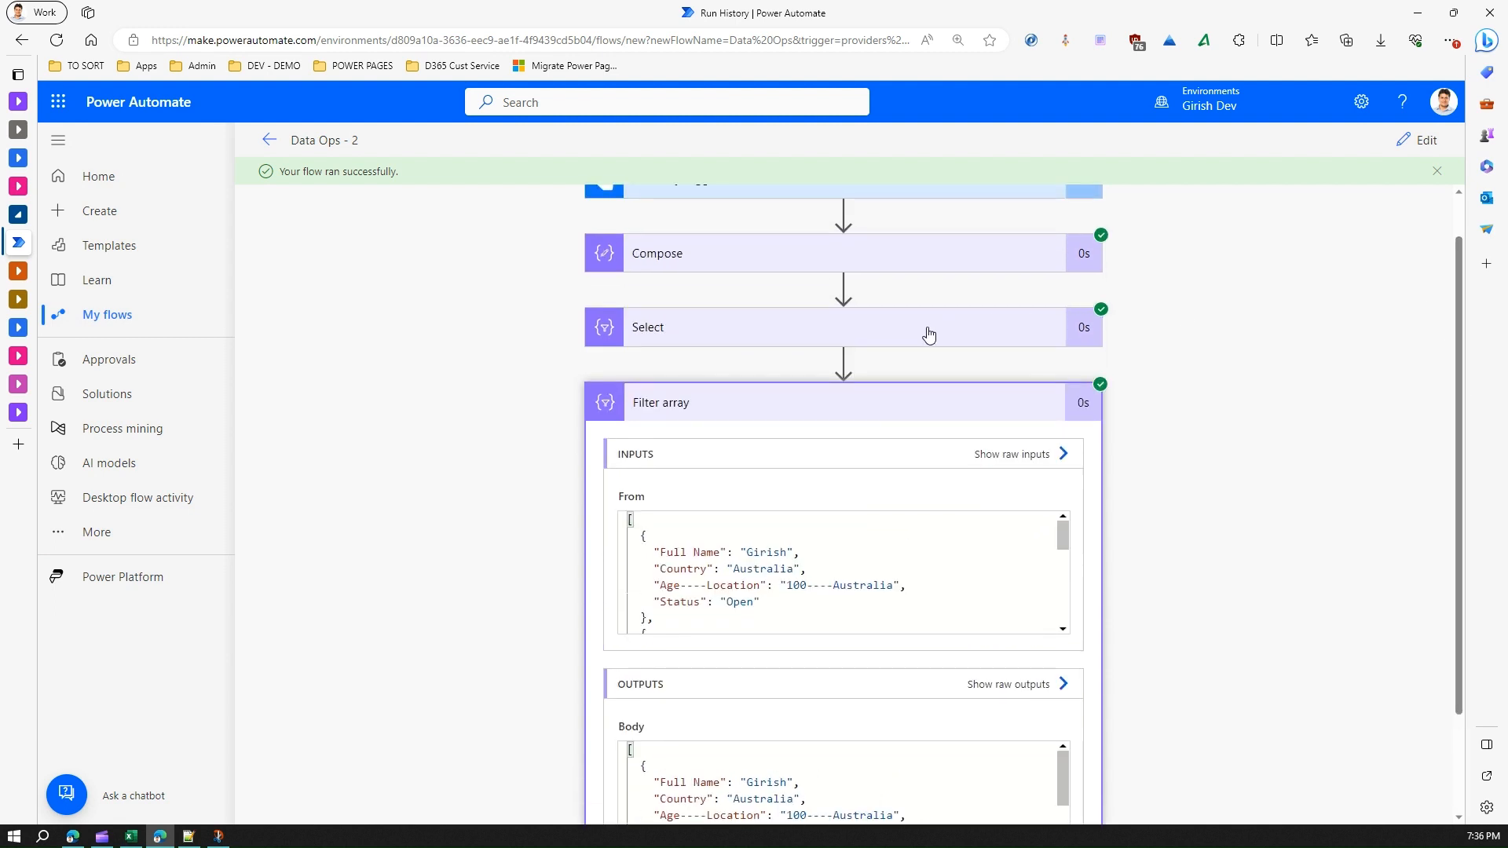
mouse_move(1250, 283)
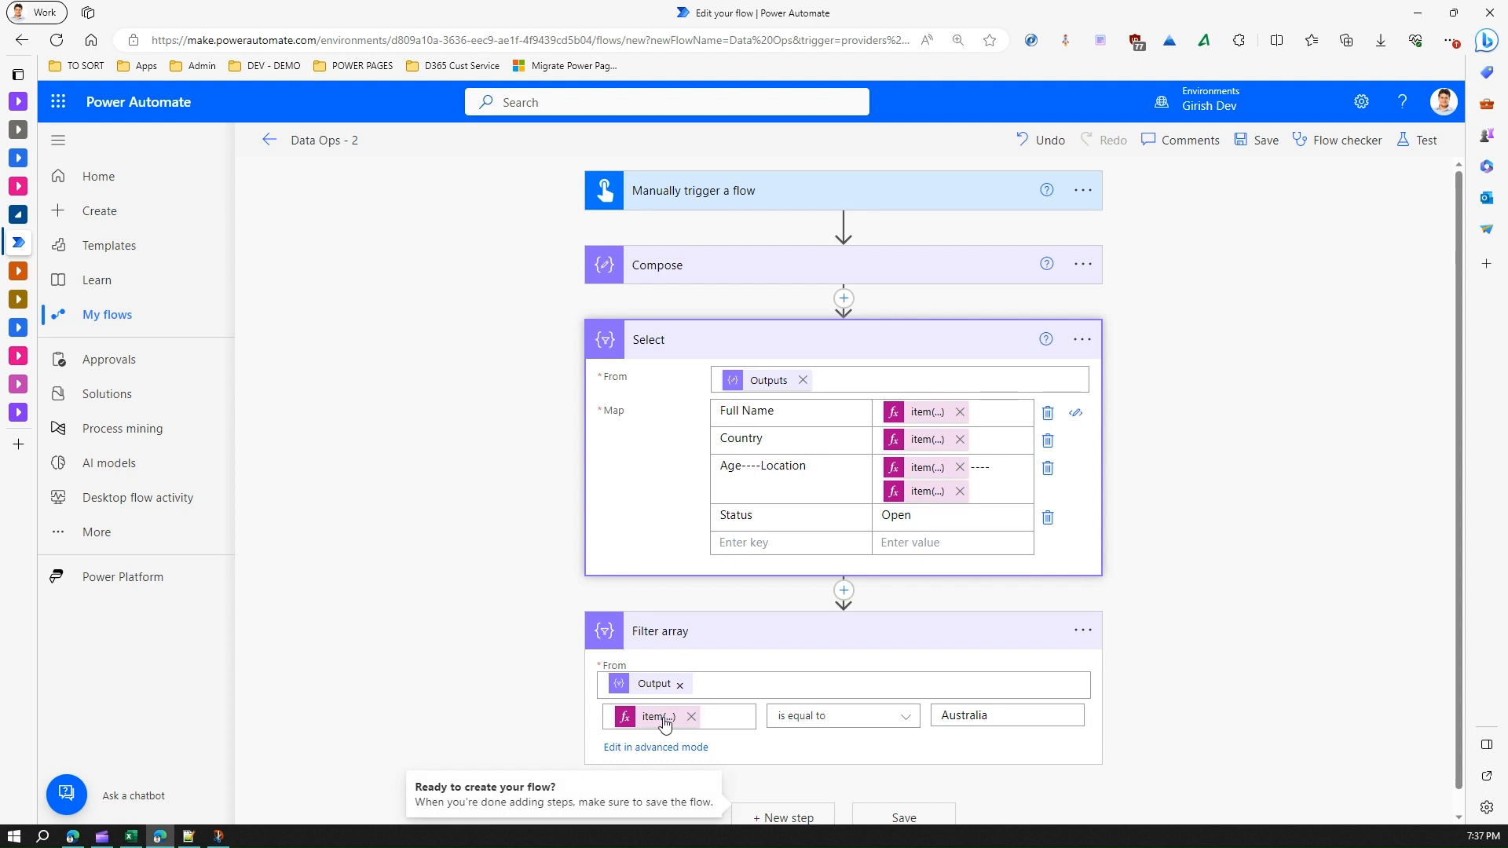
mouse_move(659, 717)
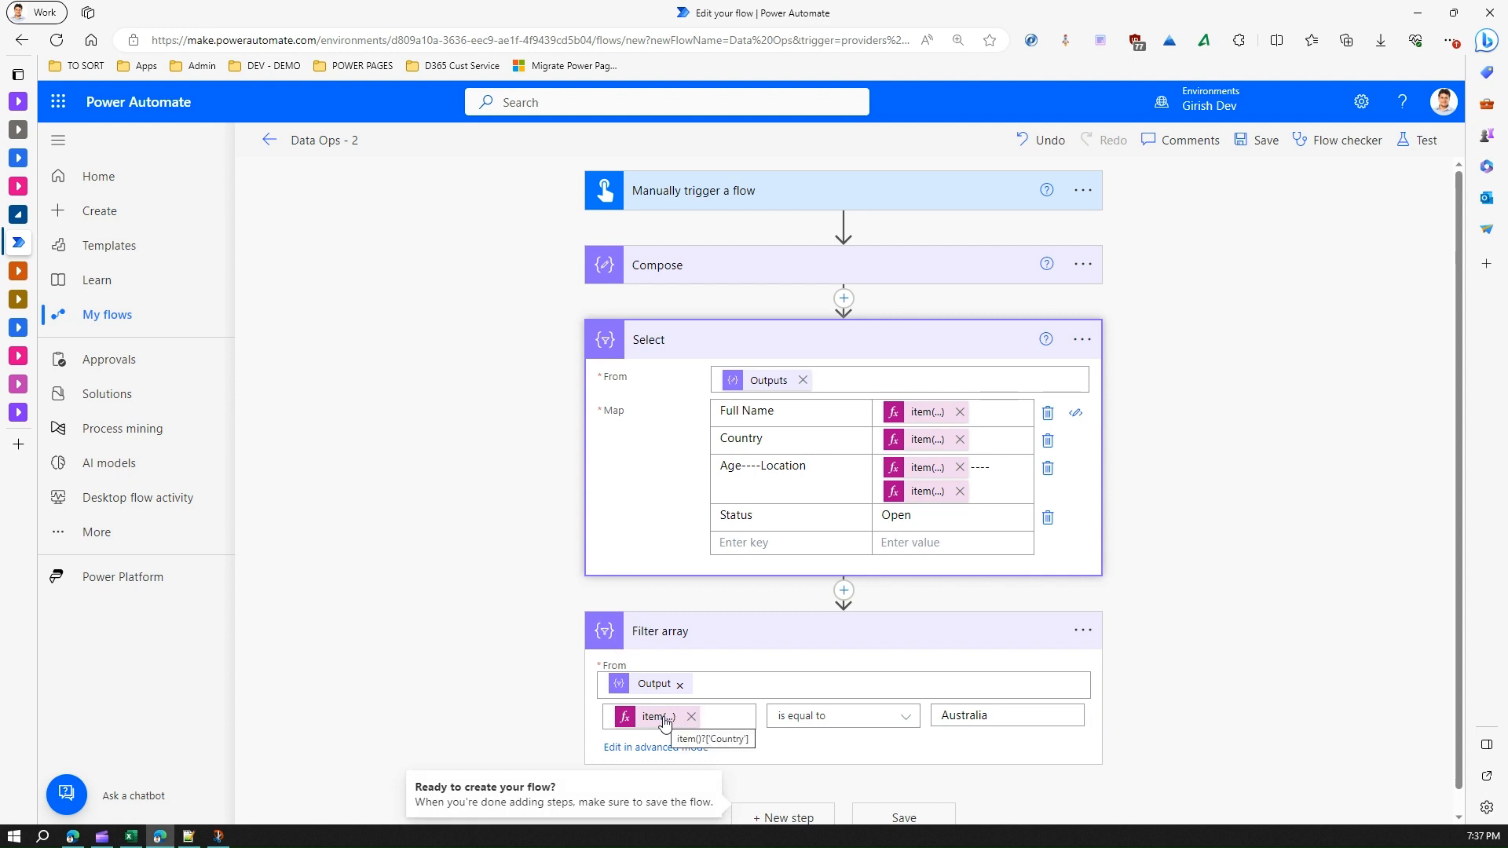
- Change the Country condition operator to 'is not equal to' Australia and save
left_click(654, 715)
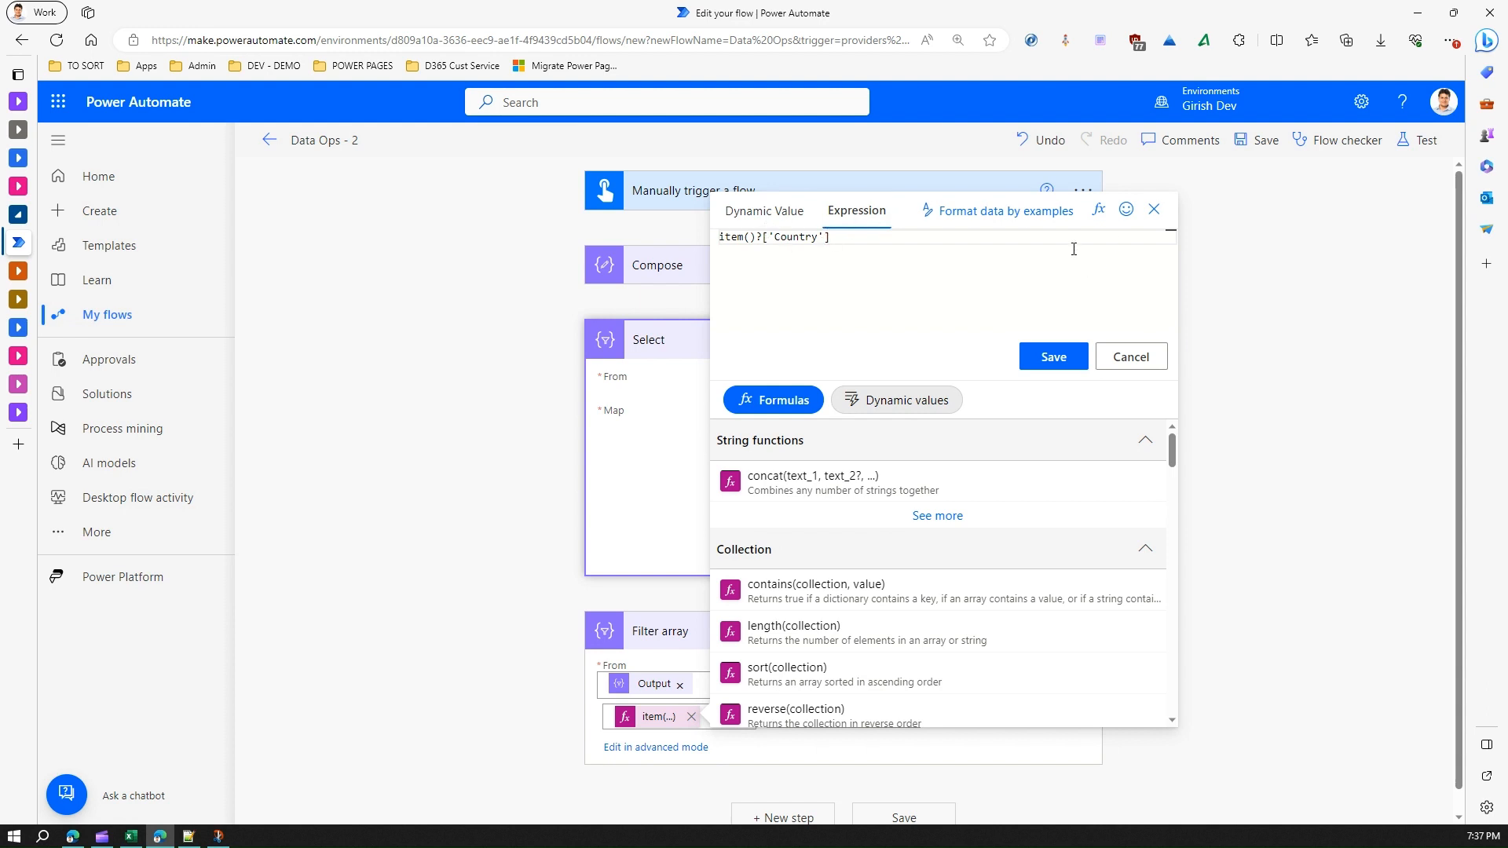
left_click(1052, 357)
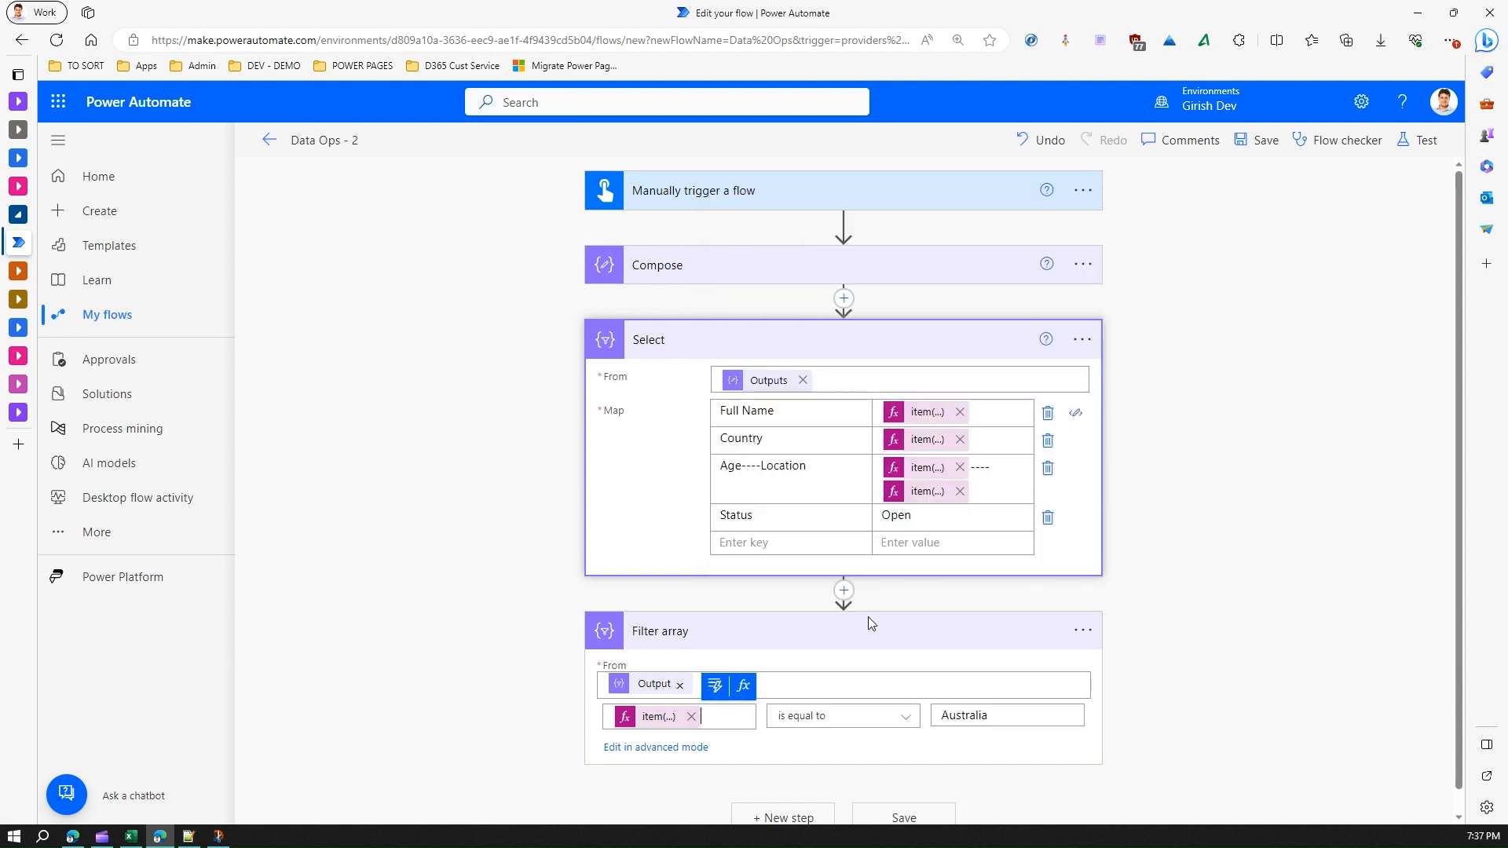
left_click(836, 715)
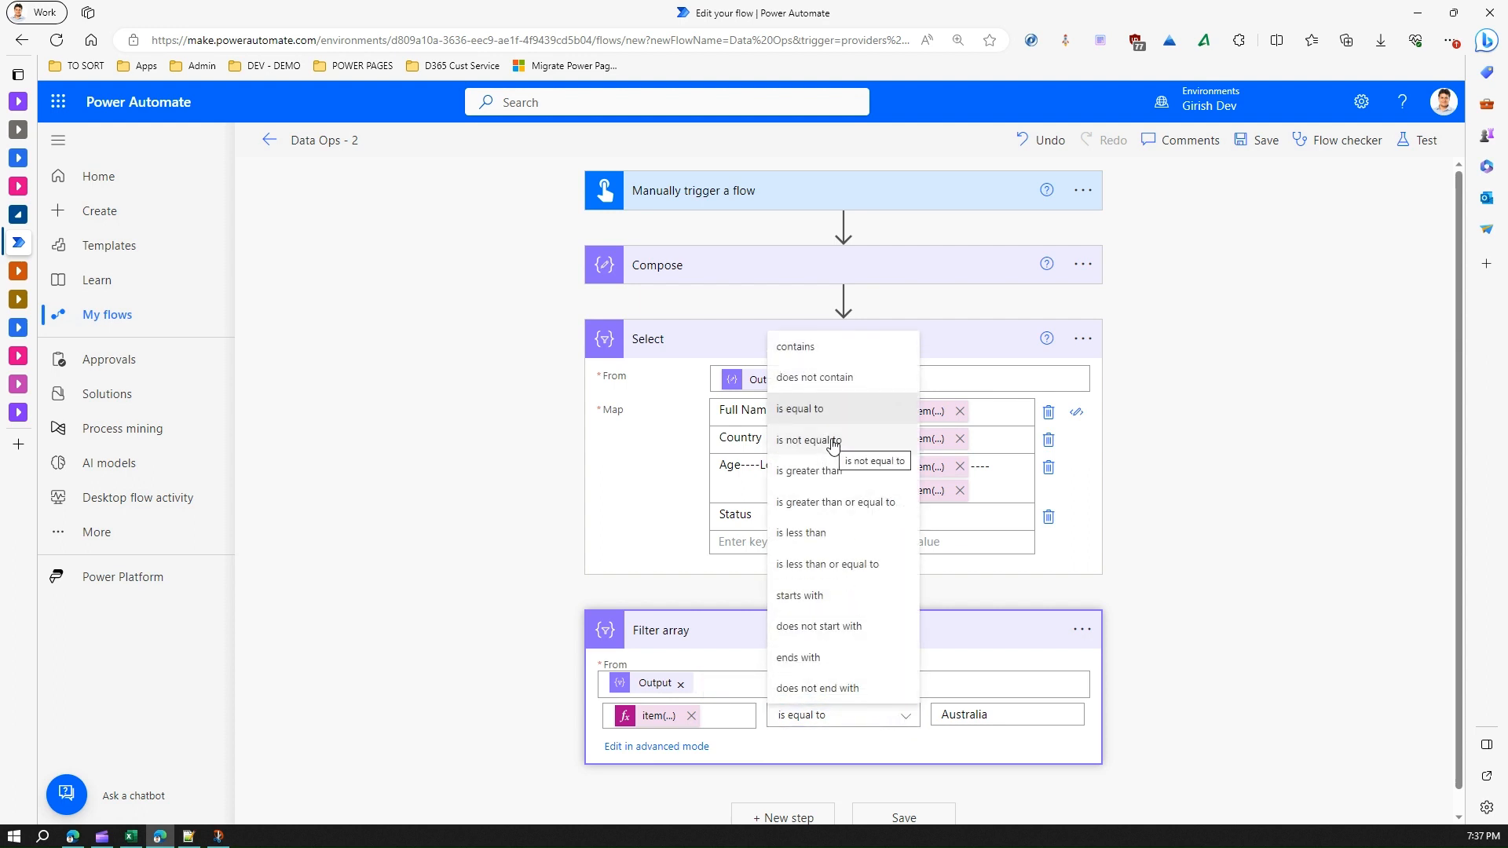
left_click(805, 440)
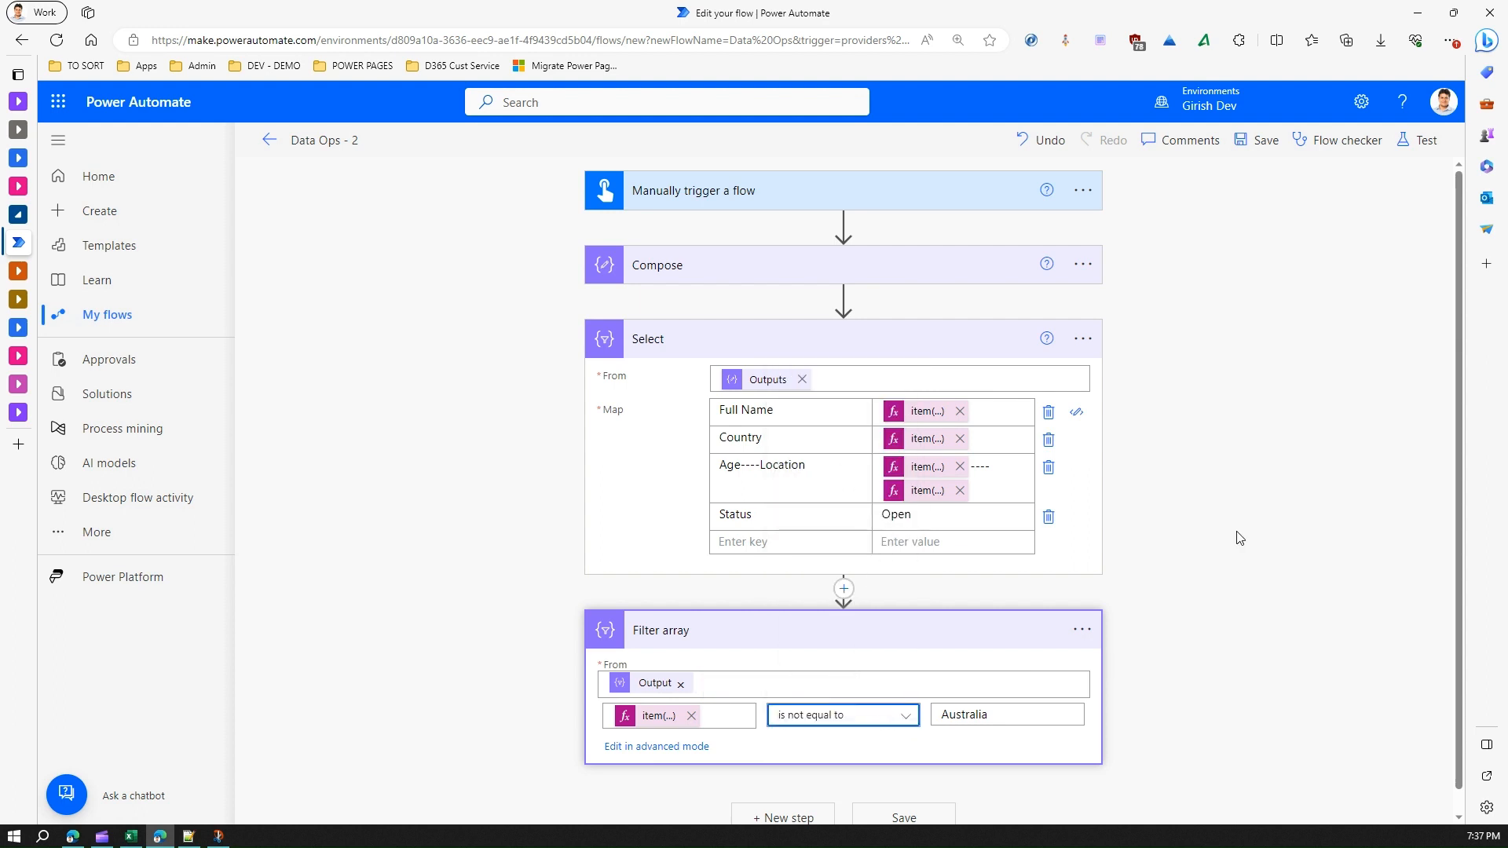
mouse_move(942, 838)
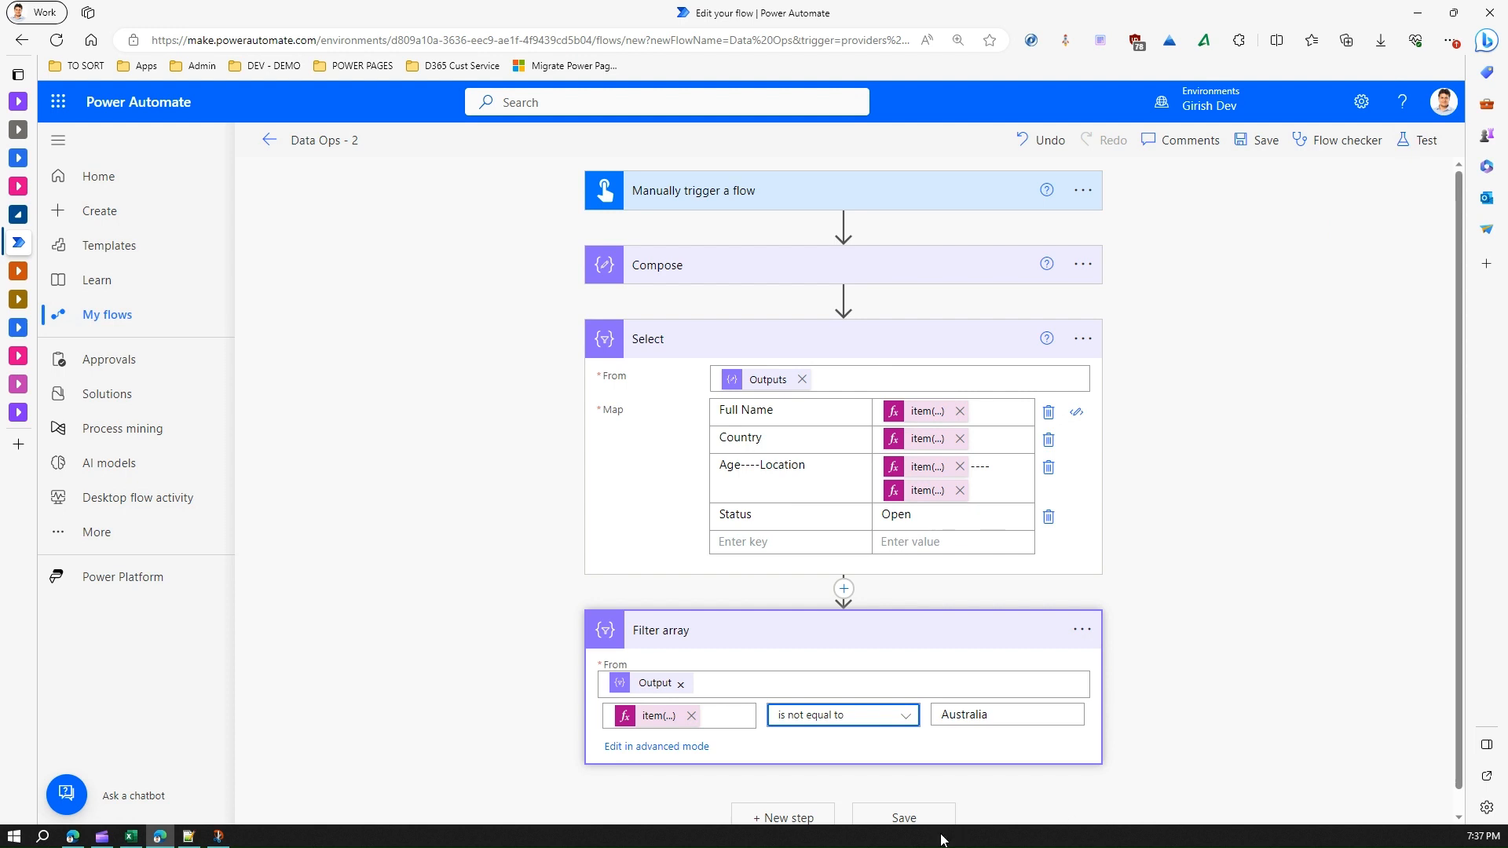
left_click(903, 818)
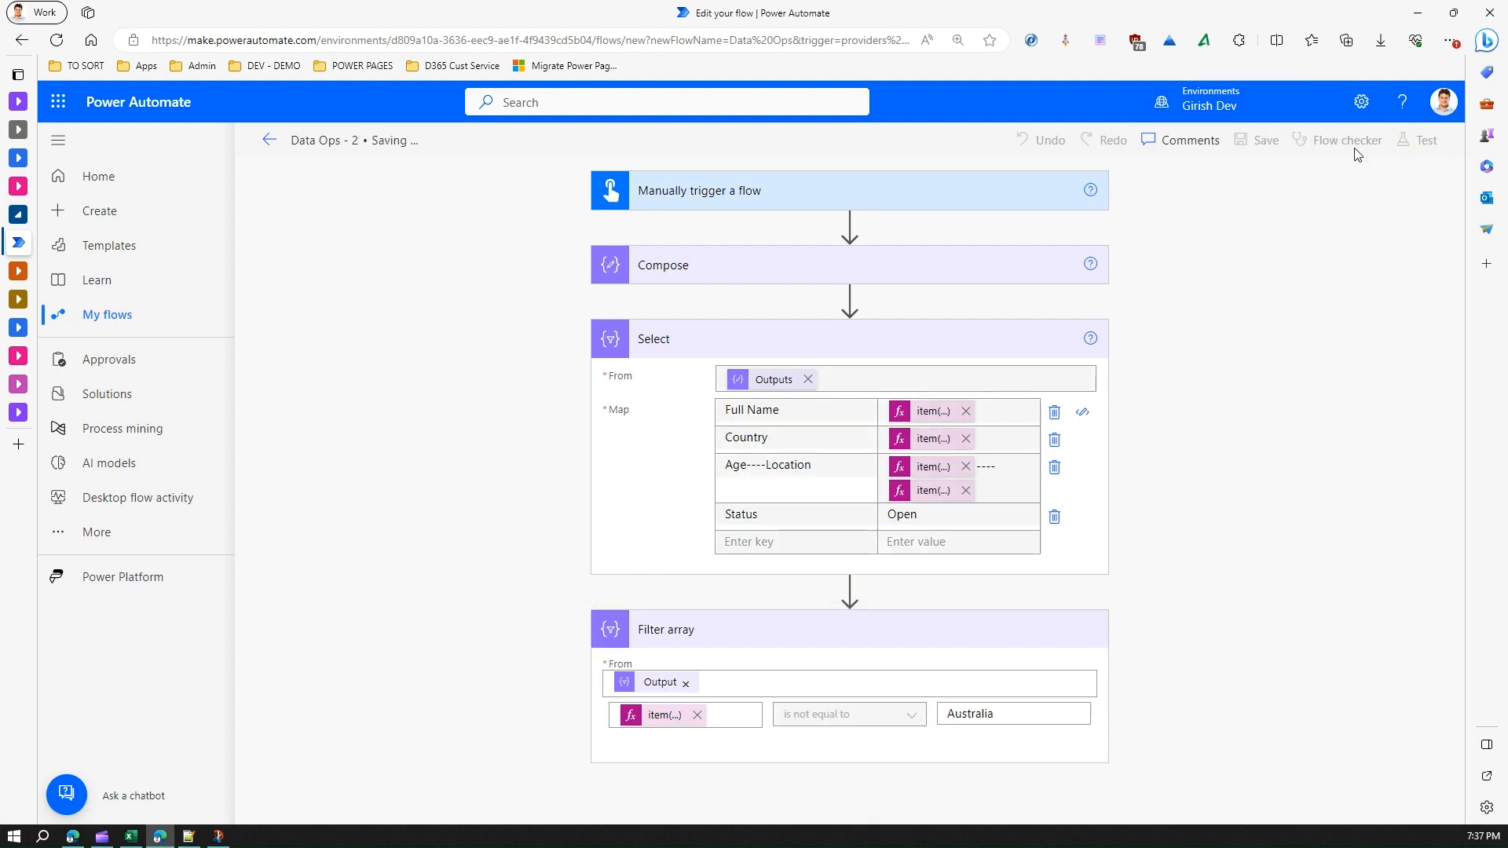
mouse_move(1428, 142)
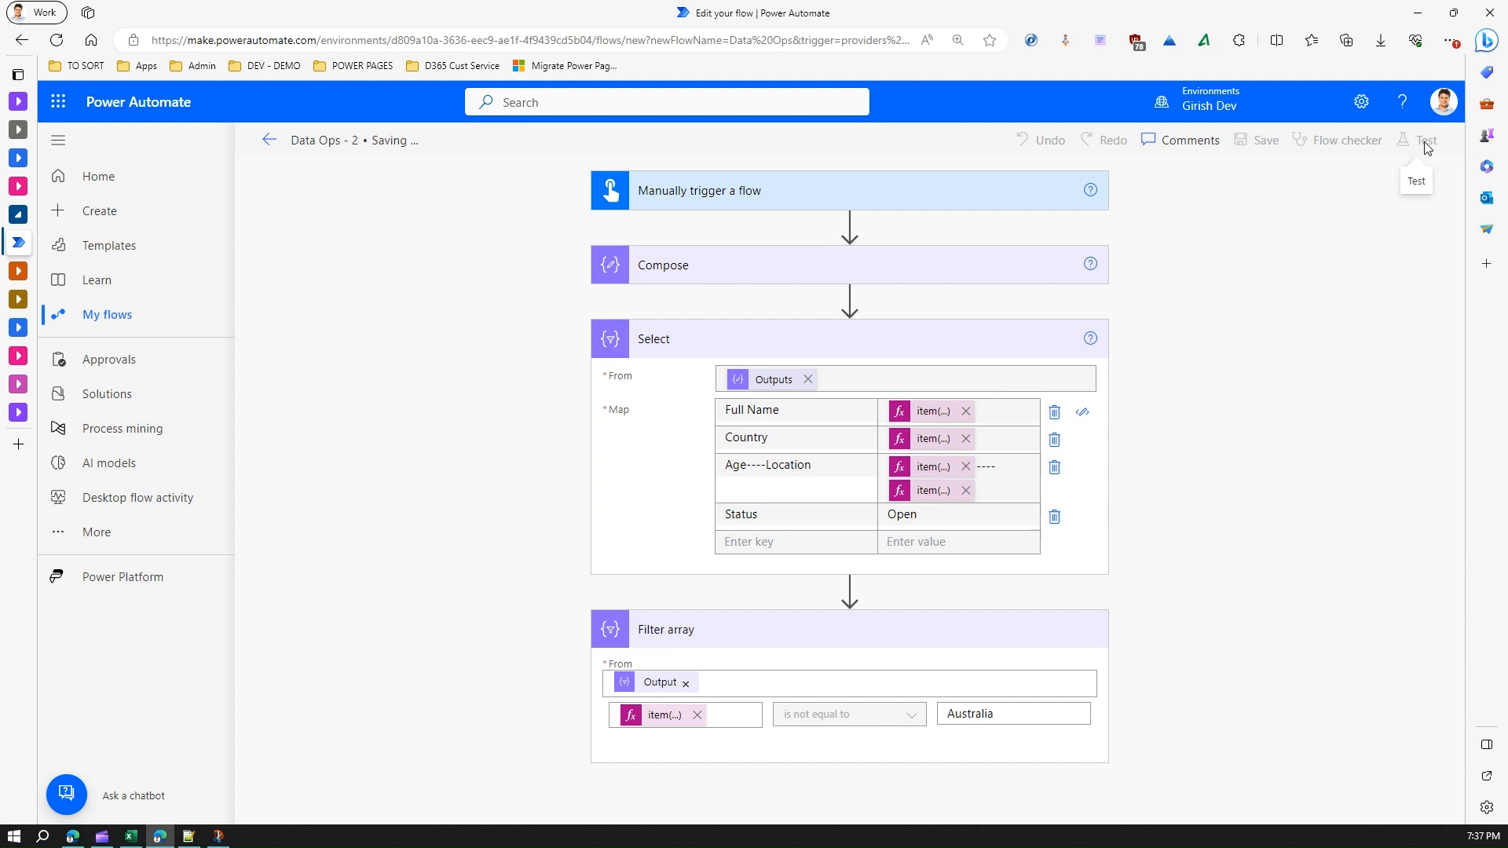
- Test-run the updated flow again and open its successful run history
left_click(1426, 141)
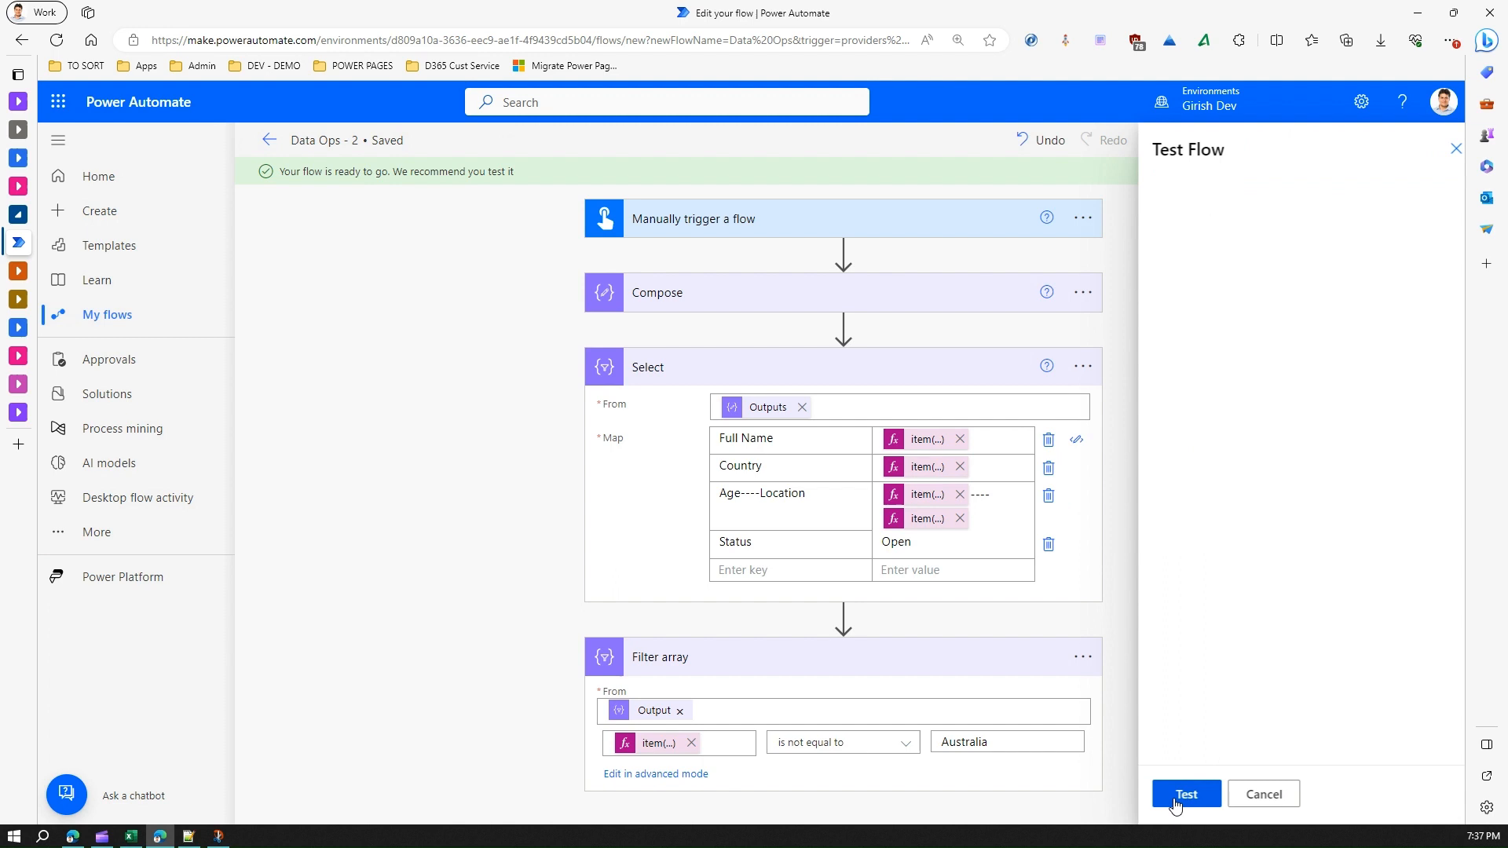
left_click(1185, 794)
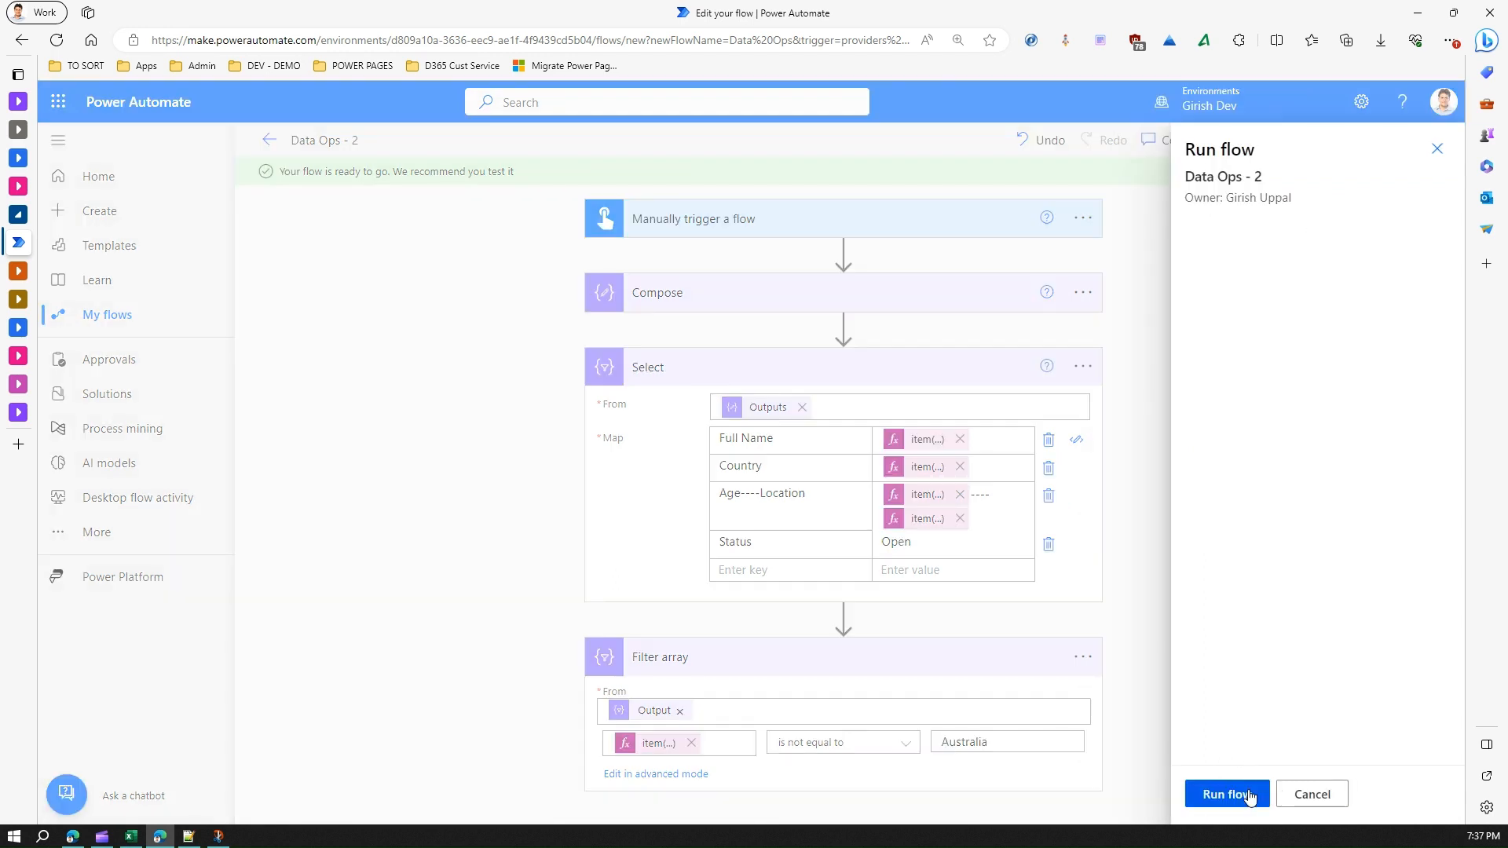
left_click(1226, 793)
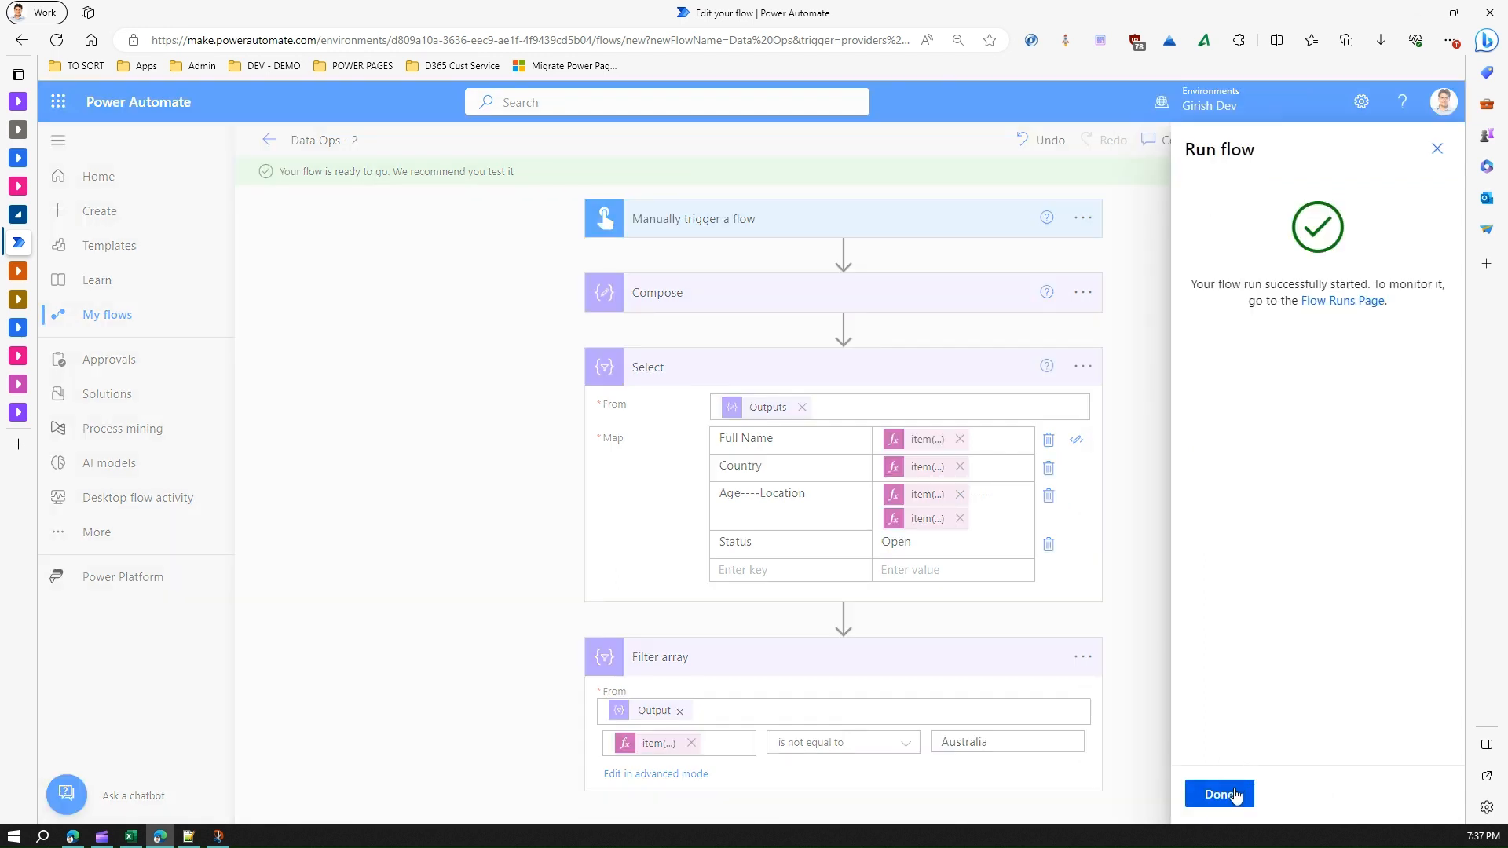
left_click(1218, 793)
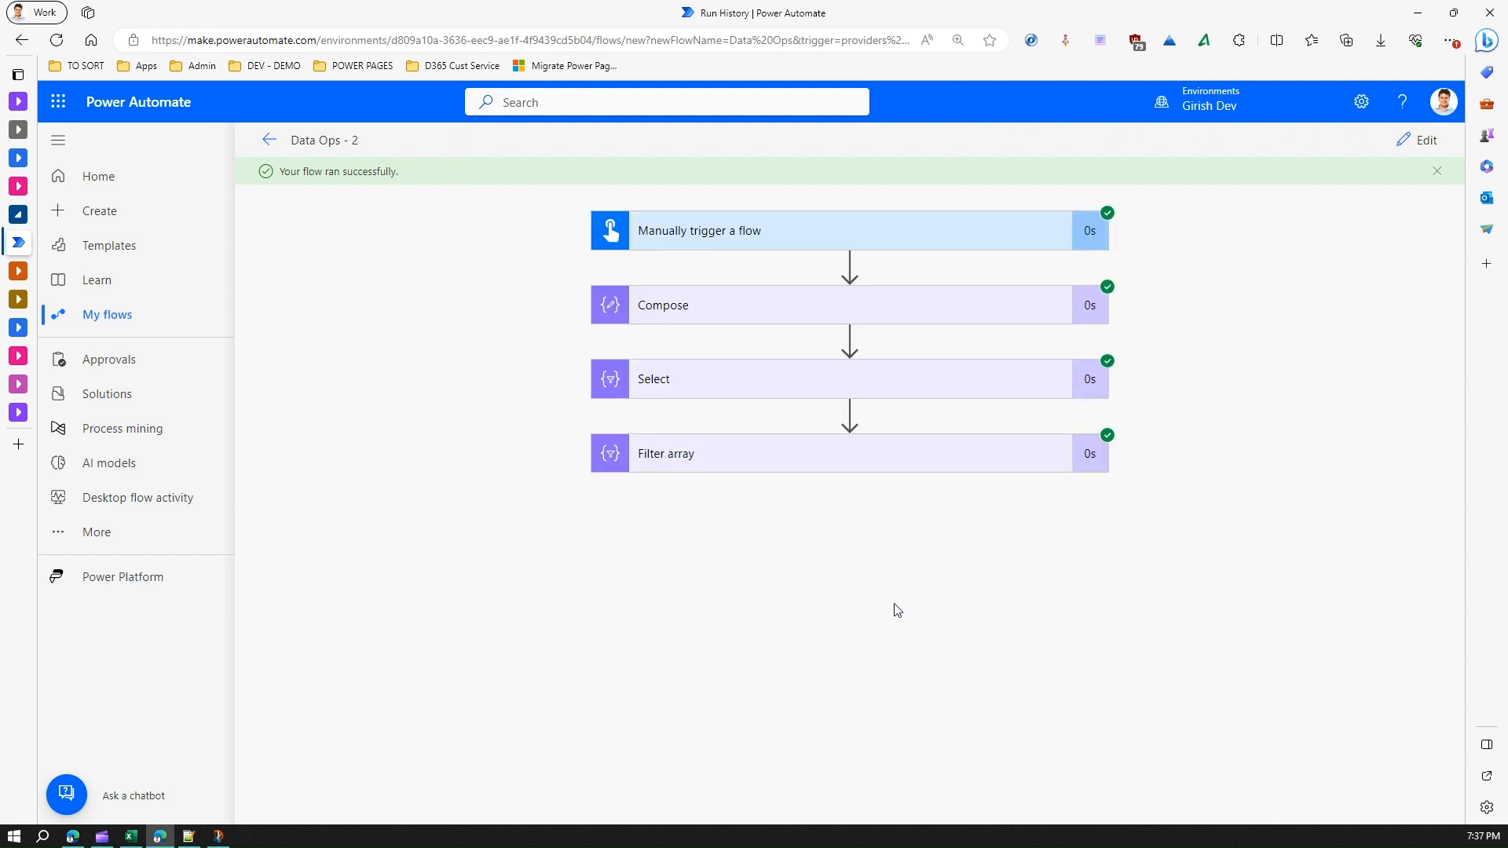
- Inspect Filter array's raw outputs showing only Tim (New Zealand) and Tam (Fiji), then close
left_click(666, 454)
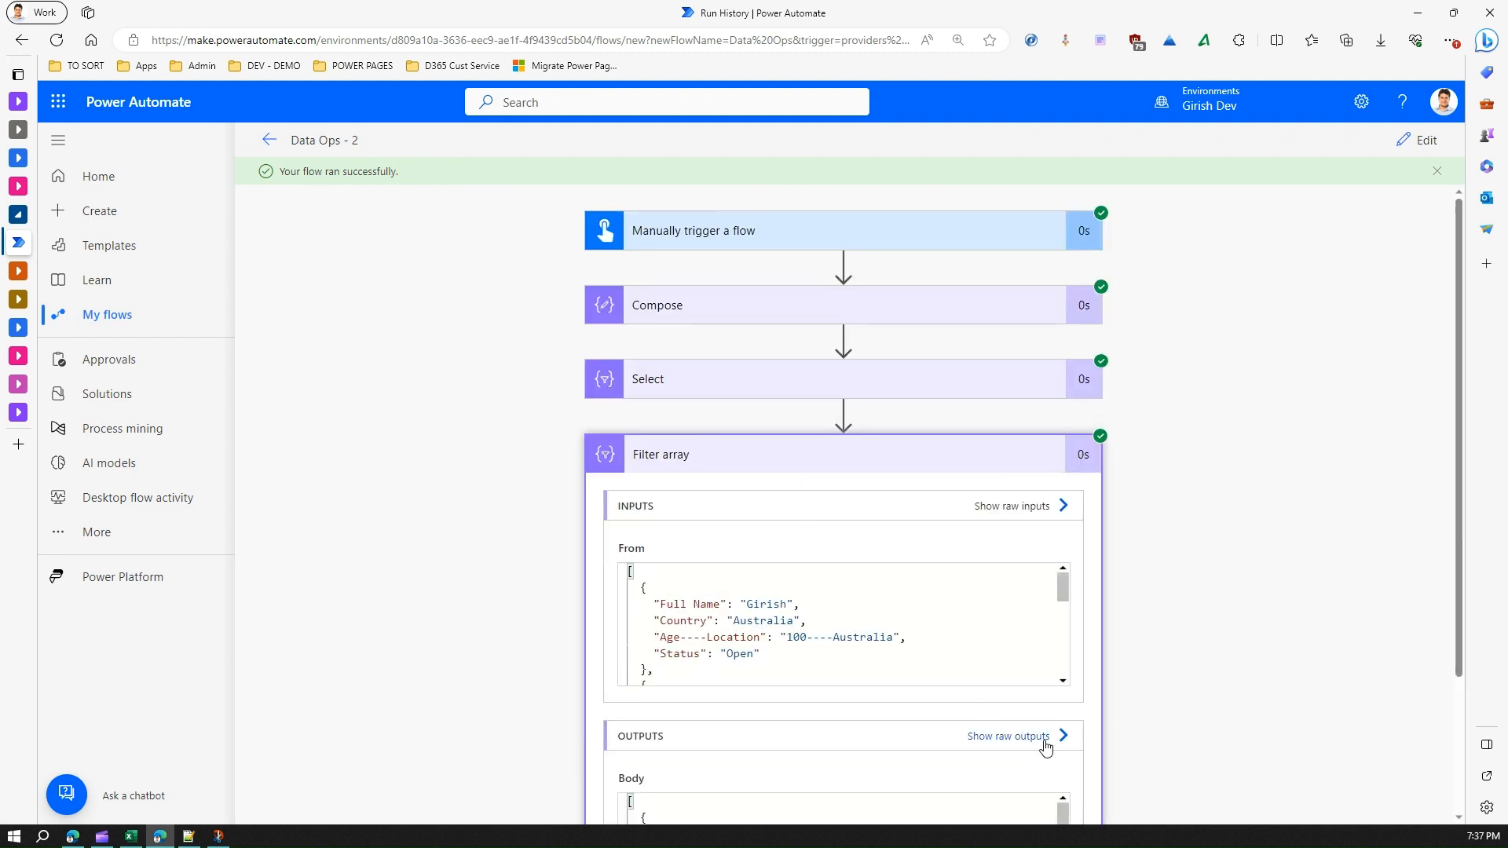
left_click(1007, 735)
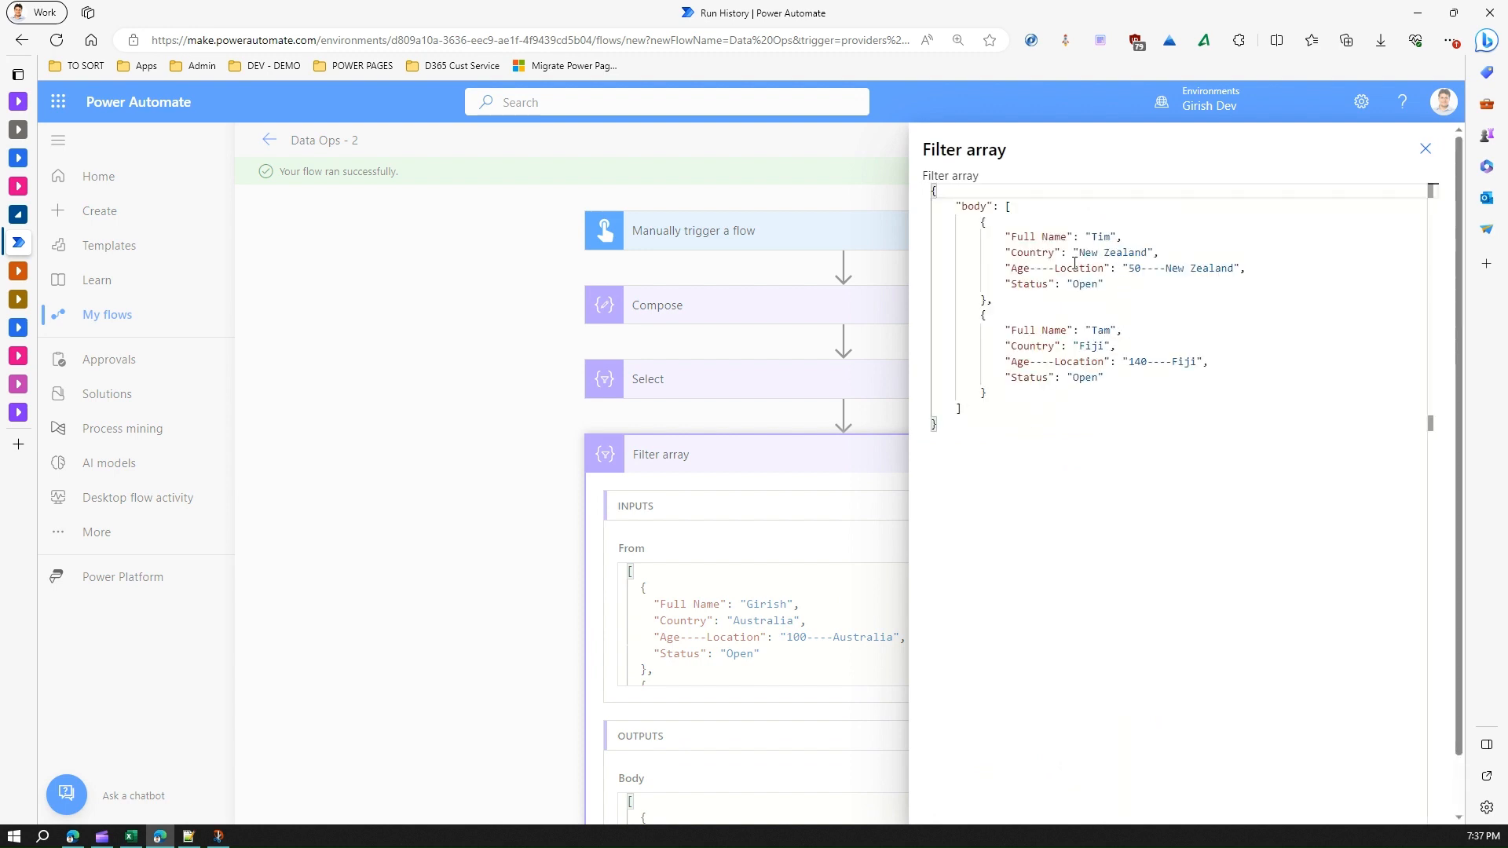
double_click(1115, 252)
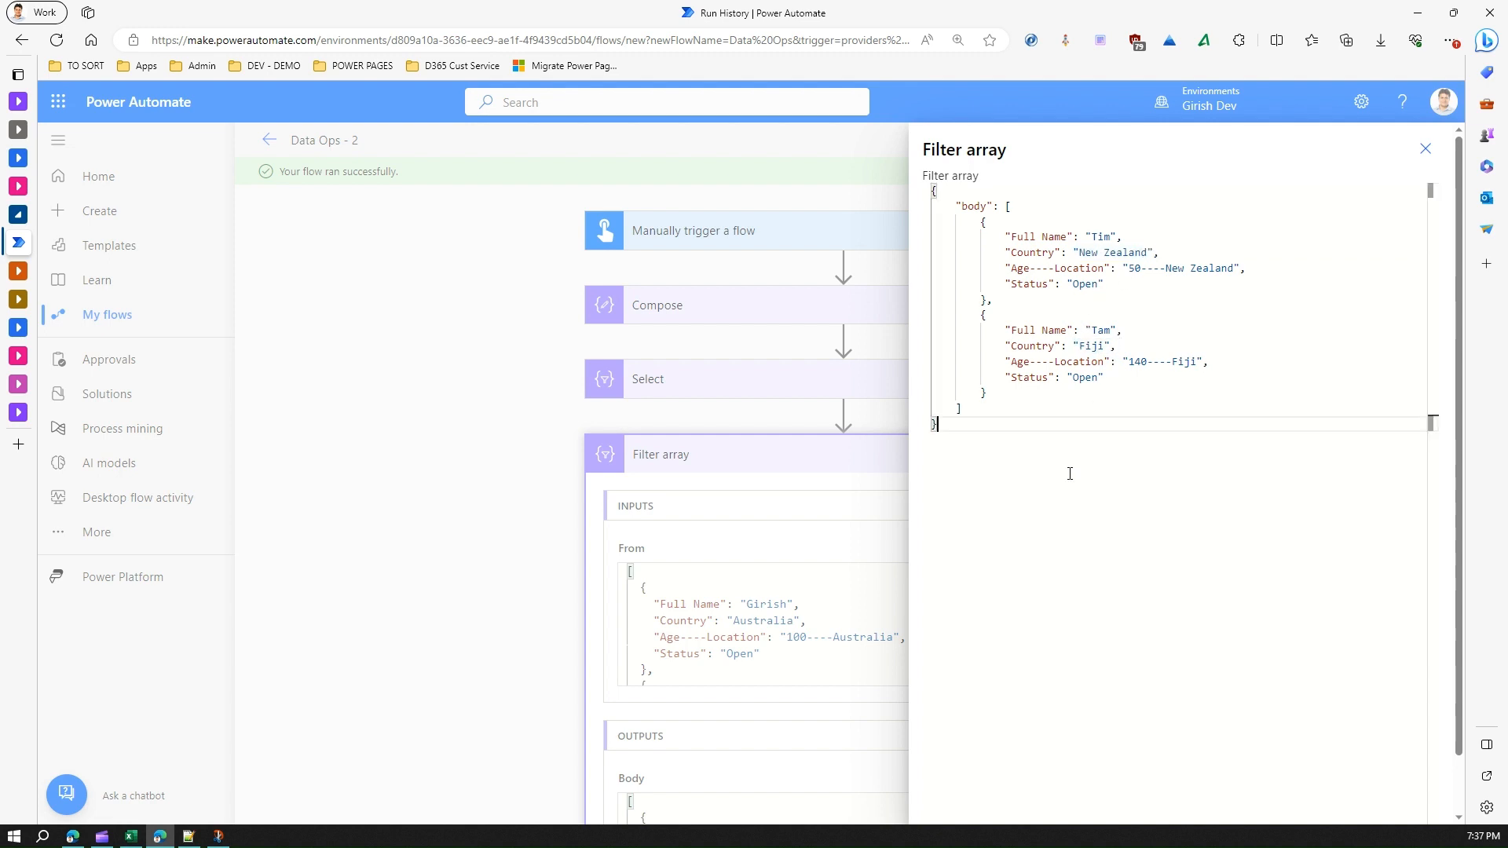
left_click(1425, 149)
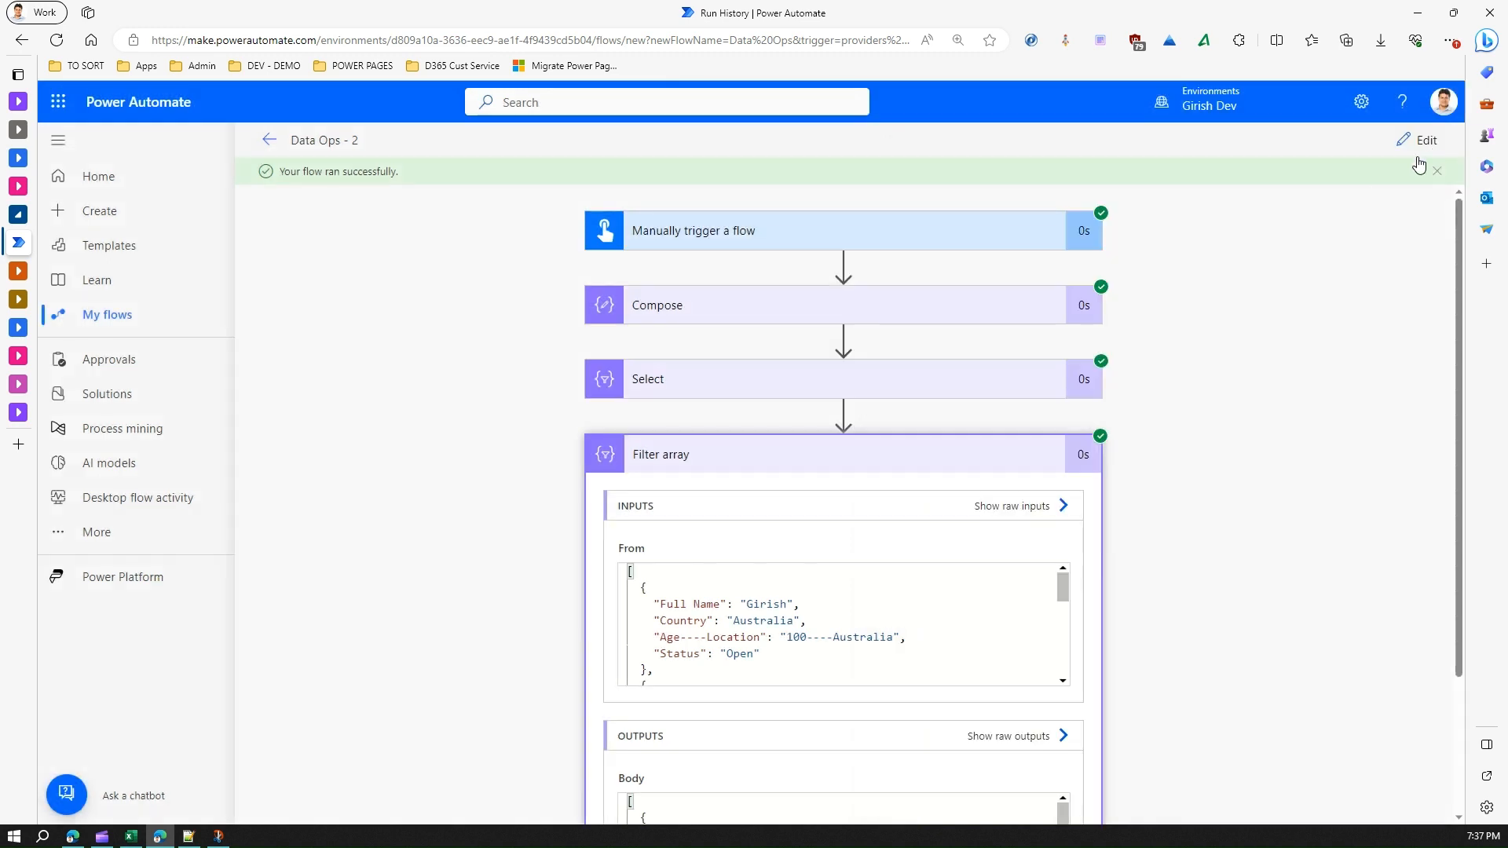
mouse_move(794, 459)
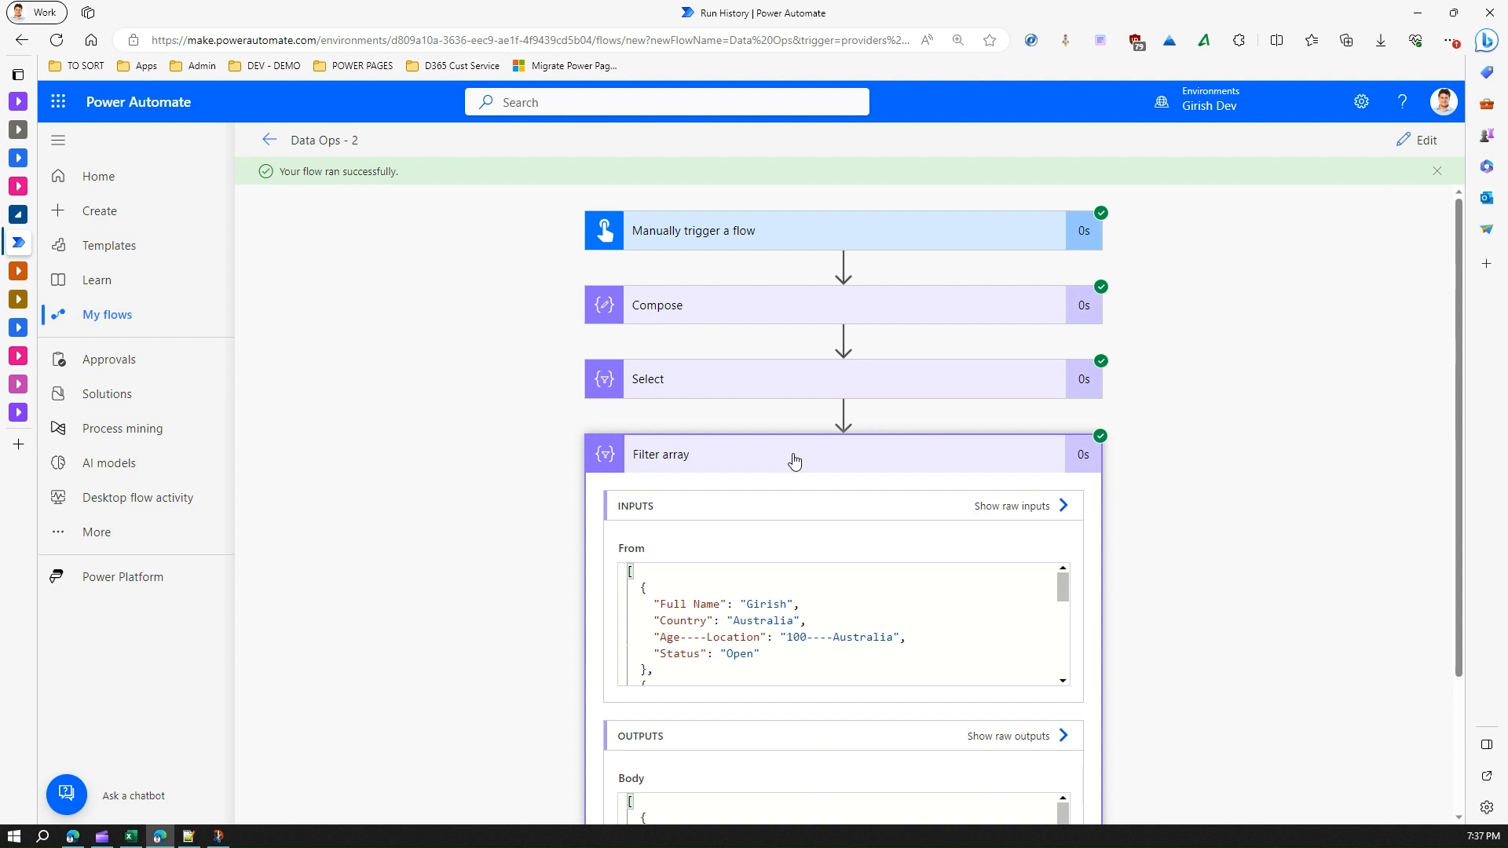
mouse_move(729, 462)
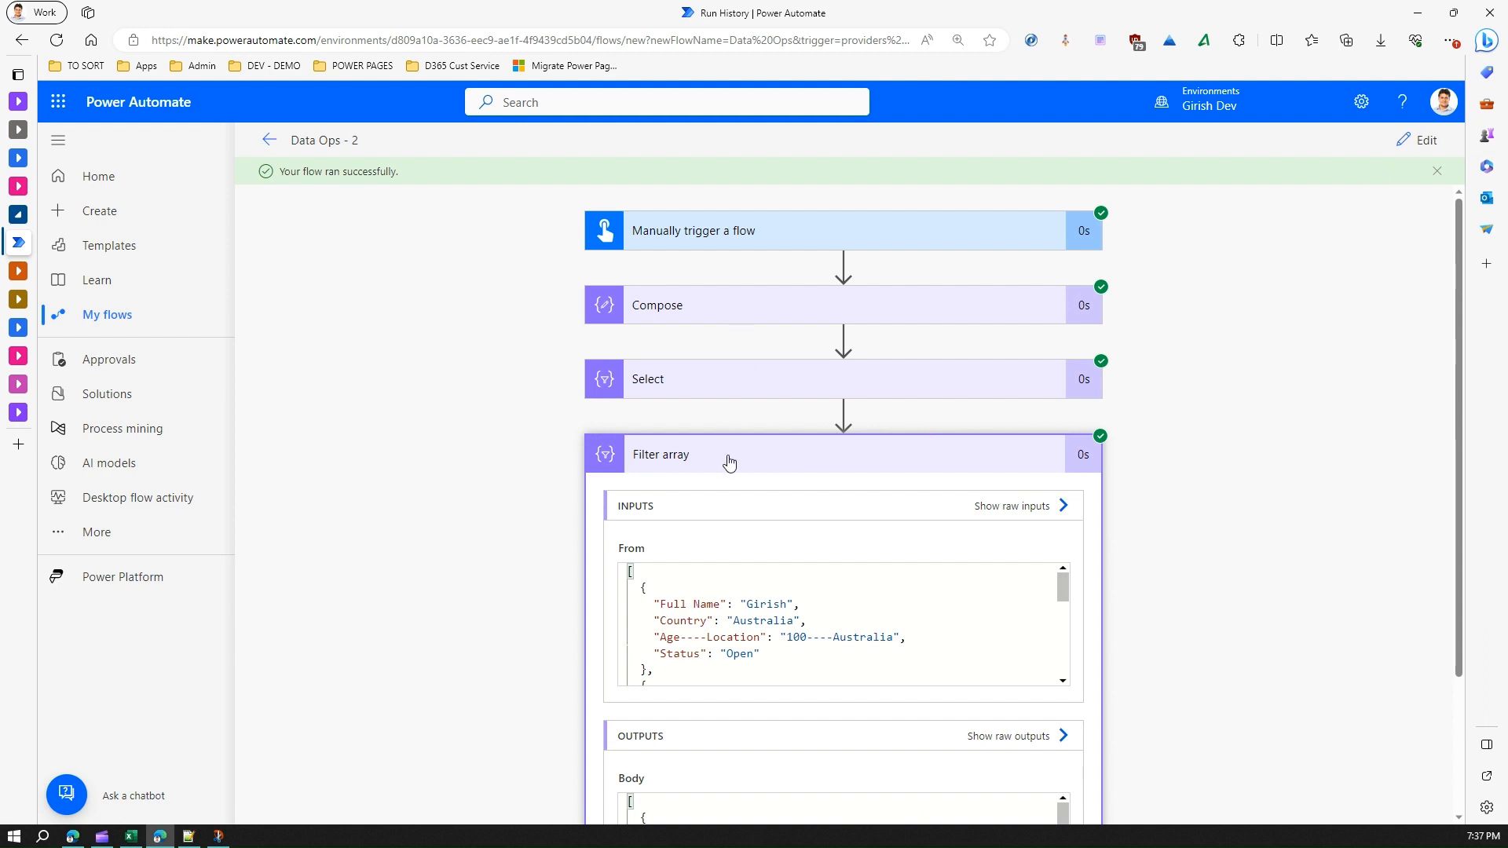
mouse_move(672, 467)
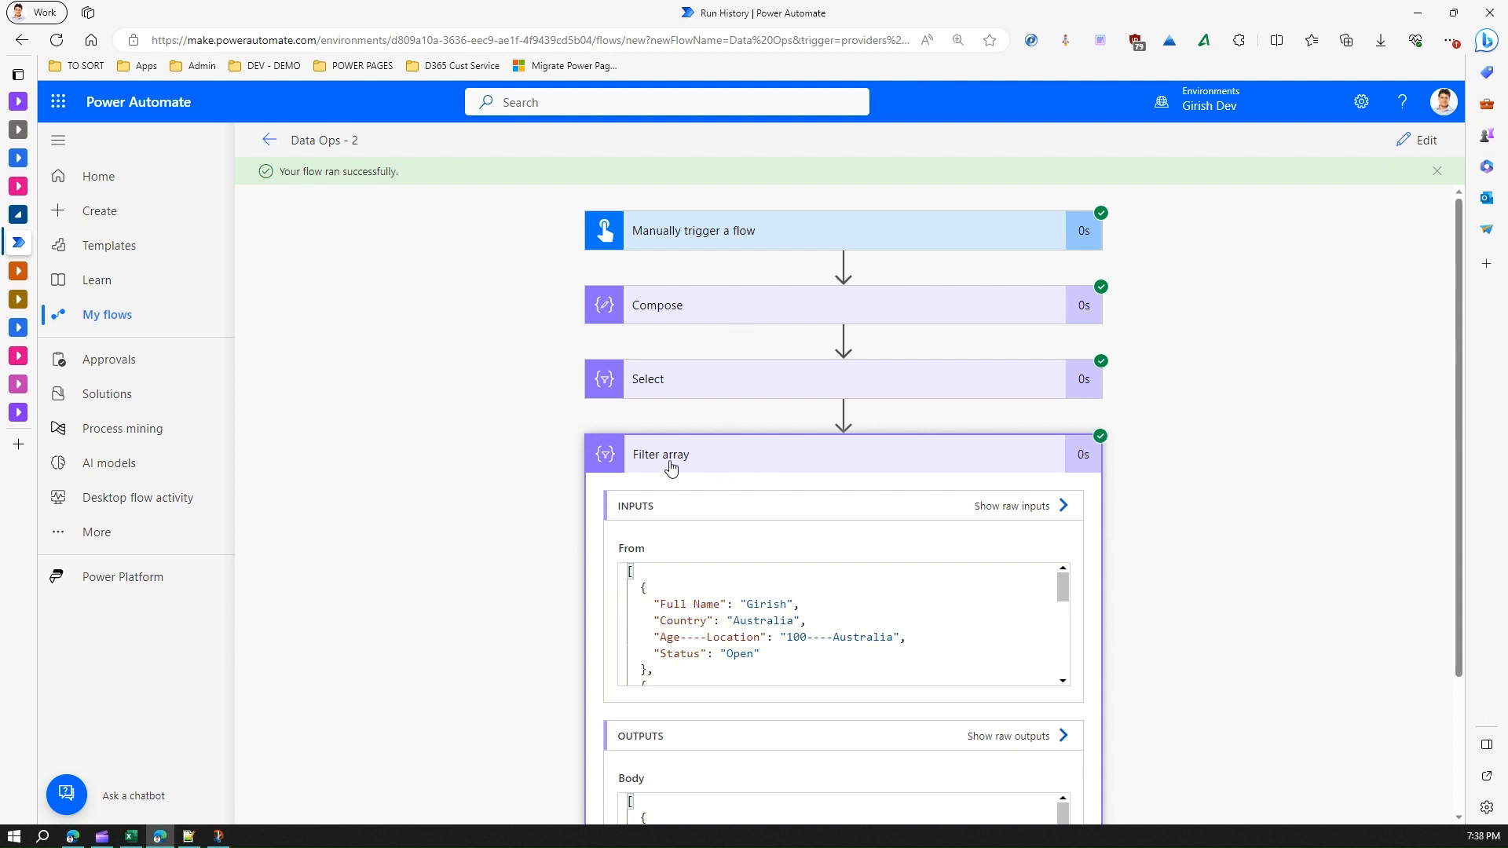
mouse_move(677, 416)
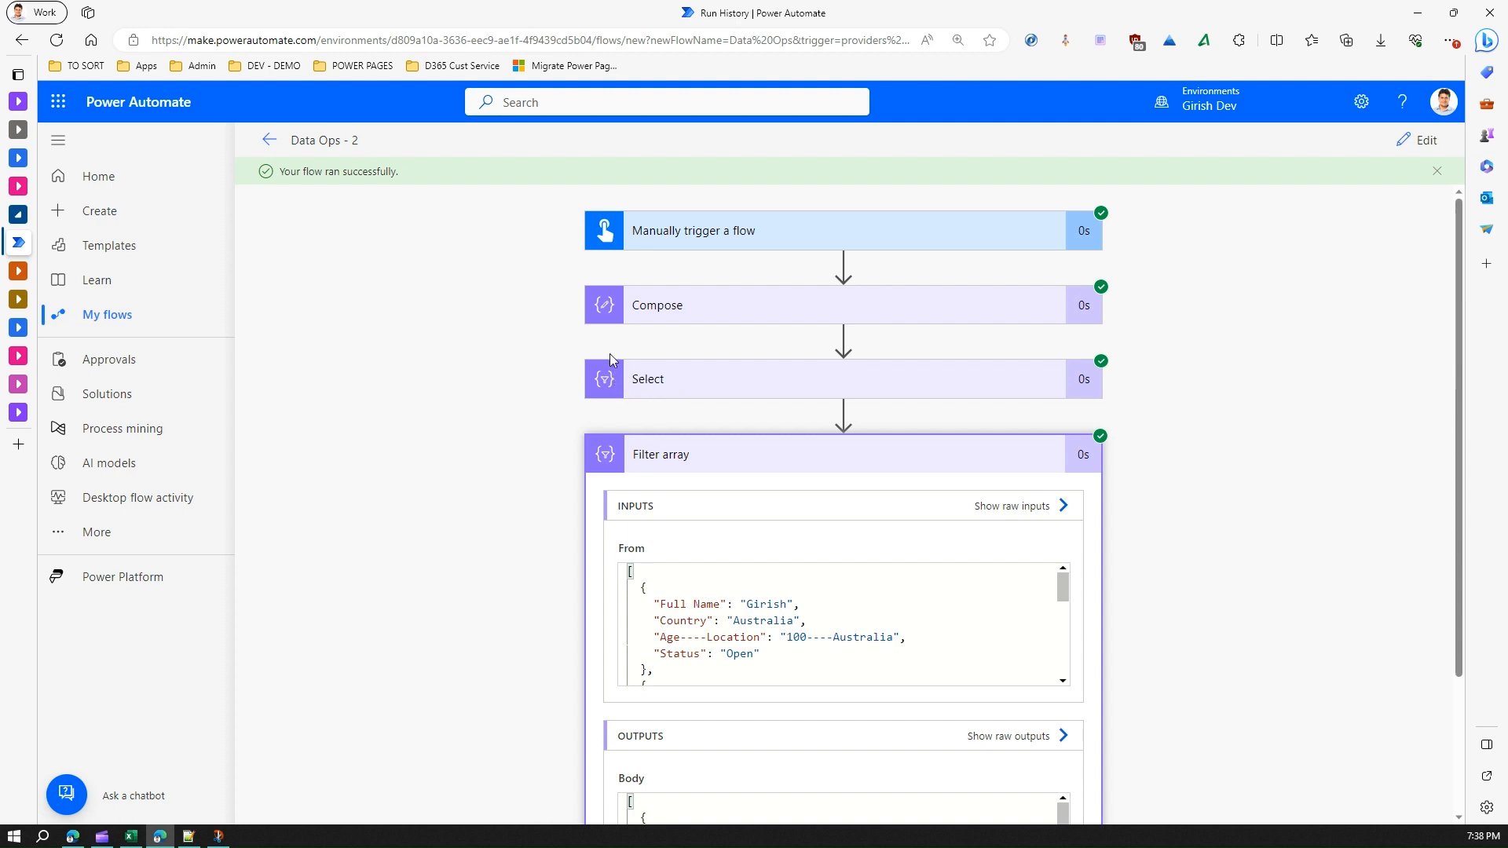
mouse_move(655, 457)
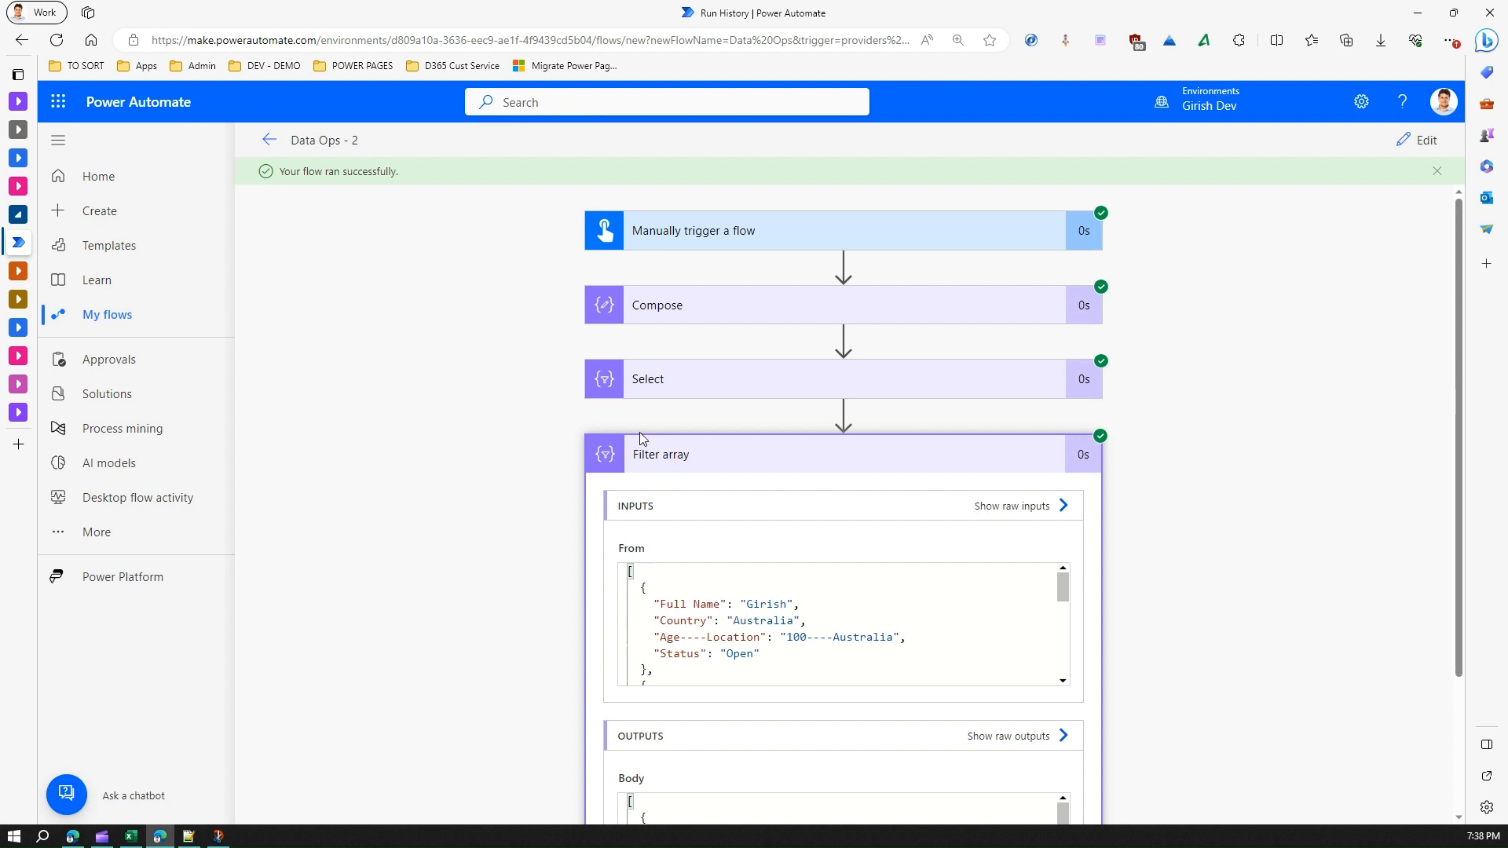
mouse_move(647, 458)
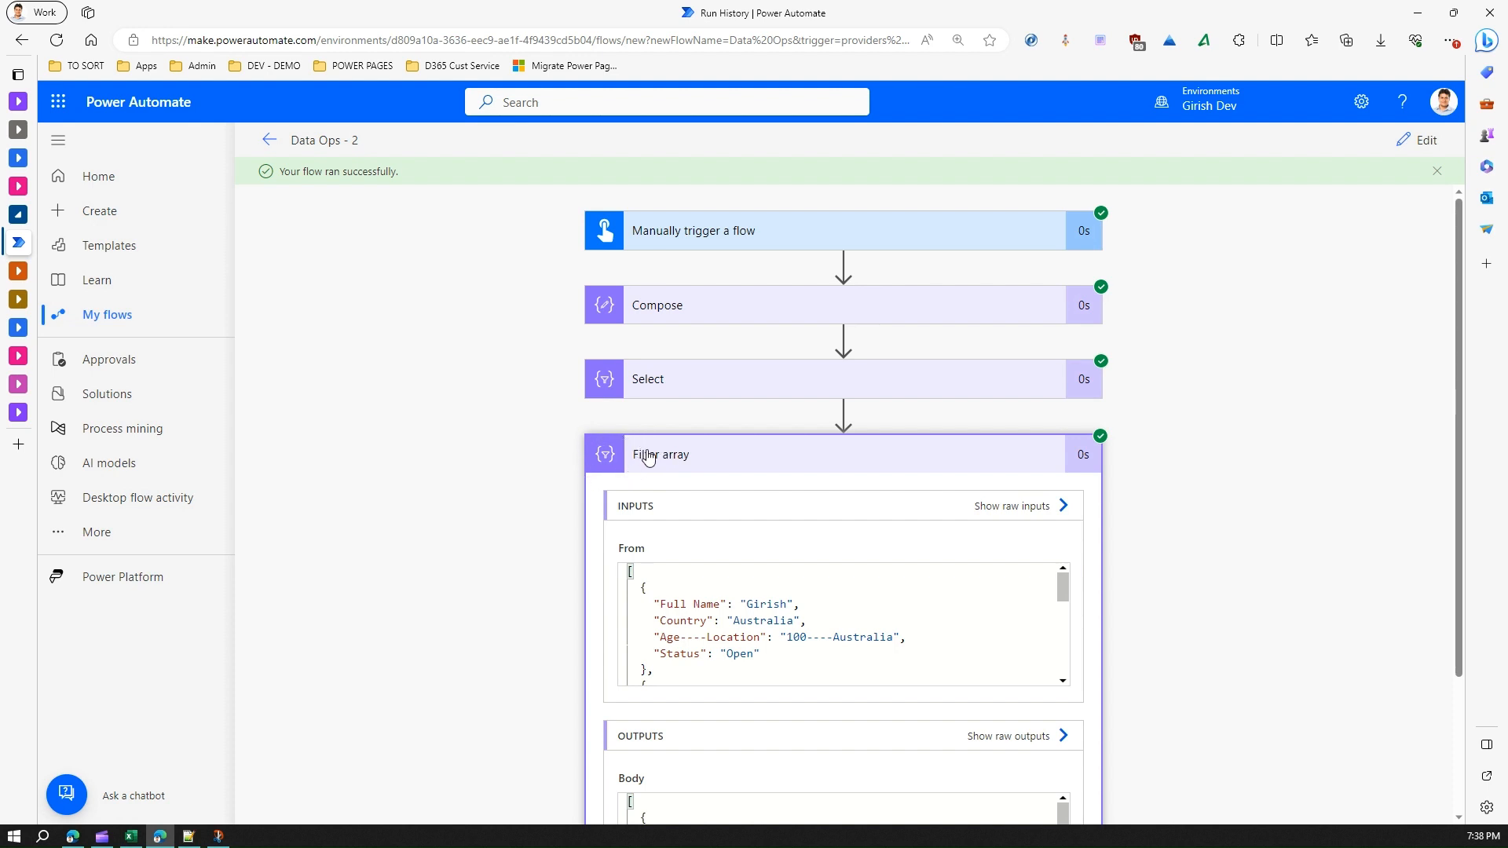
mouse_move(695, 463)
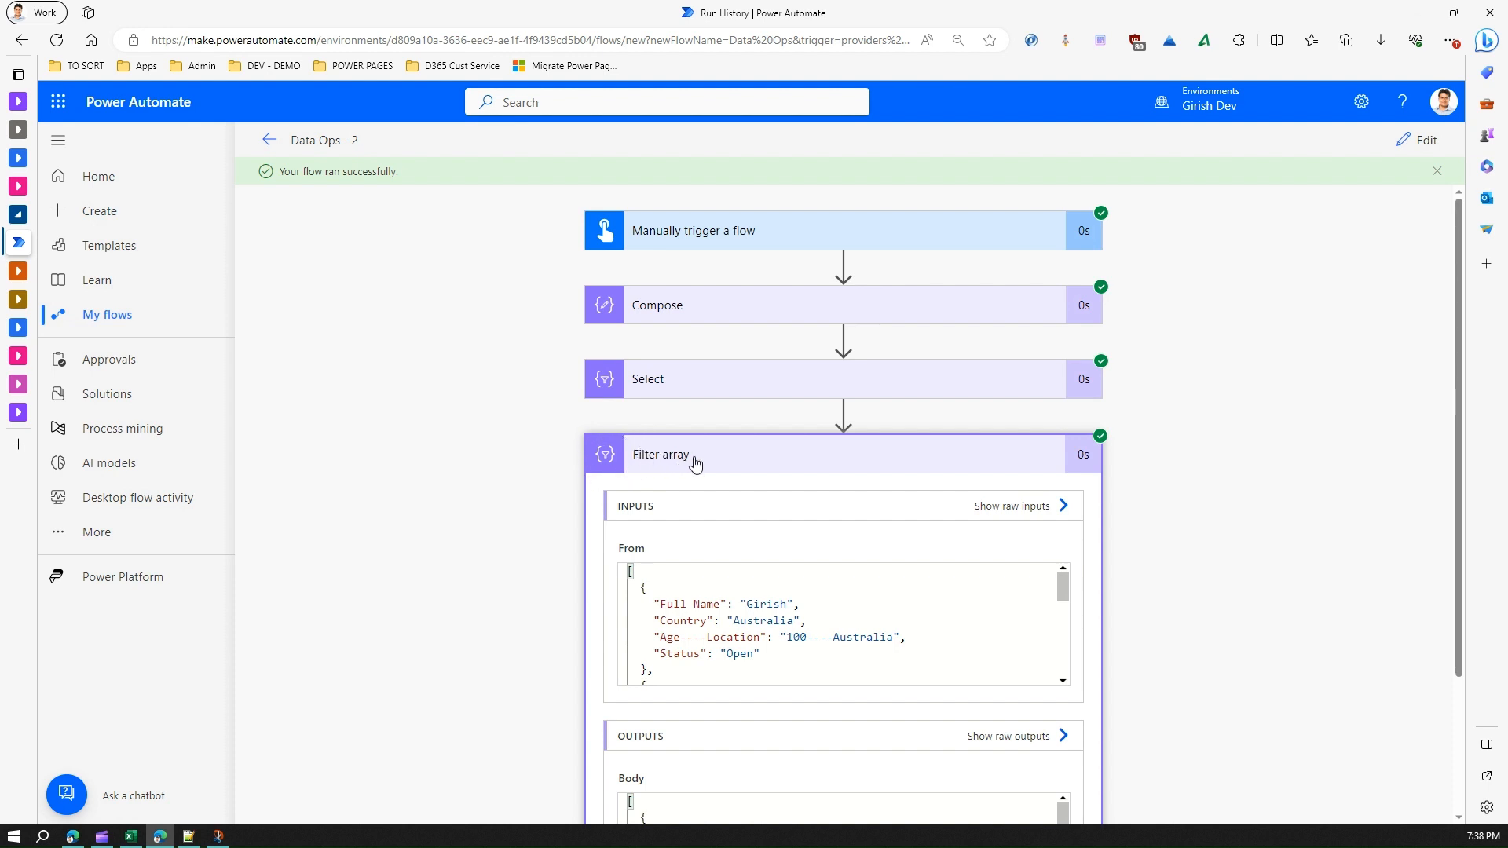
mouse_move(695, 463)
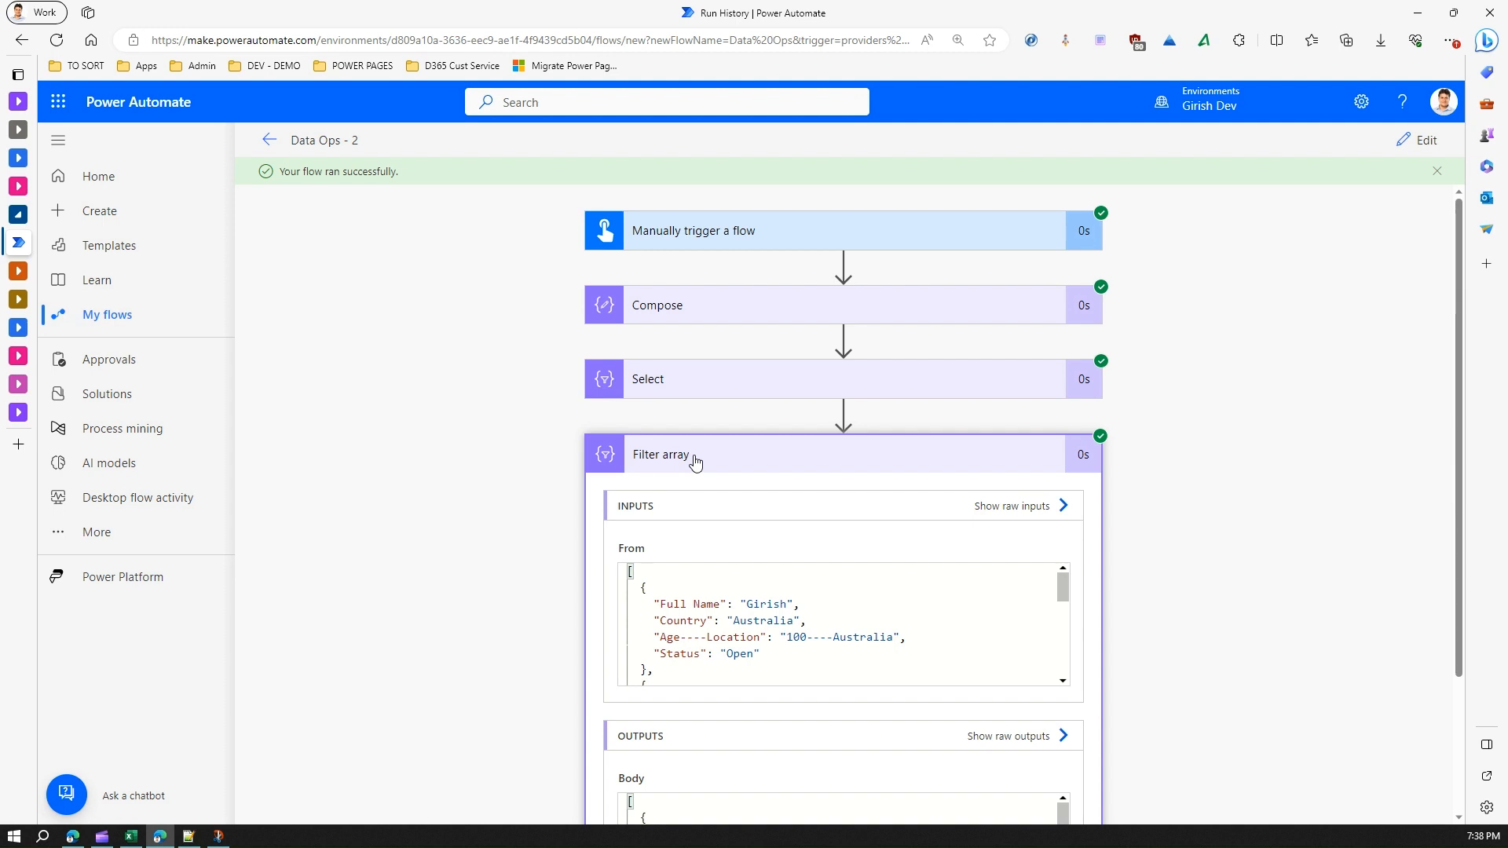
mouse_move(702, 457)
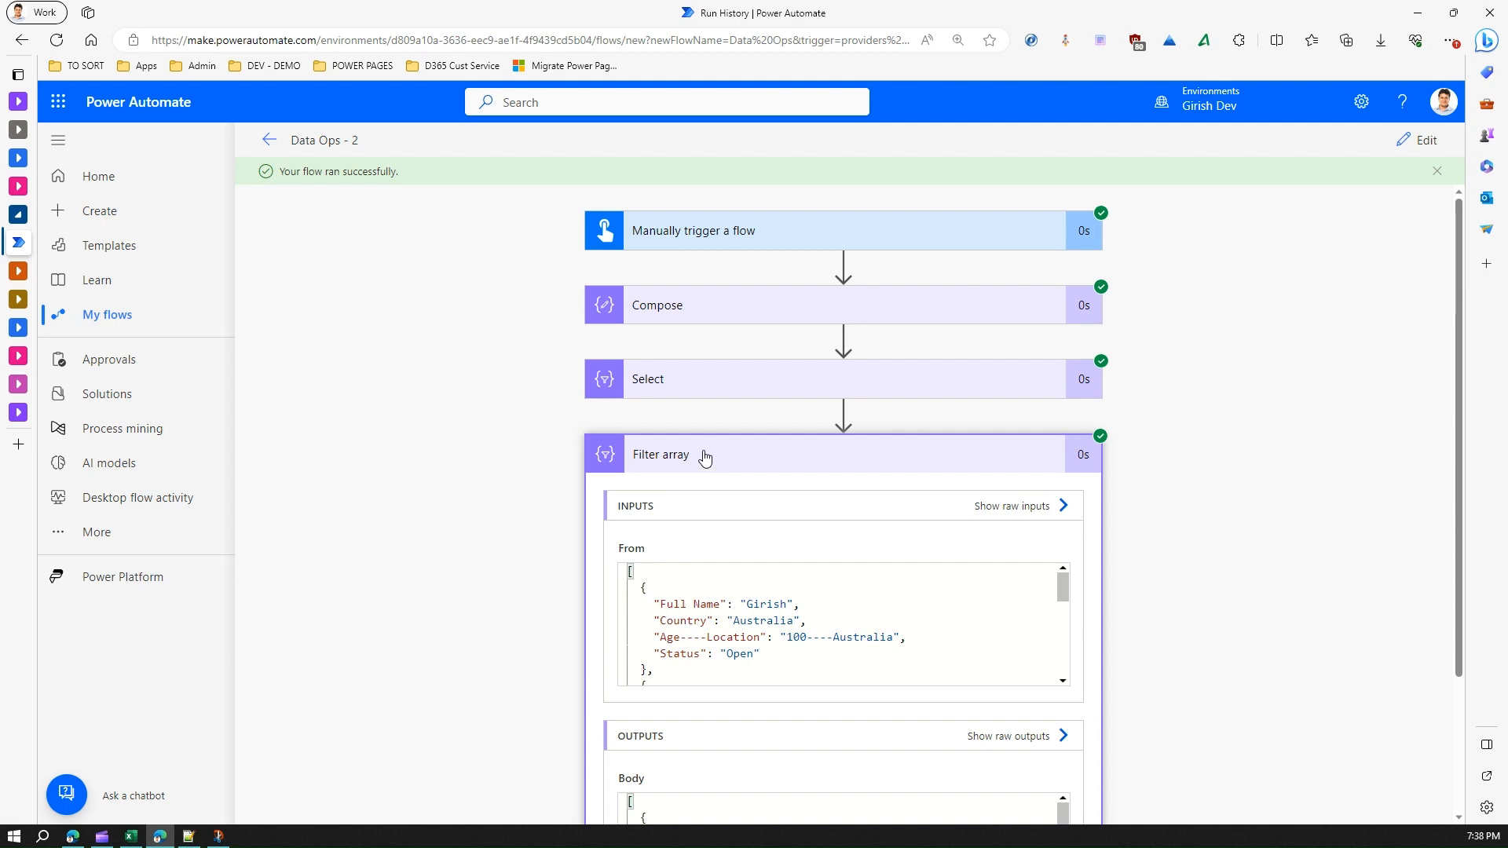